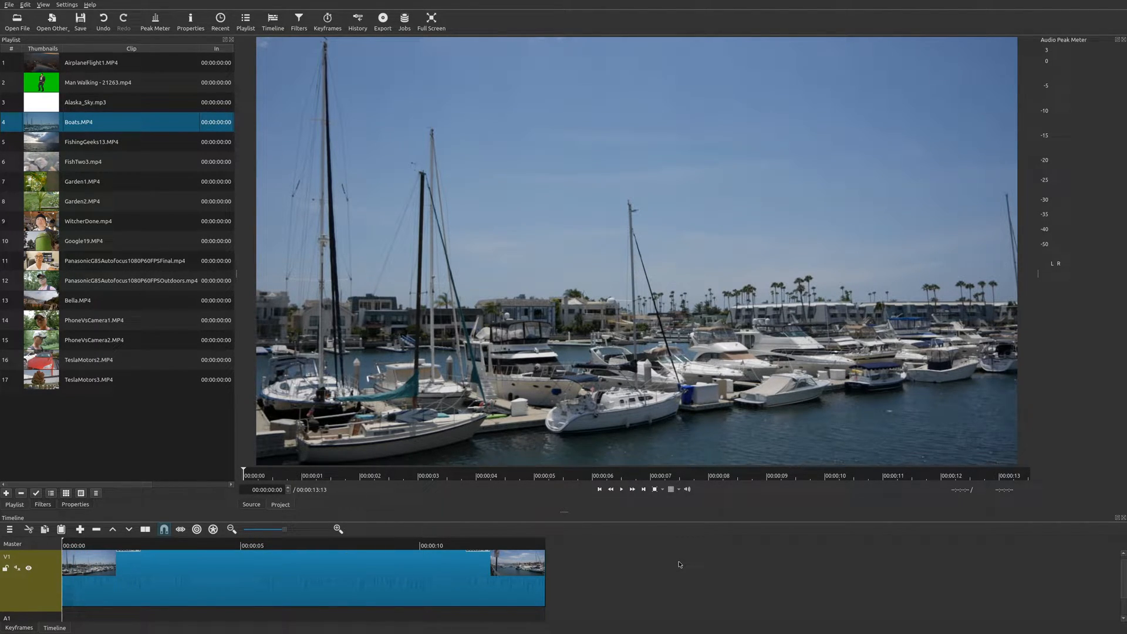
mouse_move(146, 457)
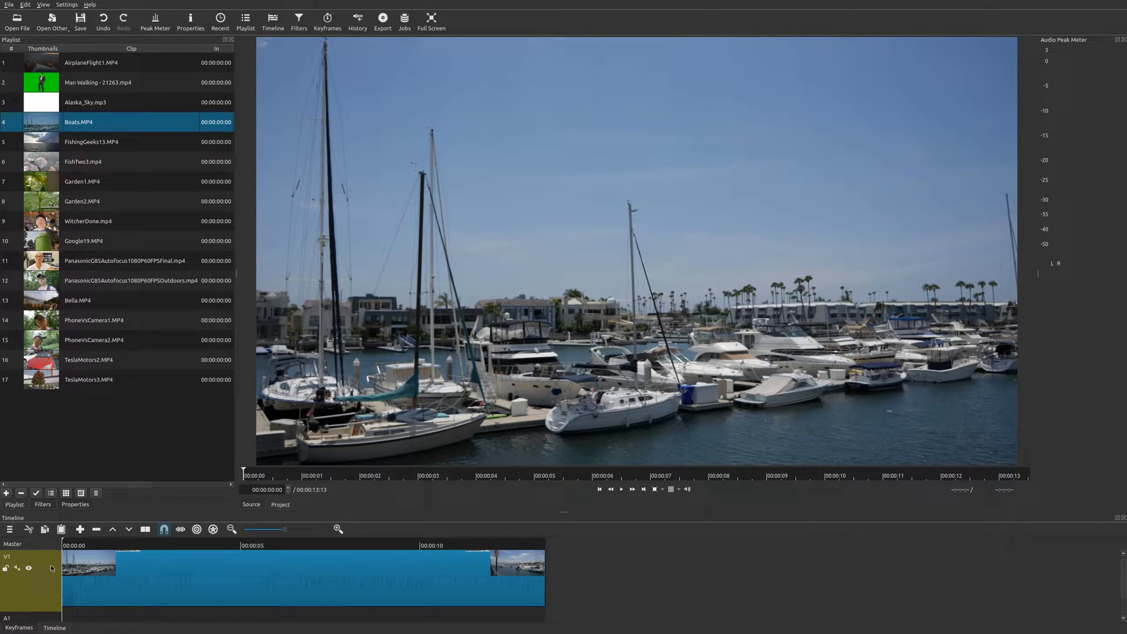
- Add a second video track, V2, above the boats clip's track
left_click(10, 529)
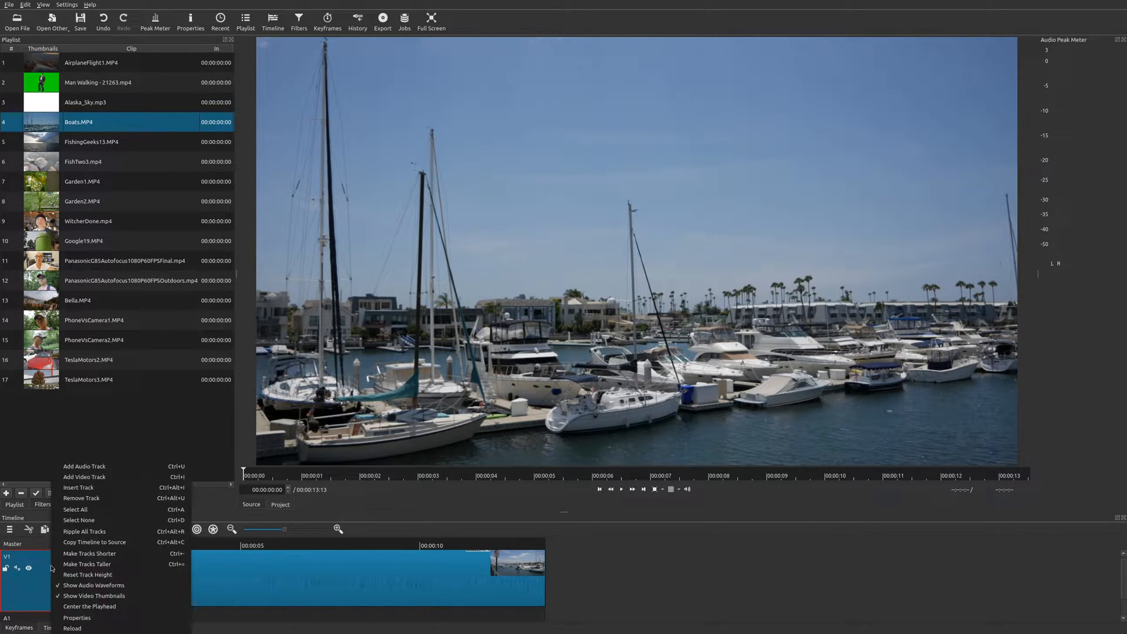
left_click(84, 477)
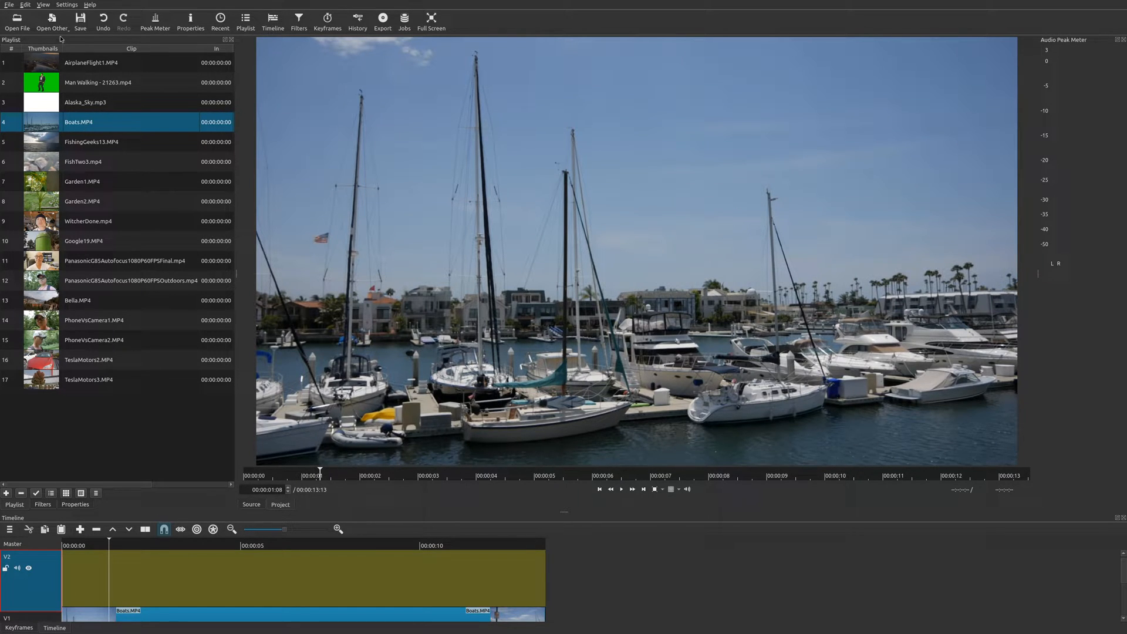
- Create a transparent Color clip and place it at the start of track V2
left_click(51, 19)
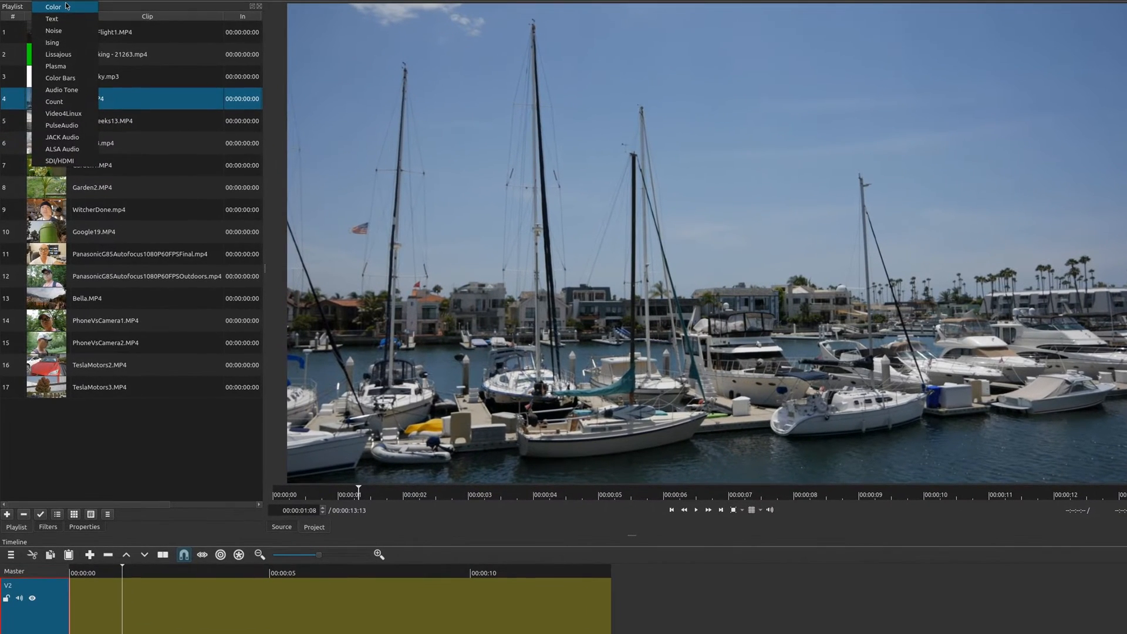
left_click(53, 7)
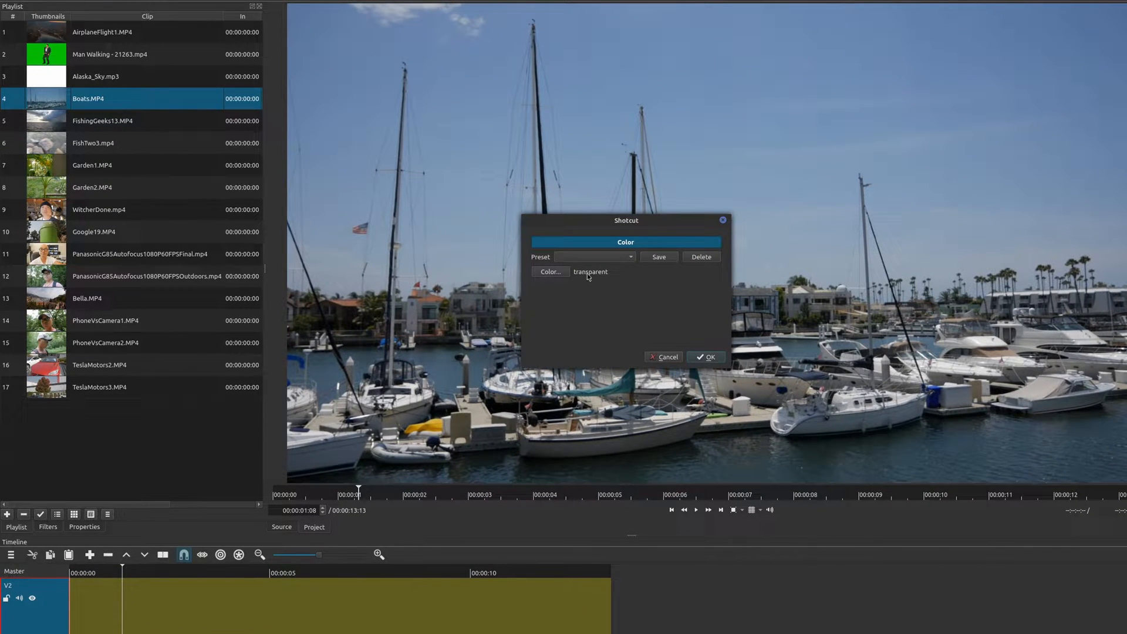
left_click(706, 357)
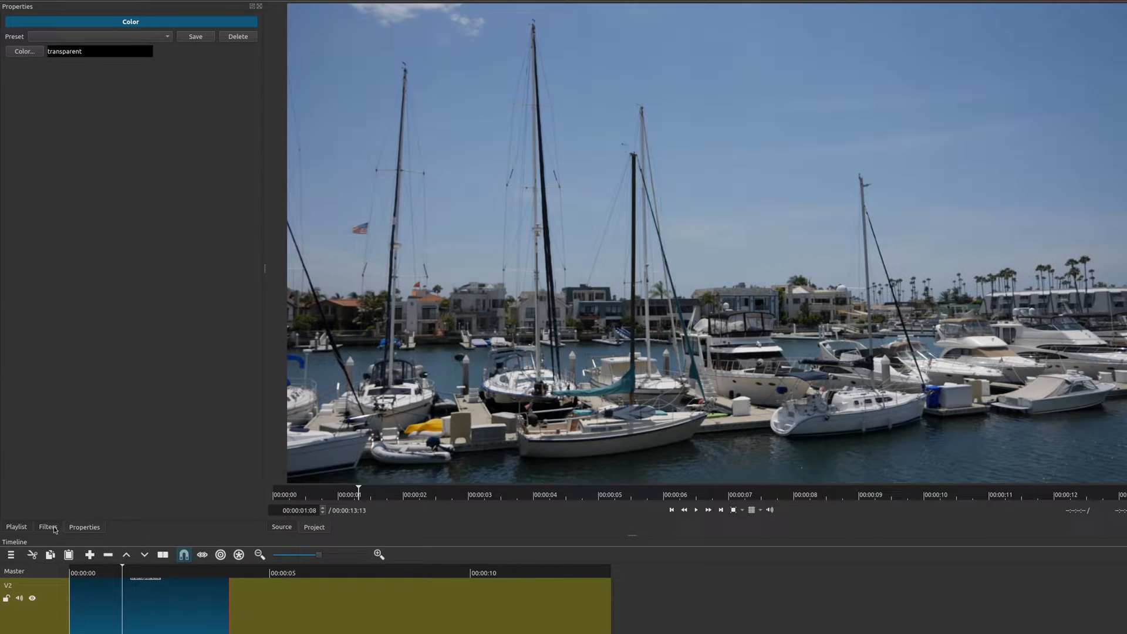
- Search the filters for 'text' and apply Text: HTML to the transparent clip
left_click(48, 526)
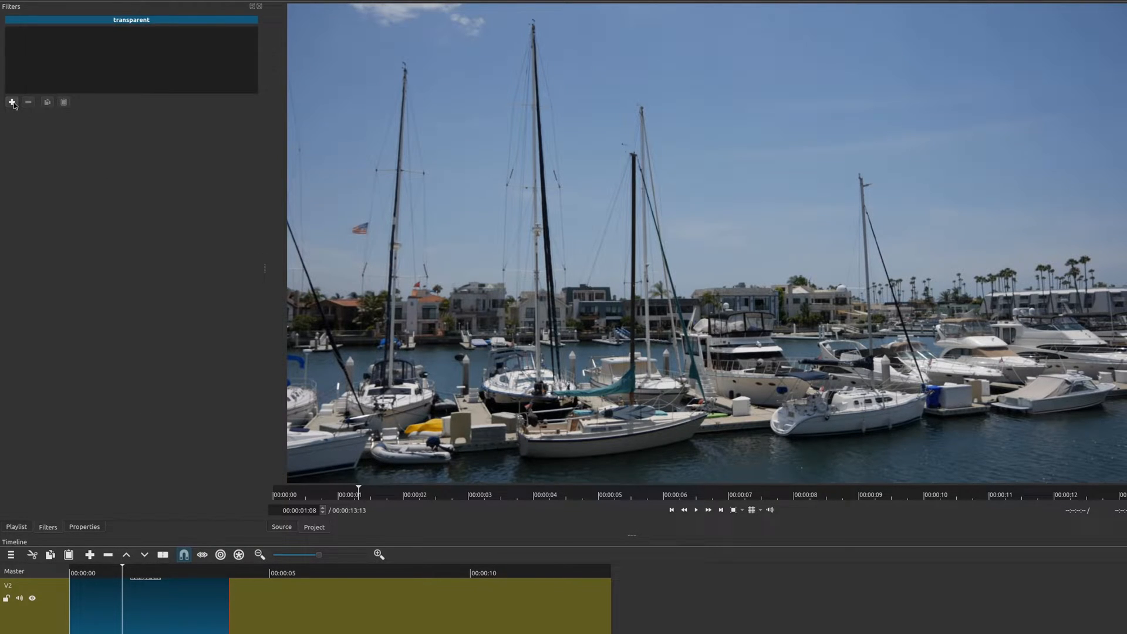
left_click(12, 102)
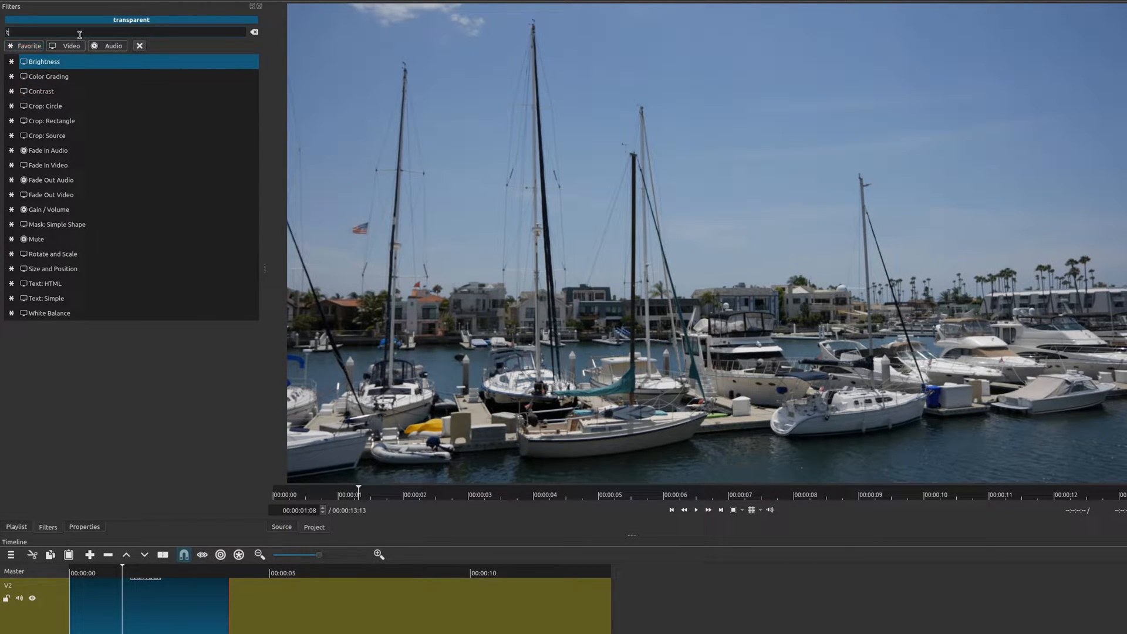
type("ext")
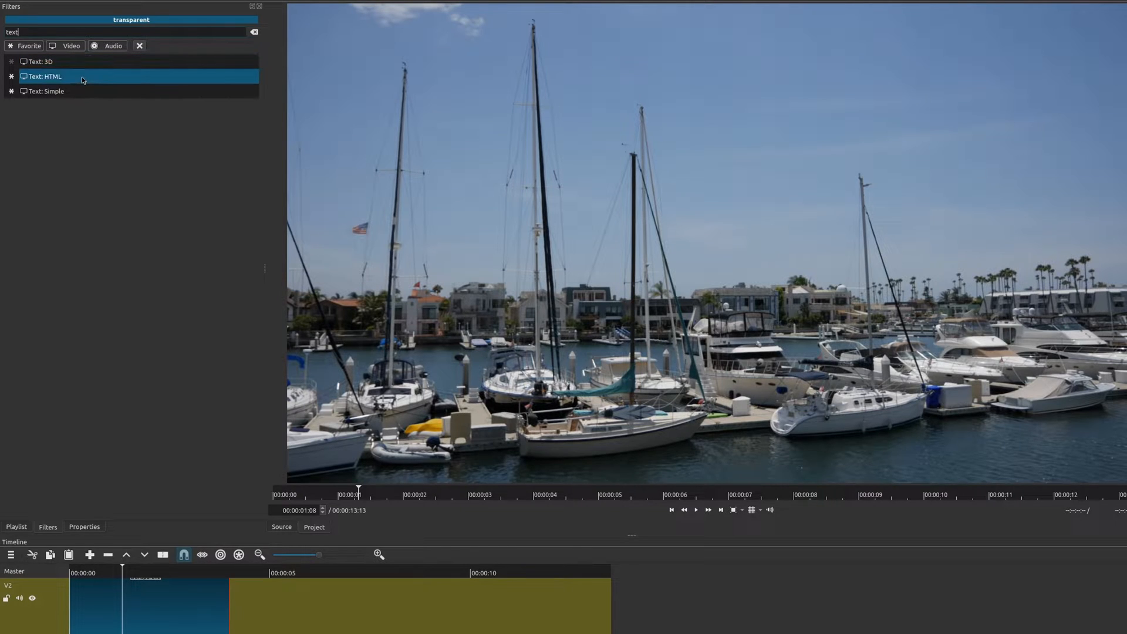
double_click(44, 76)
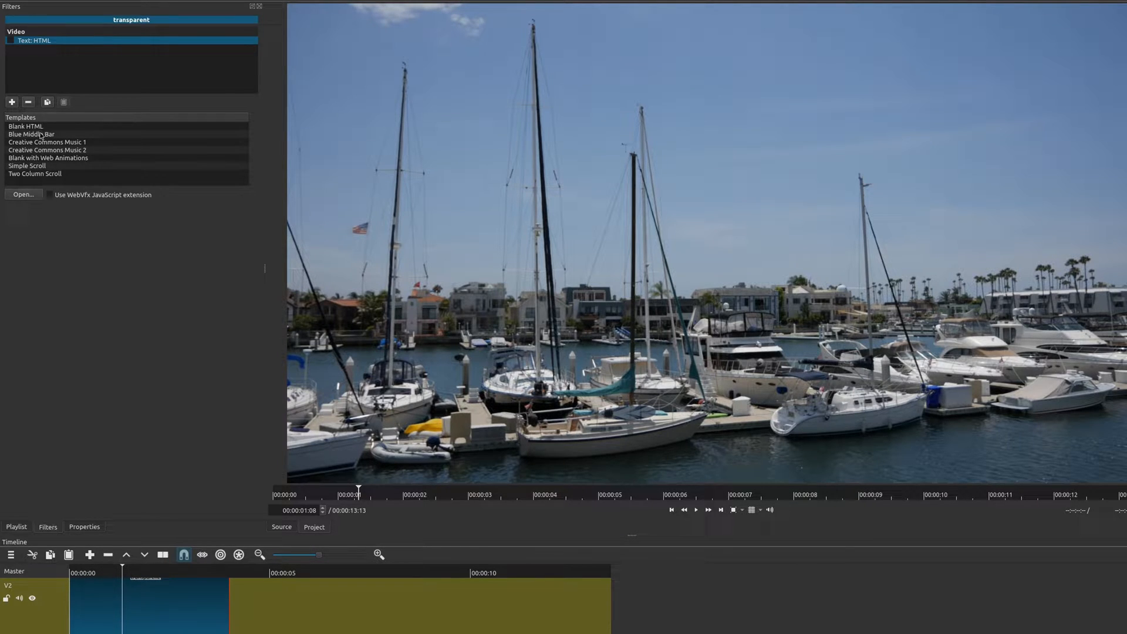
mouse_move(55, 137)
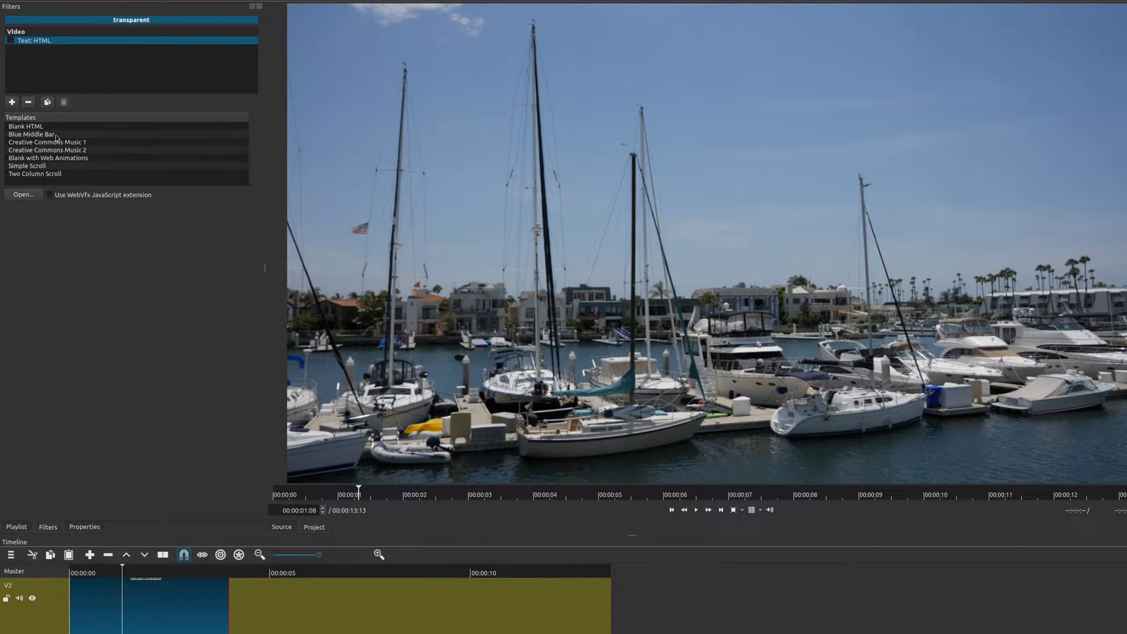
mouse_move(35, 170)
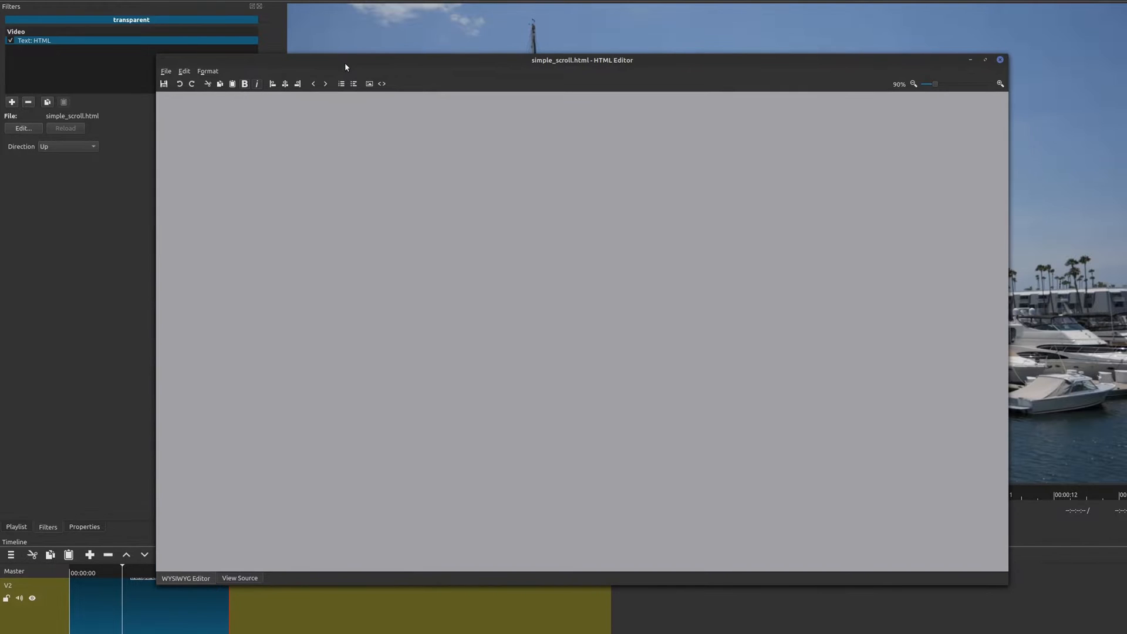
mouse_move(462, 172)
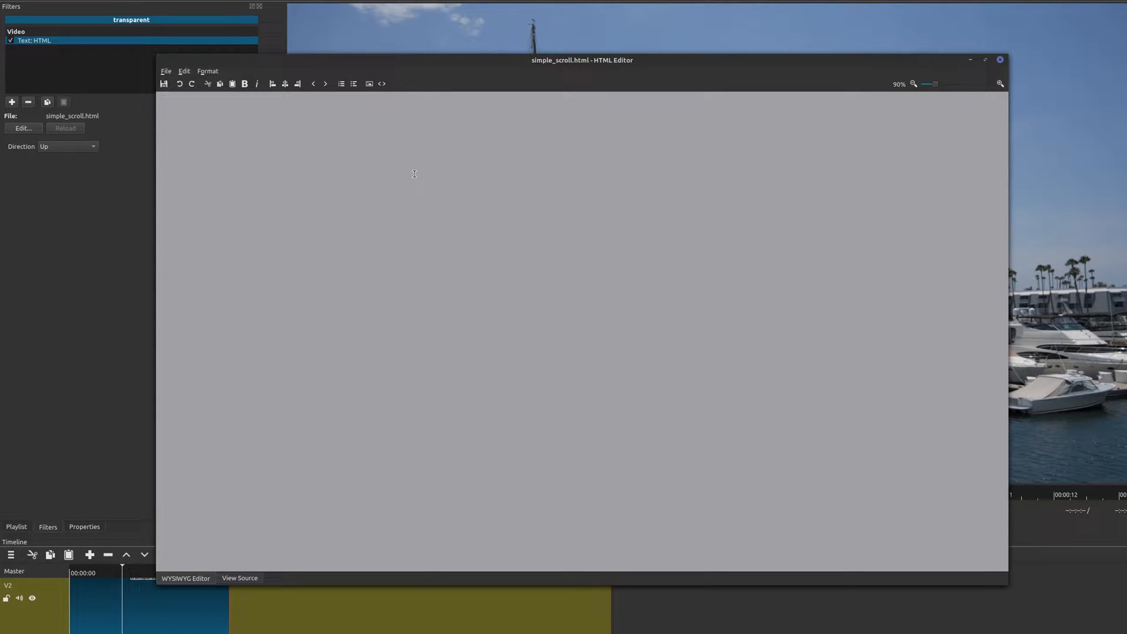
mouse_move(268, 128)
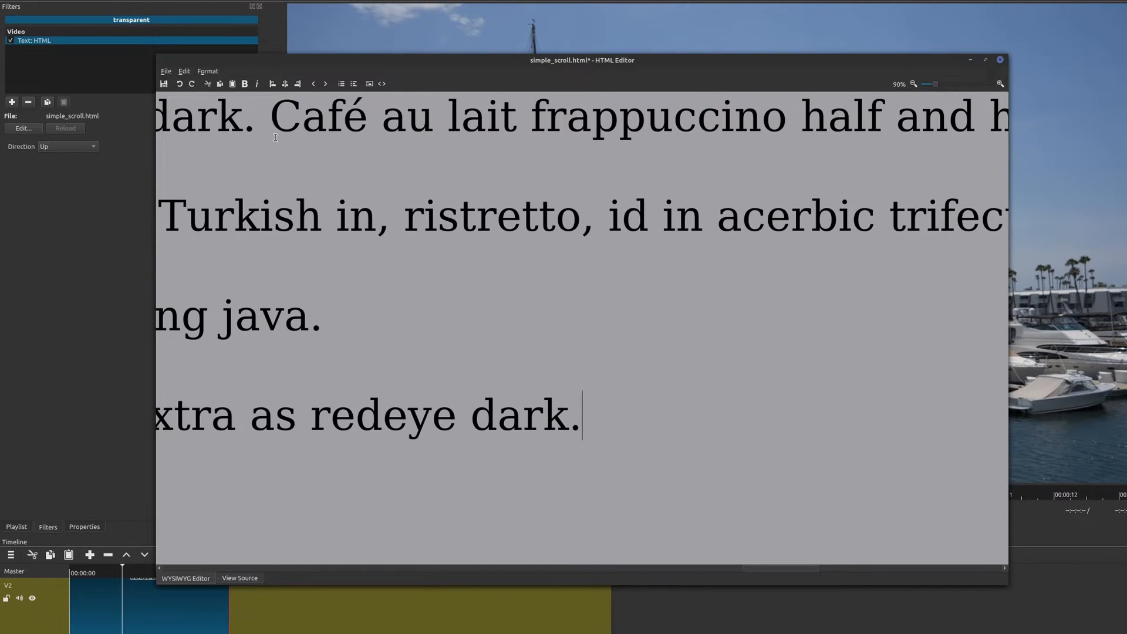
- Load the Simple Scroll template with its coffee placeholder text, then close the HTML editor
left_click(324, 317)
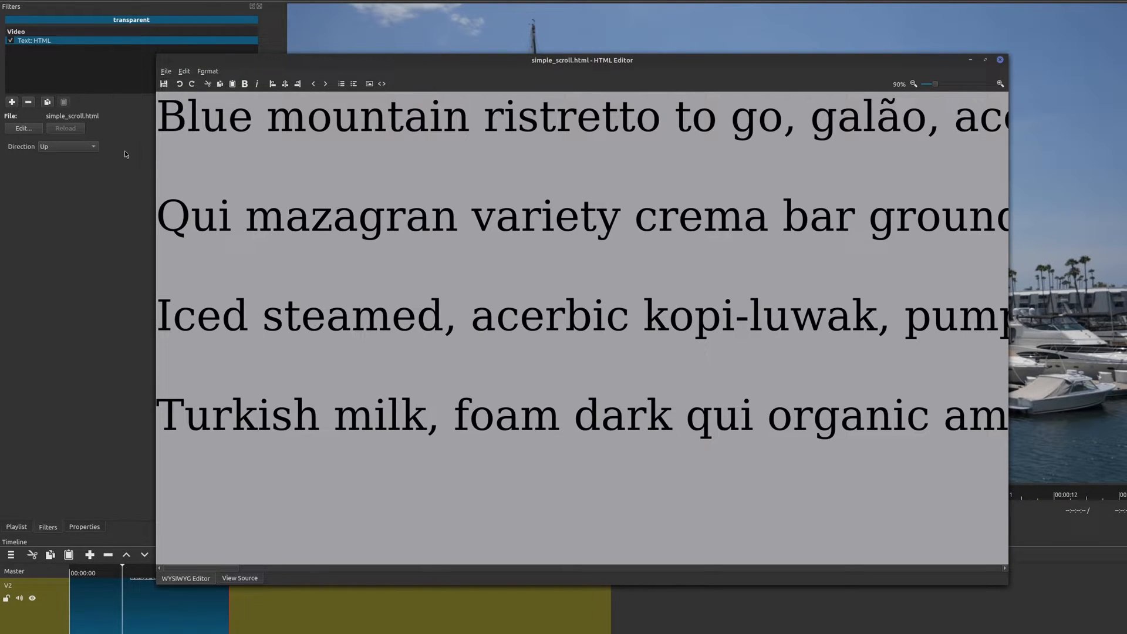
mouse_move(969, 67)
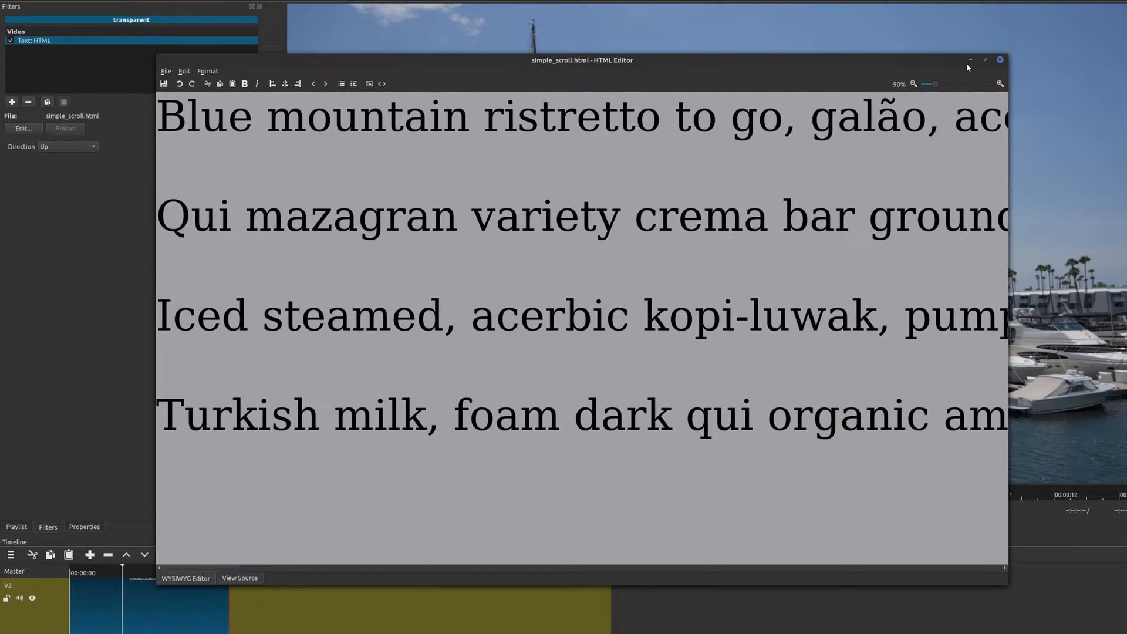
left_click(999, 60)
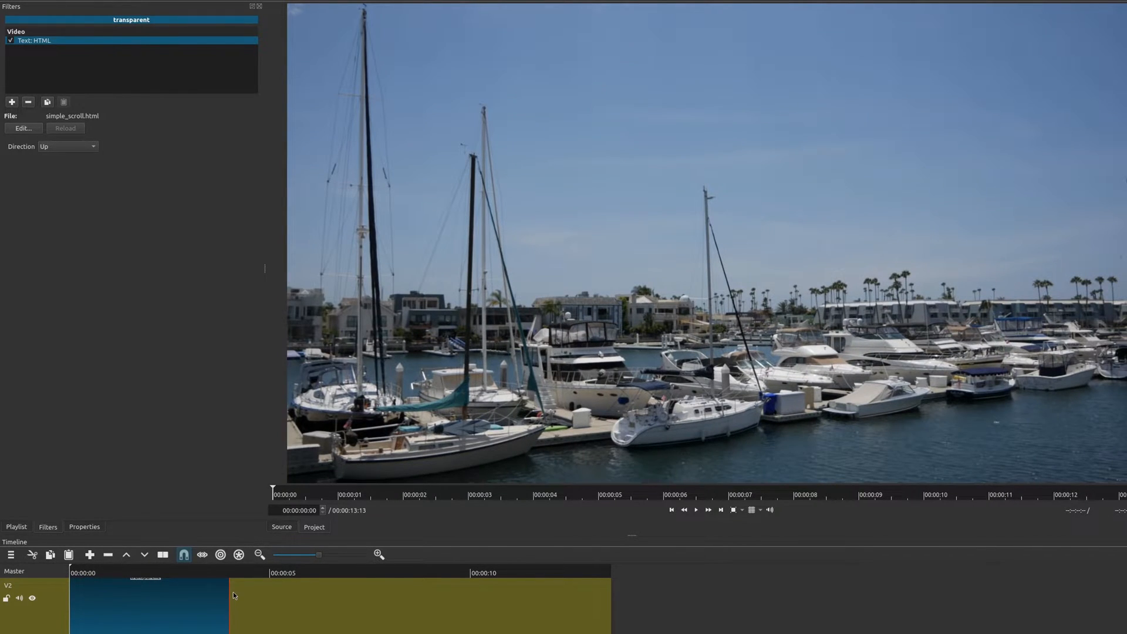
- Scrub the timeline to preview the scrolling coffee text over the boats, then reopen the editor
left_click(694, 509)
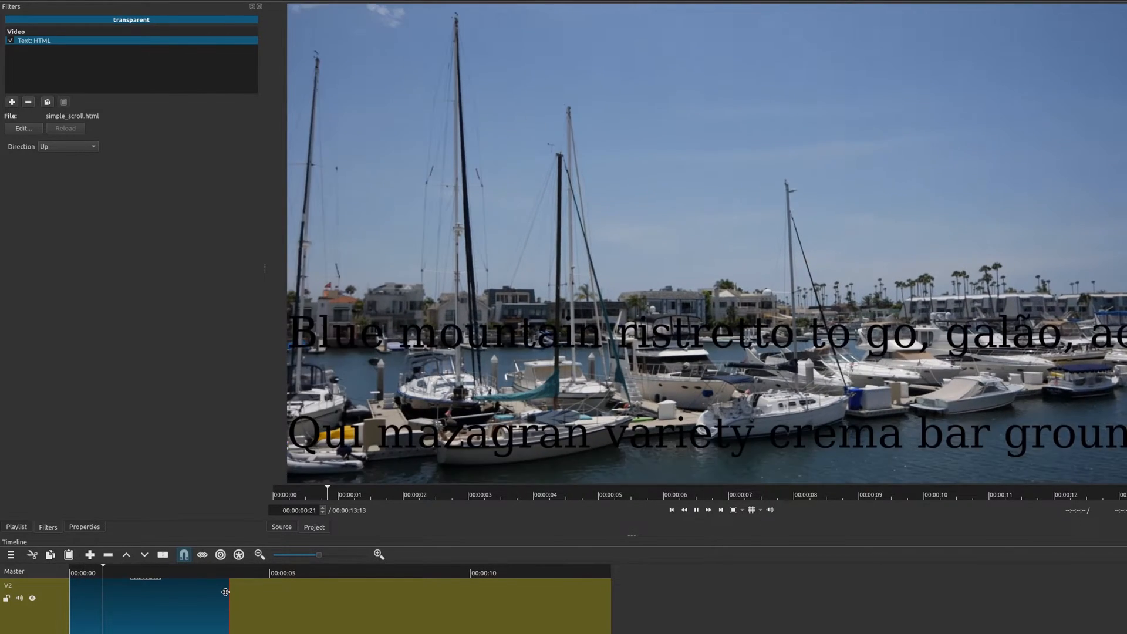
left_click(369, 493)
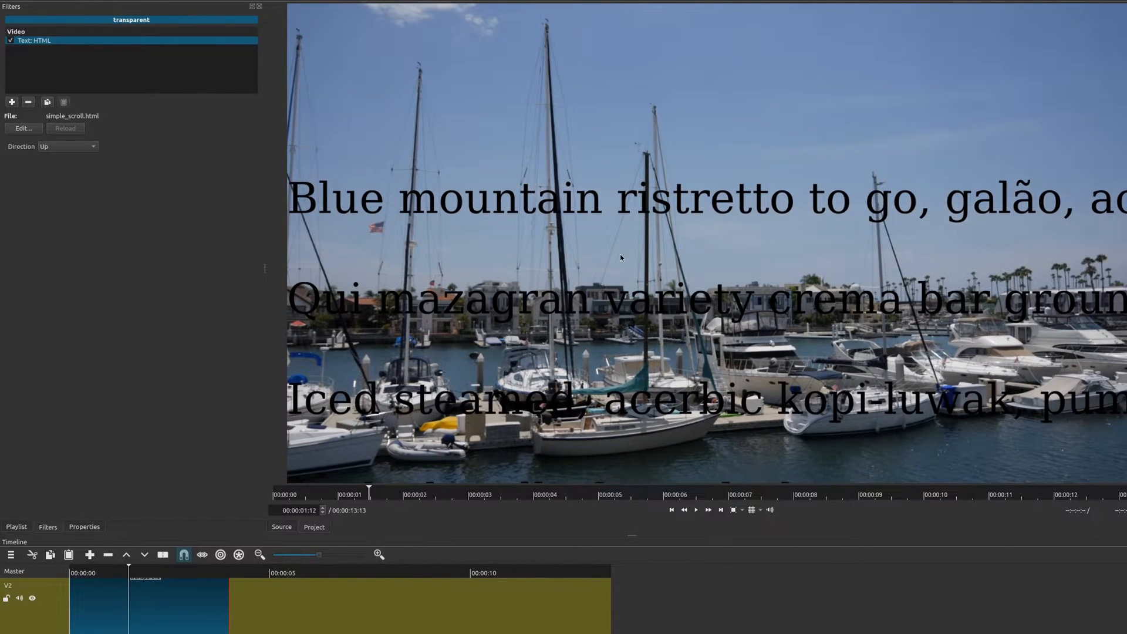
mouse_move(596, 255)
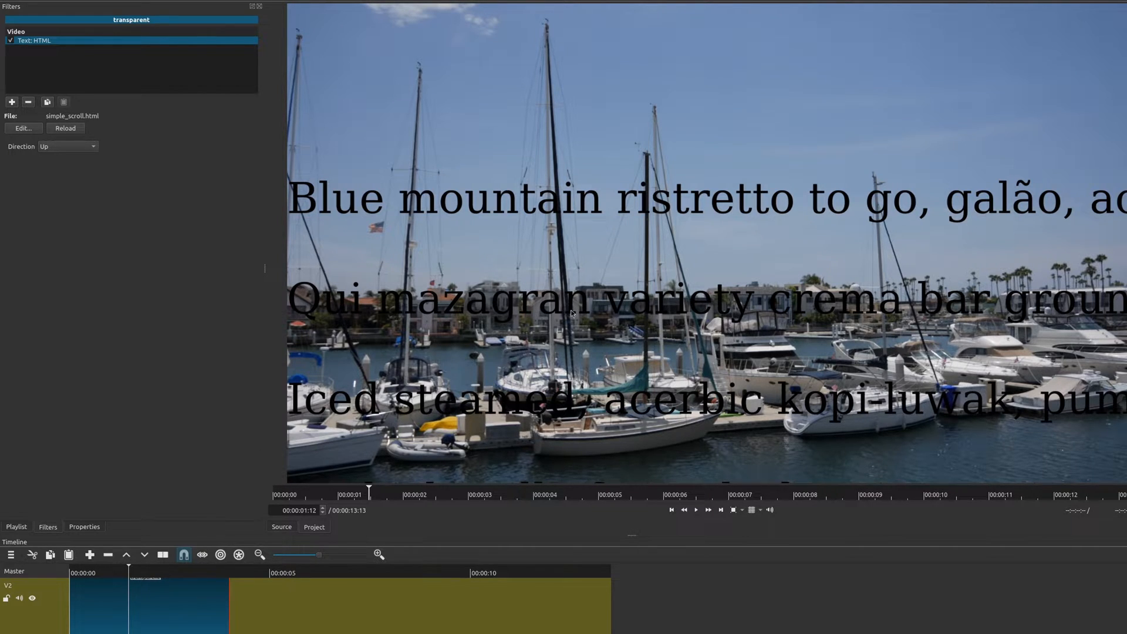
left_click(23, 128)
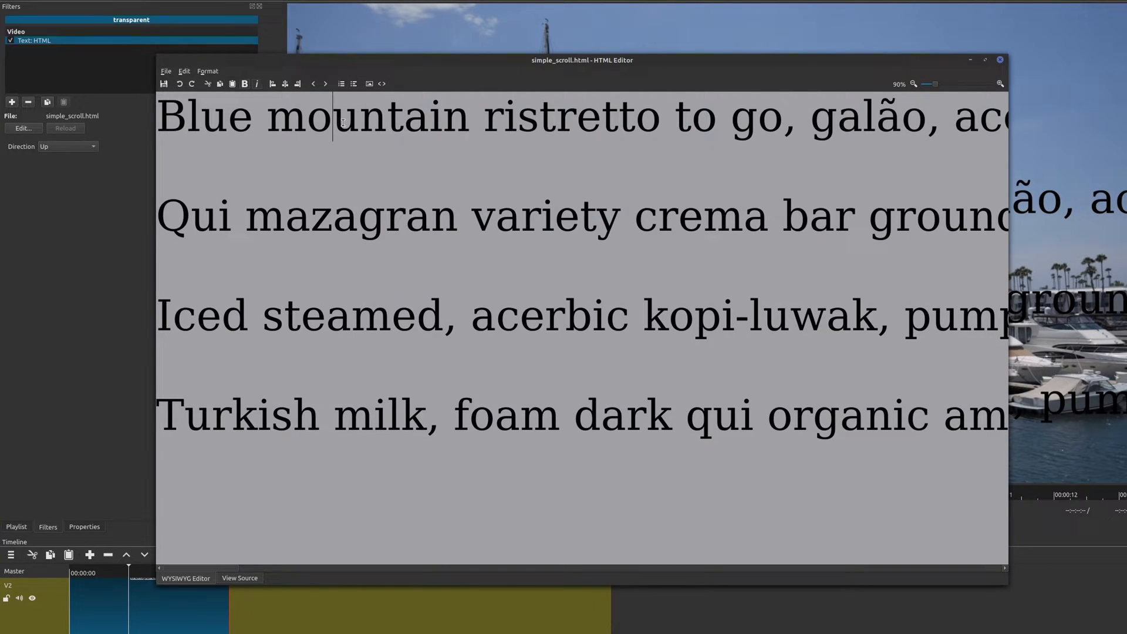
mouse_move(830, 355)
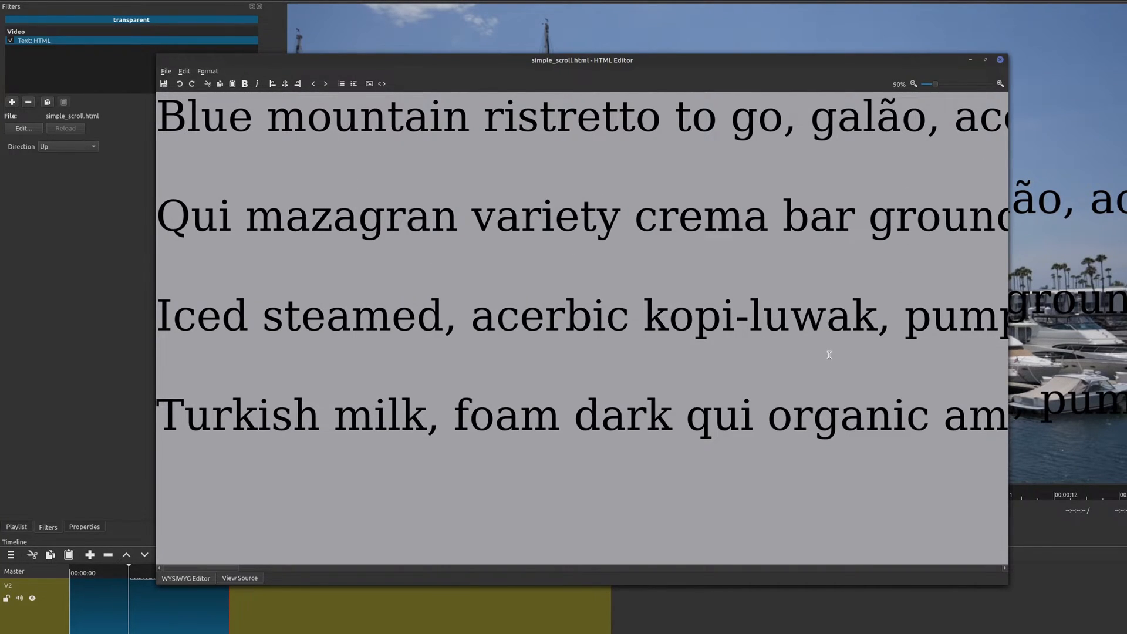
mouse_move(367, 281)
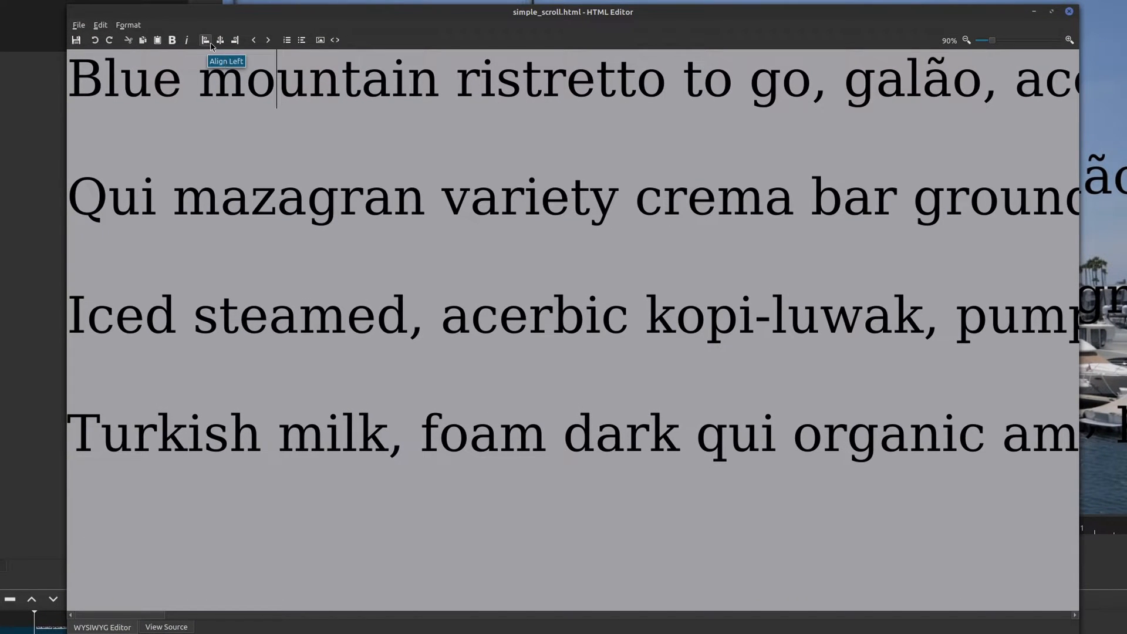
mouse_move(233, 40)
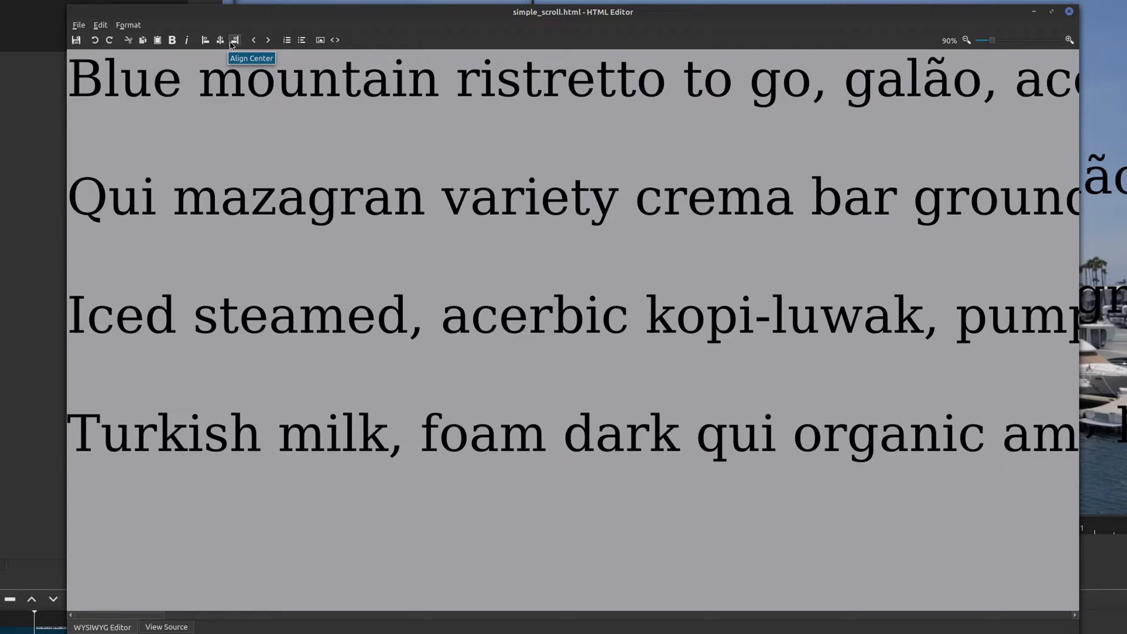
mouse_move(287, 39)
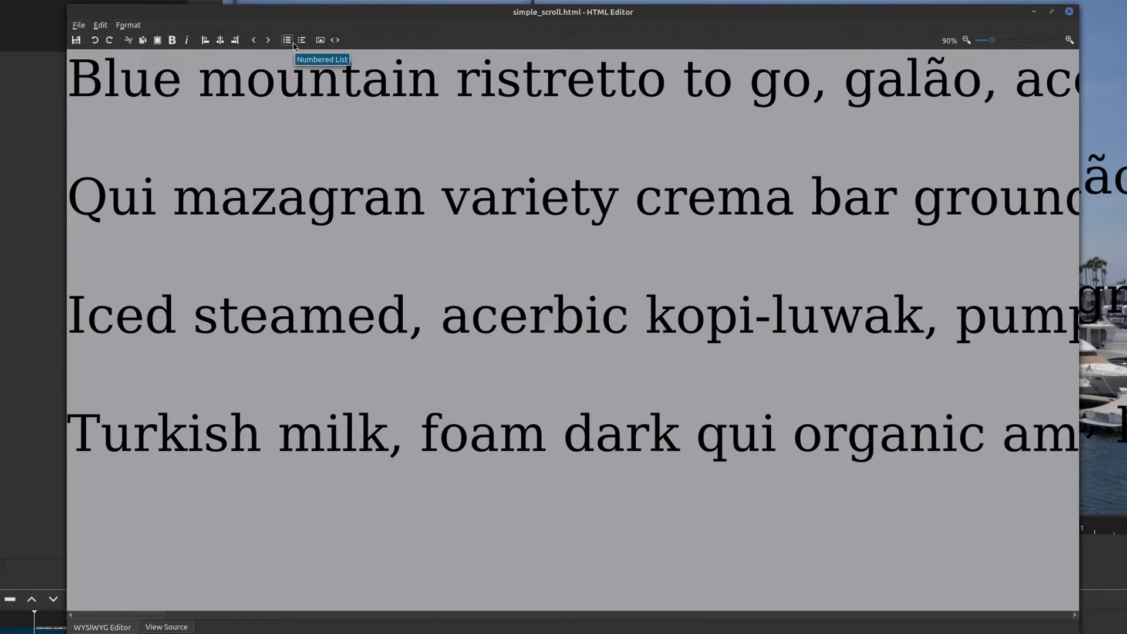
mouse_move(334, 39)
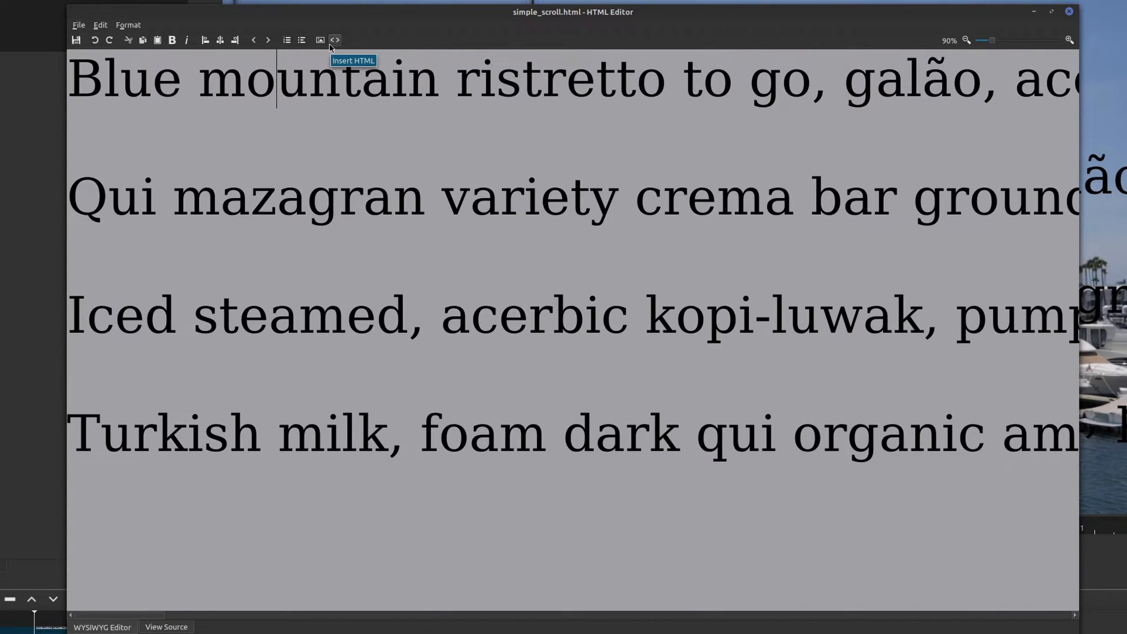
left_click(128, 24)
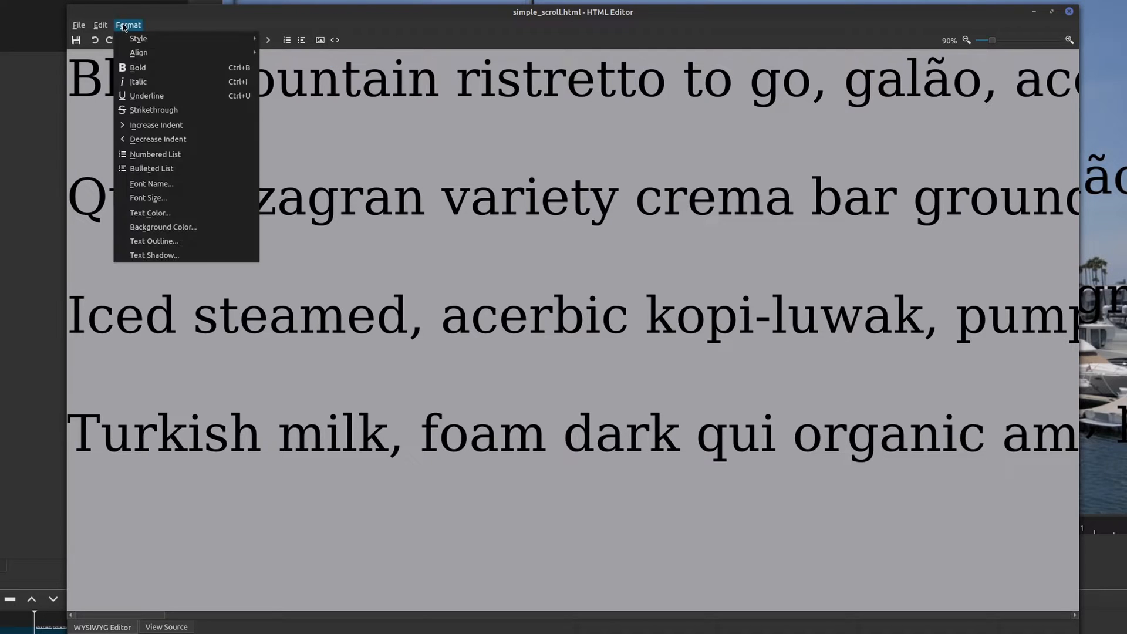
mouse_move(138, 38)
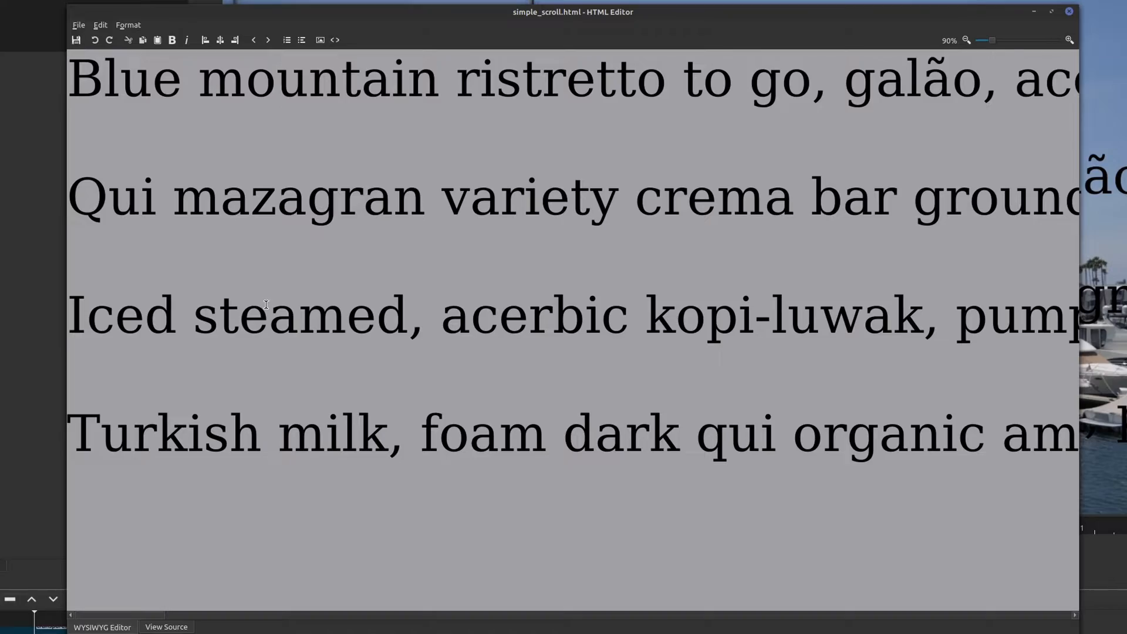
left_click(277, 79)
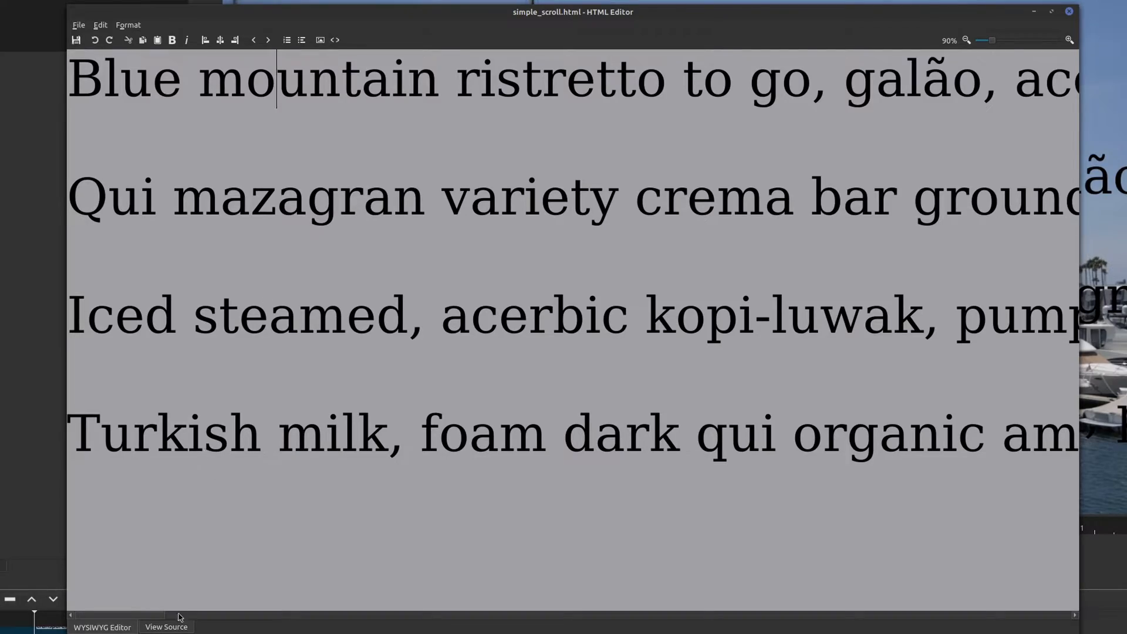
left_click(166, 627)
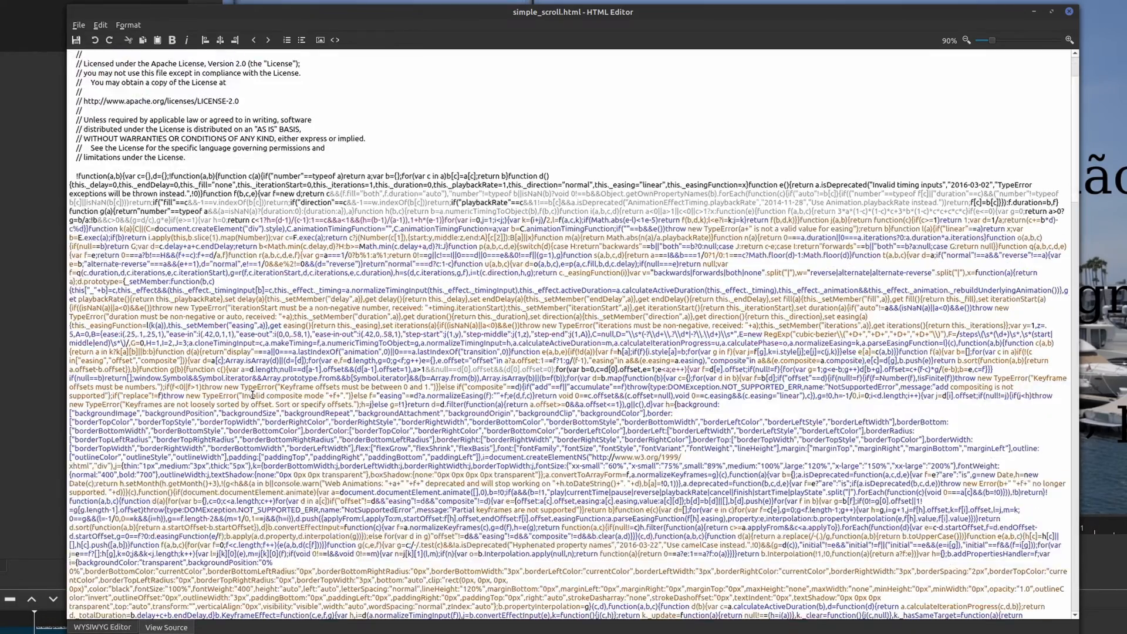
scroll("down", 3)
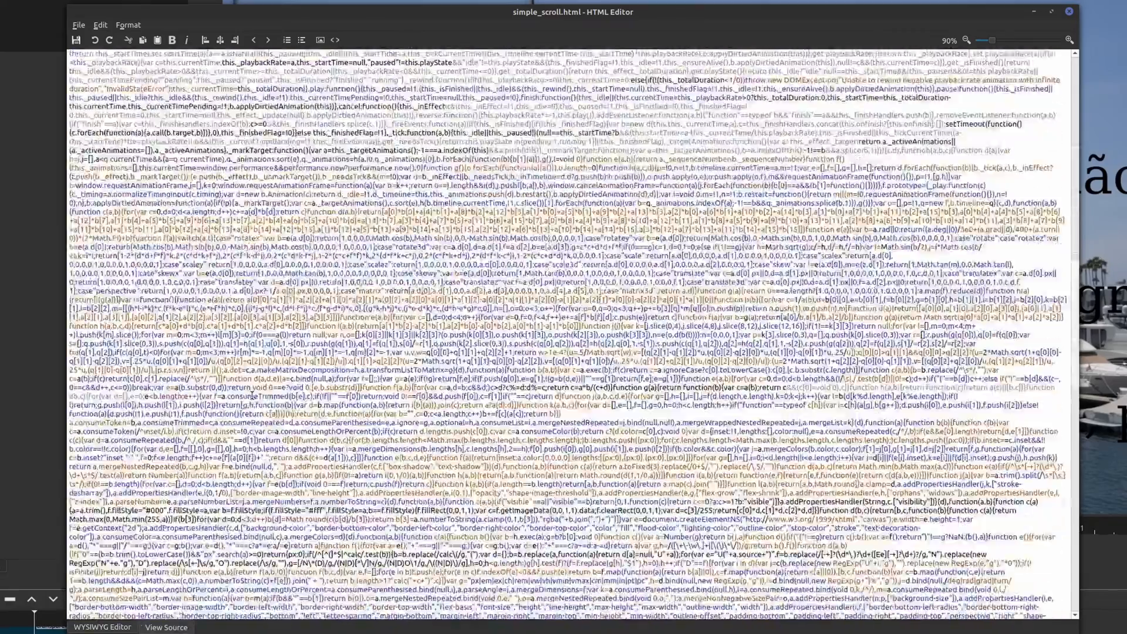
left_click(102, 627)
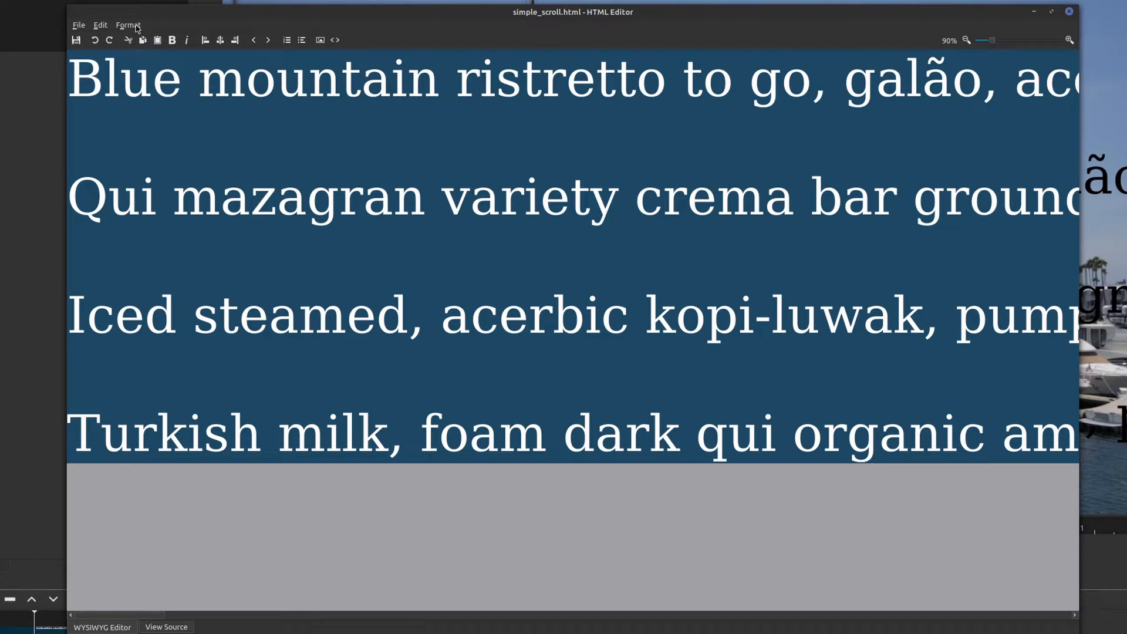
- Set the scrolling text colour to white via Format > Text Color
left_click(128, 25)
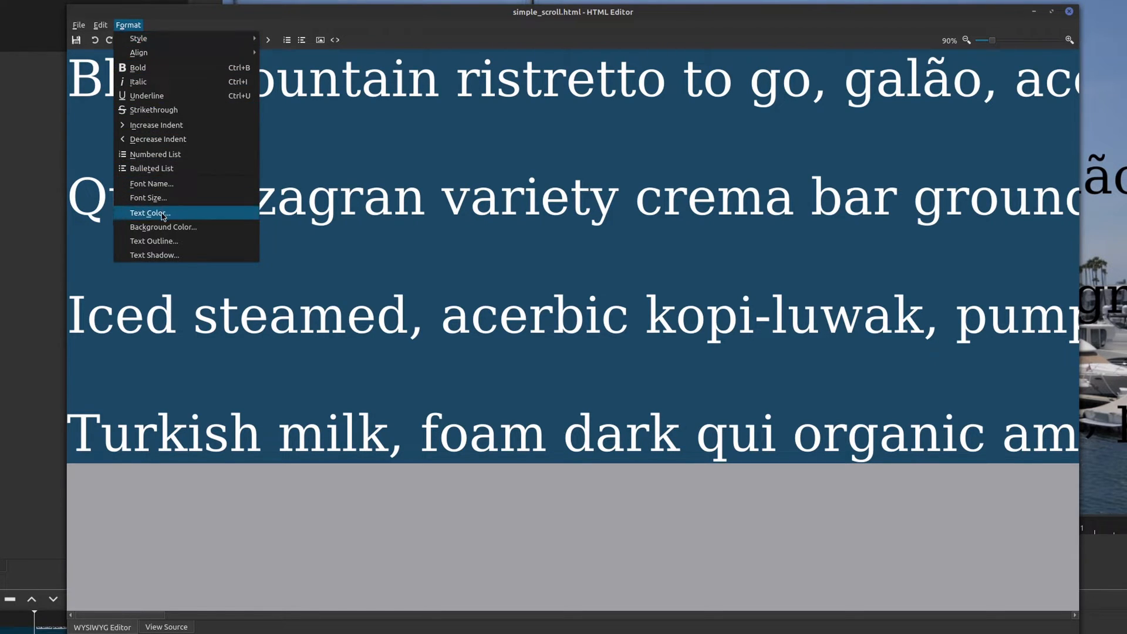
left_click(149, 212)
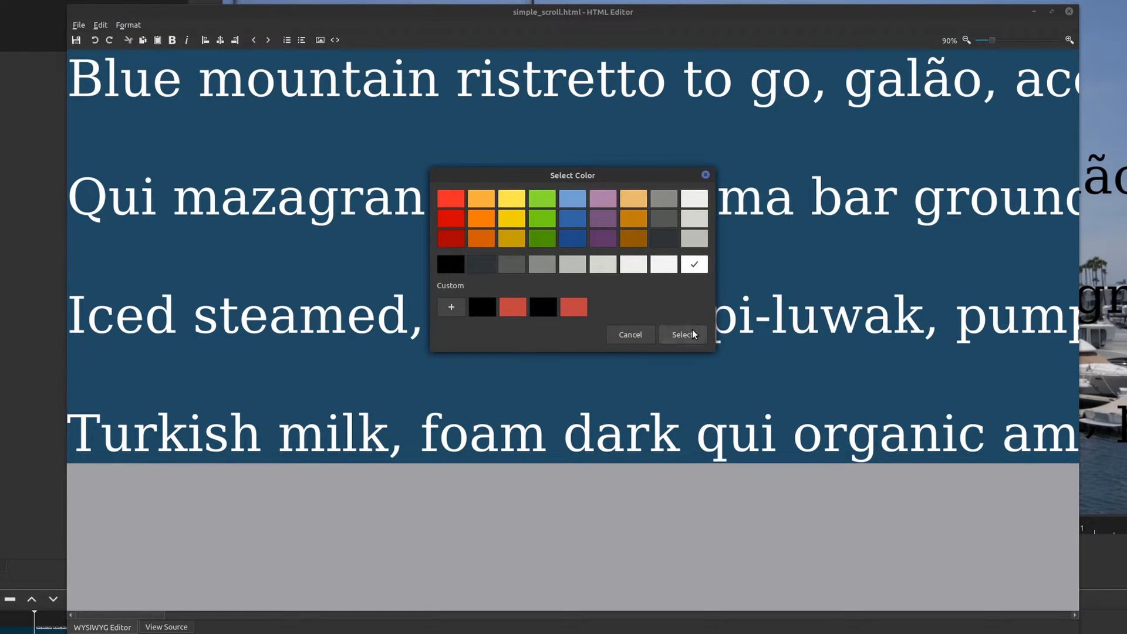
left_click(682, 334)
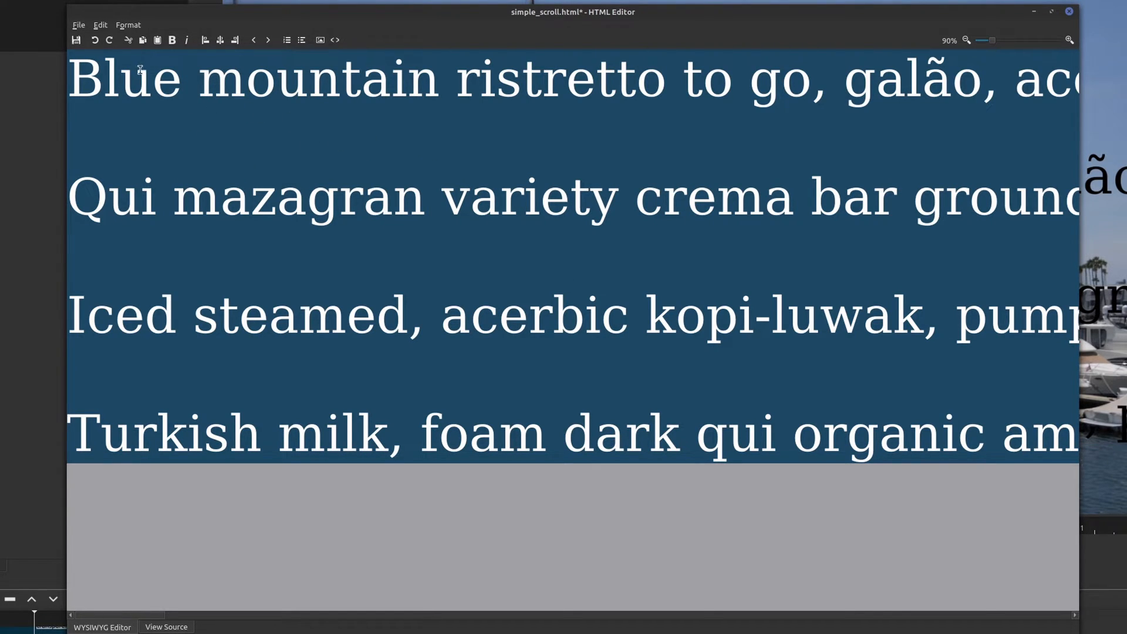
- Apply a new font size to the text via Format > Font Size
left_click(129, 24)
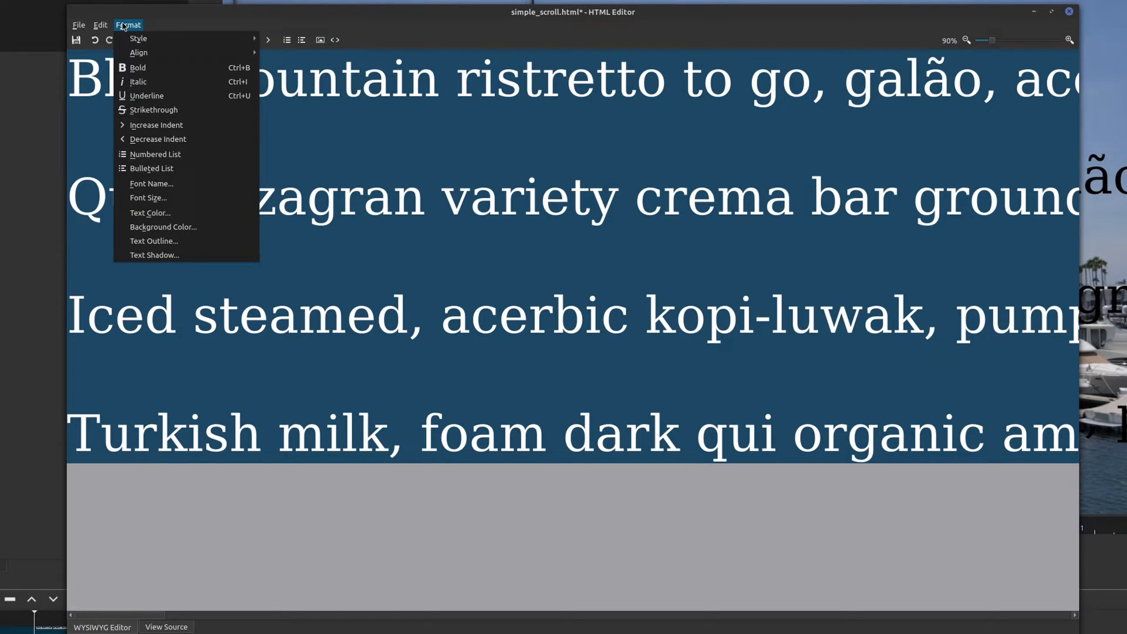
mouse_move(149, 198)
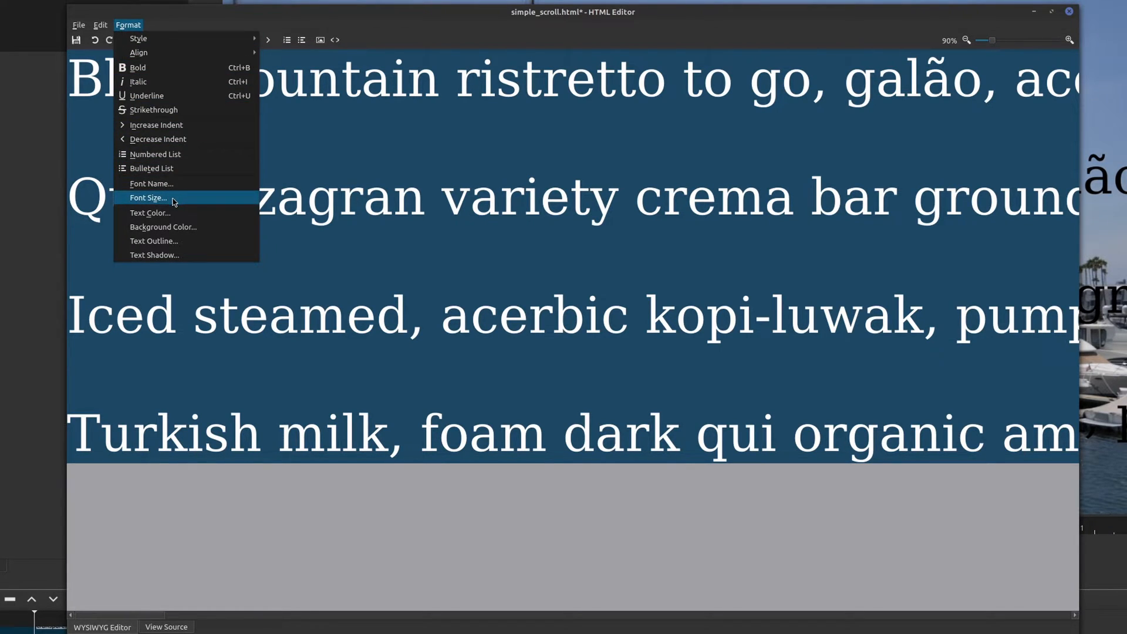
left_click(149, 198)
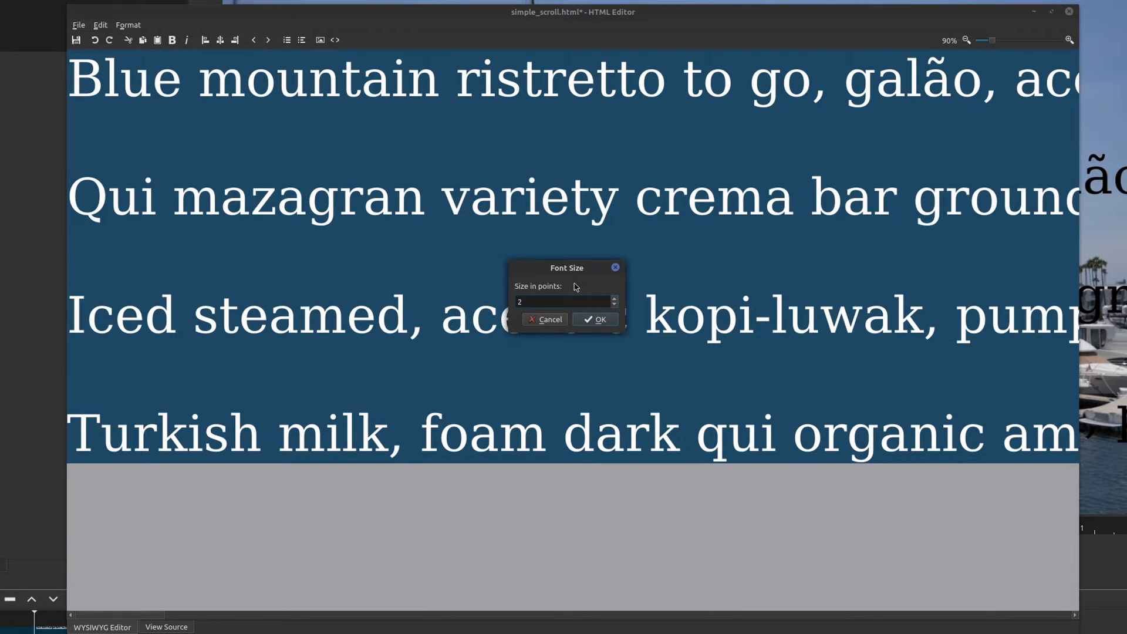
left_click(595, 319)
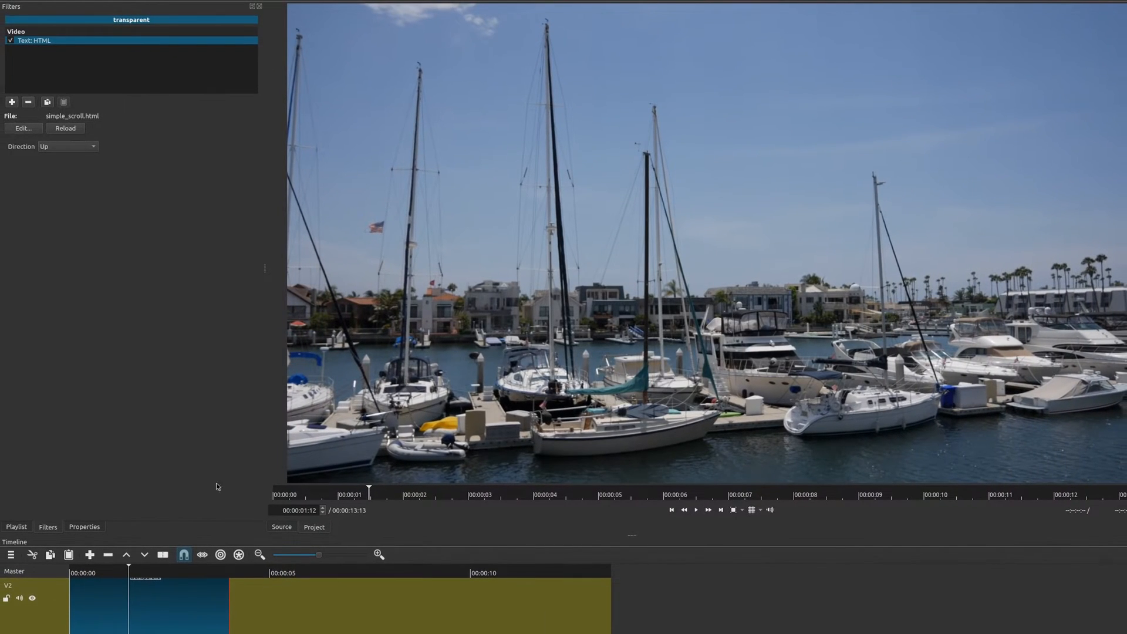
- Preview the white coffee text over the boats, then reopen simple_scroll.html for editing
left_click(695, 510)
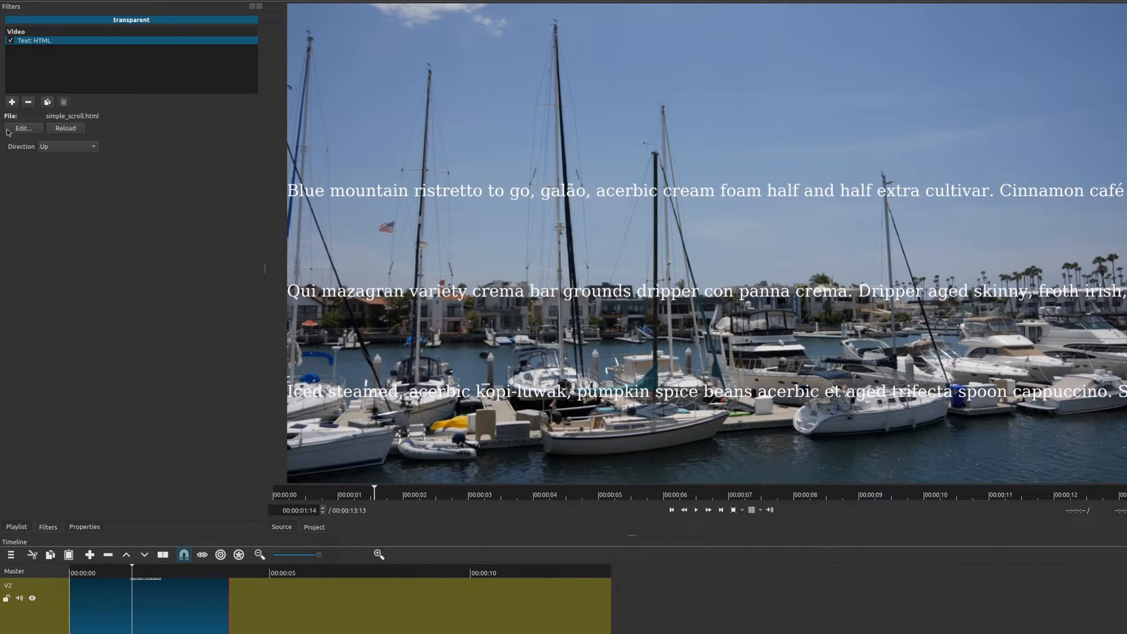
left_click(23, 128)
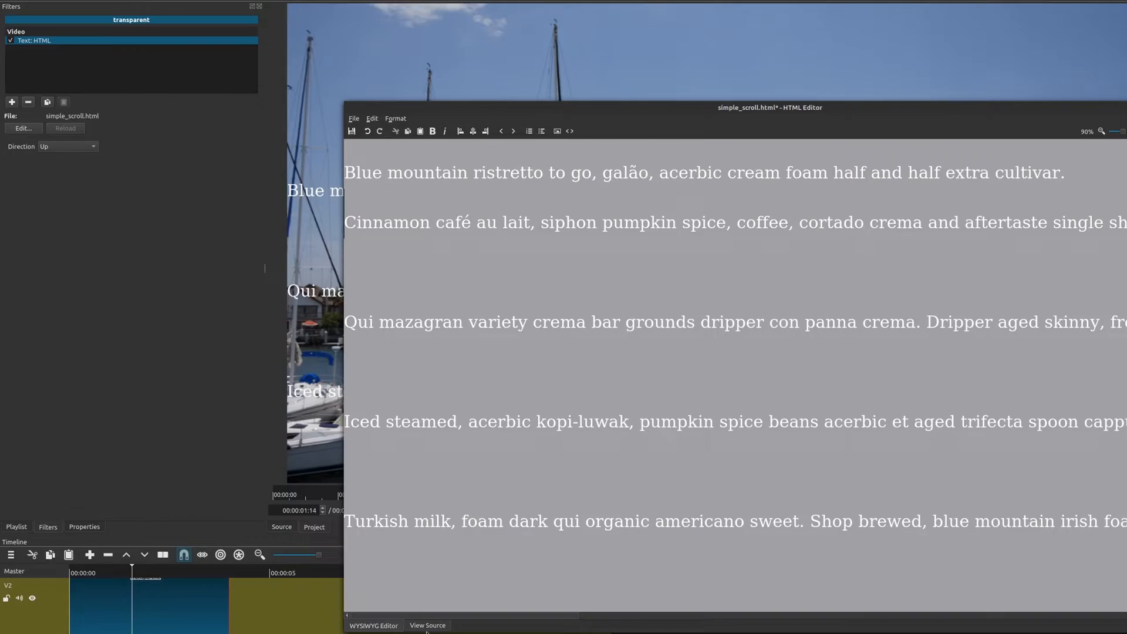
- Toggle View Source and back, split the Cinnamon and Qui mazagran paragraphs, and start inserting an image
left_click(427, 626)
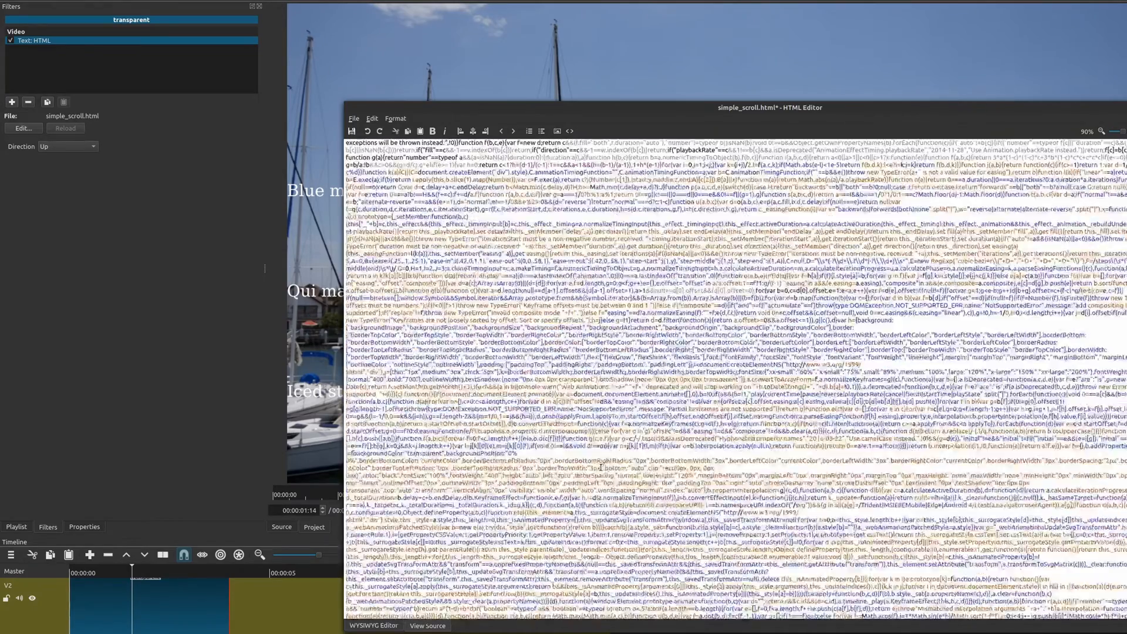
left_click(374, 625)
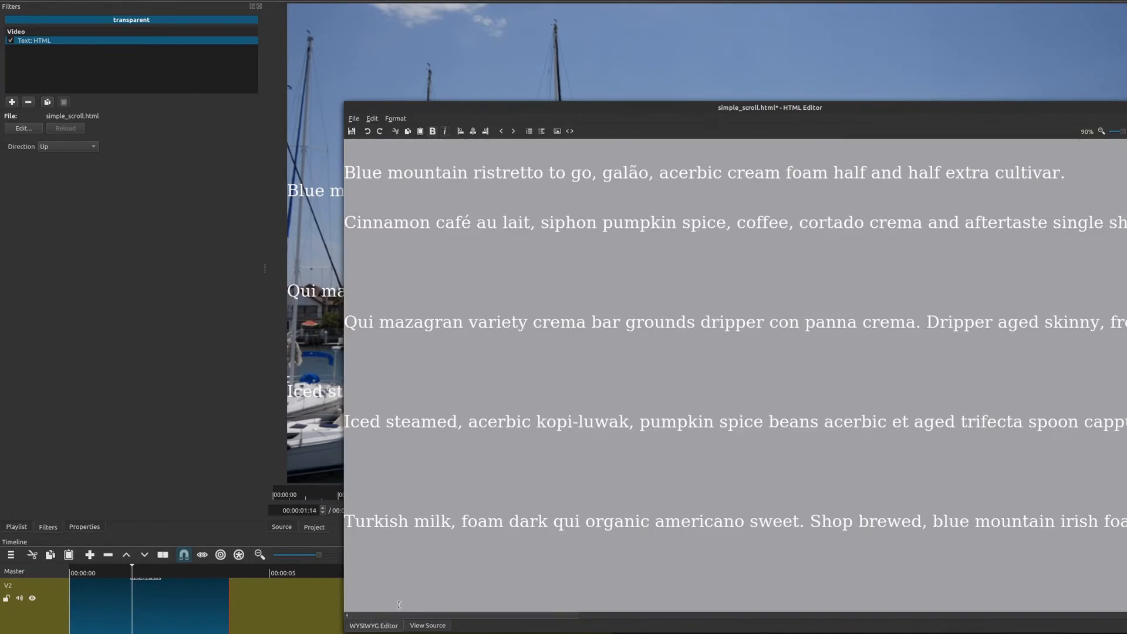
mouse_move(928, 222)
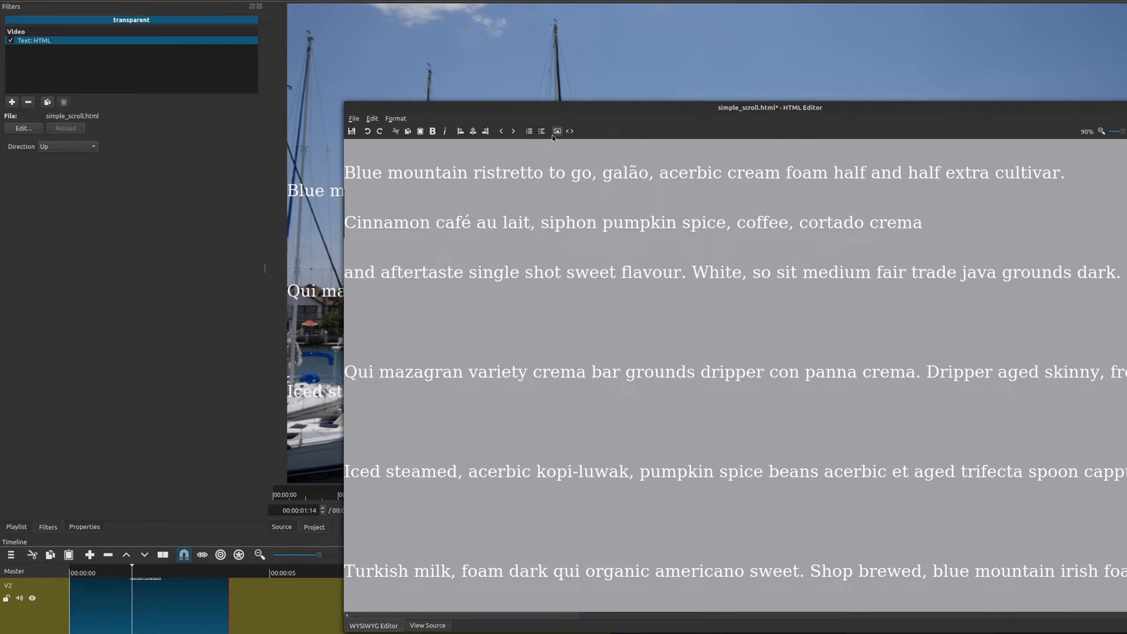
mouse_move(558, 131)
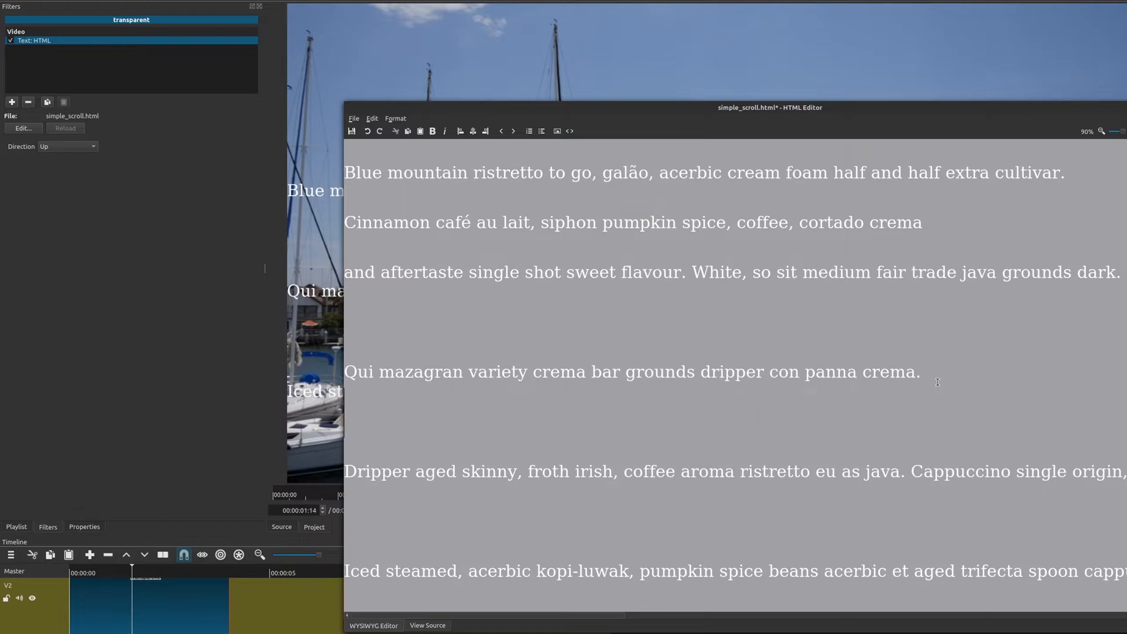
left_click(557, 131)
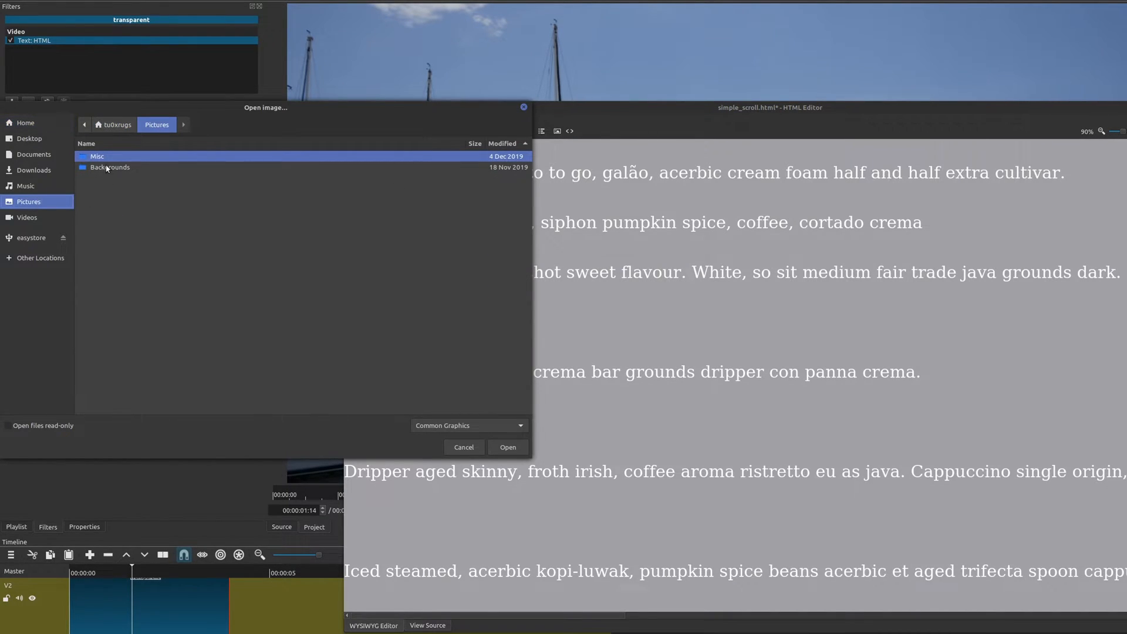
- Insert star-wars-stormtrooper1.jpg from the Backgrounds folder into the scrolling page
double_click(110, 167)
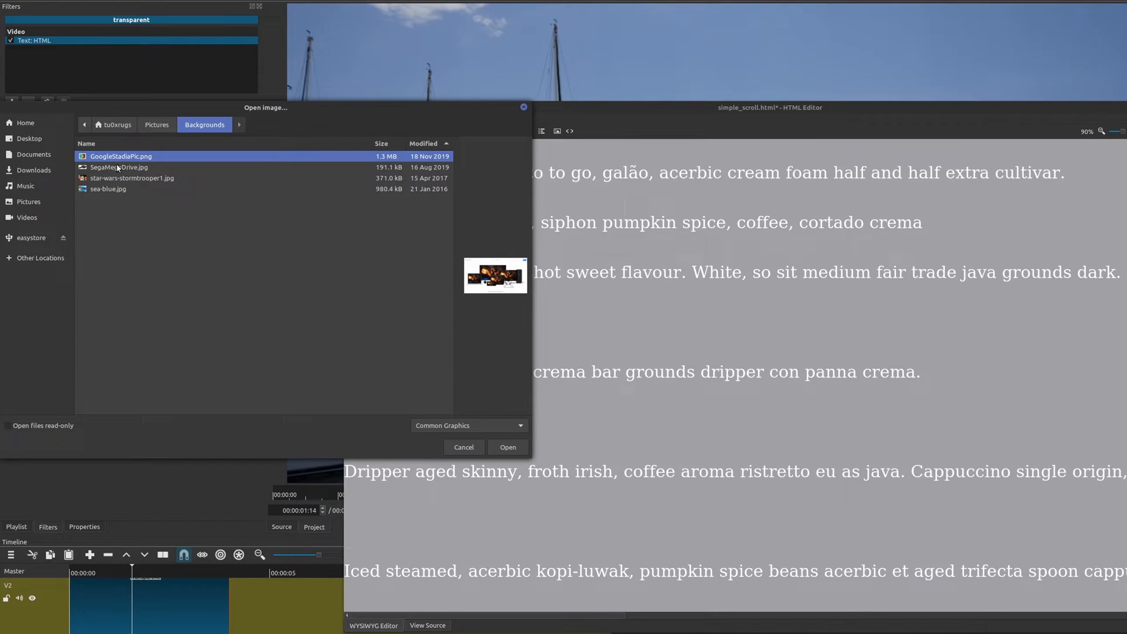
left_click(132, 177)
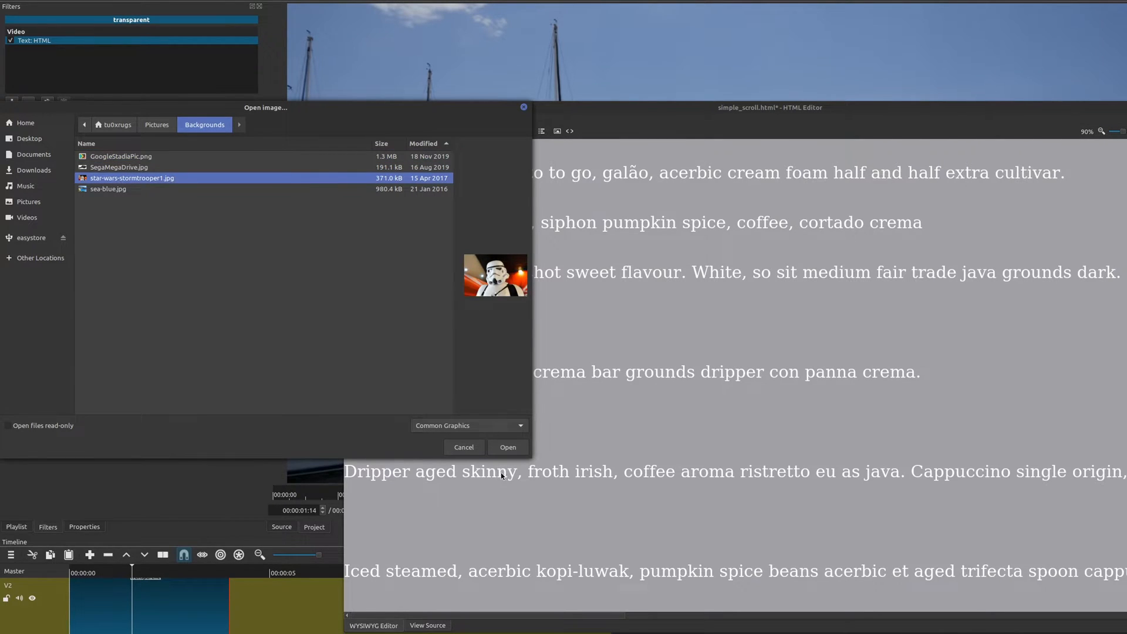
left_click(507, 447)
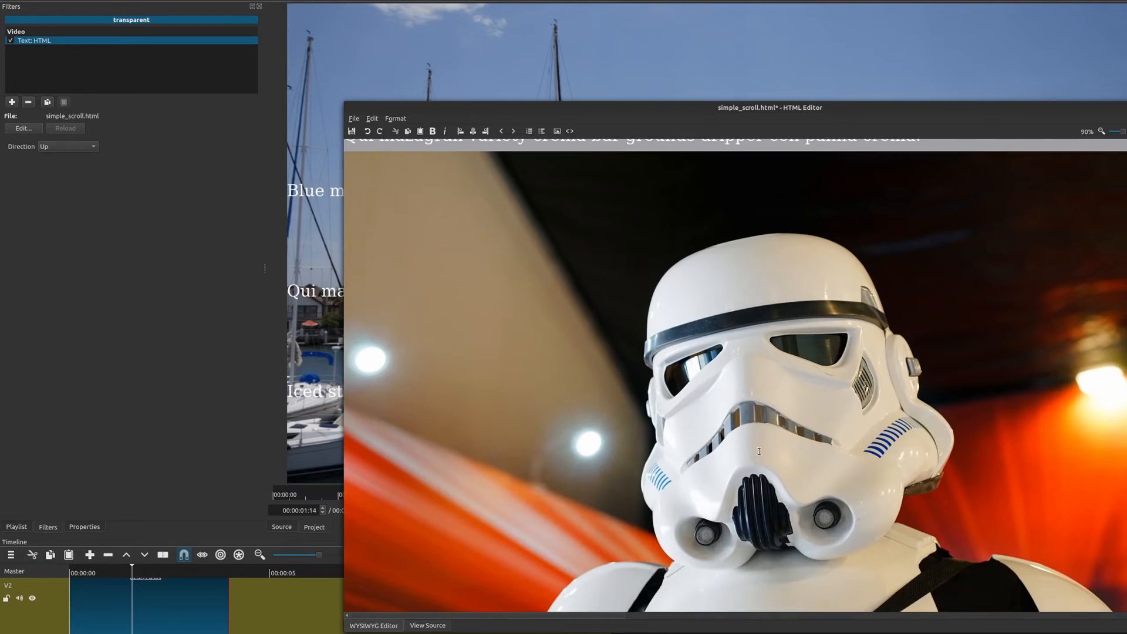
- Scroll down and back up through the coffee placeholder paragraphs in the HTML editor
scroll("down", 3)
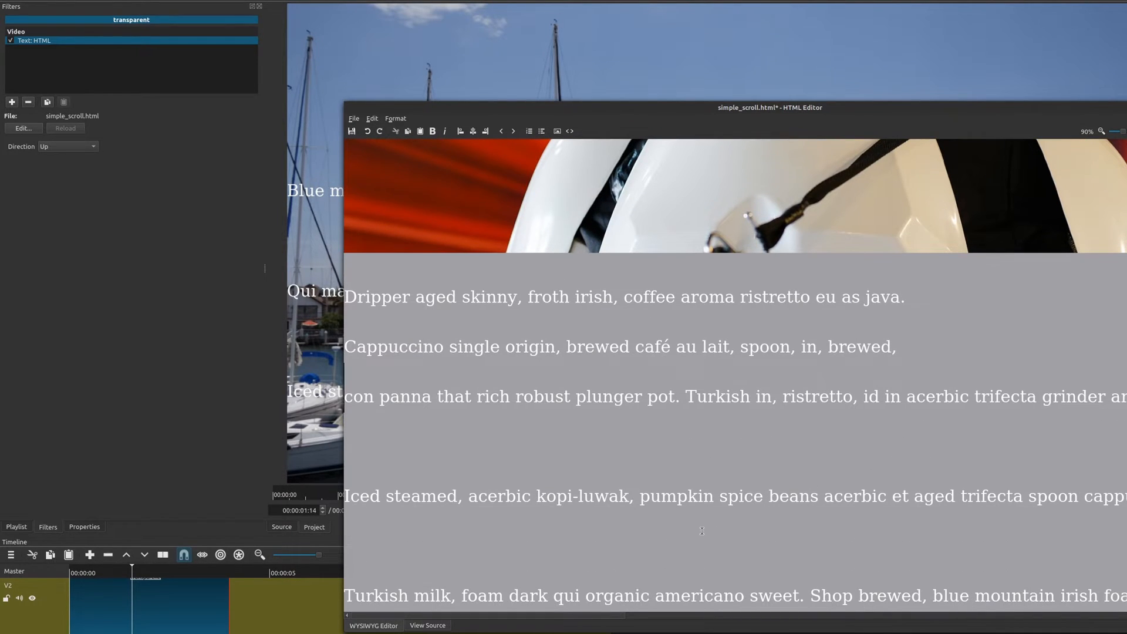
mouse_move(907, 511)
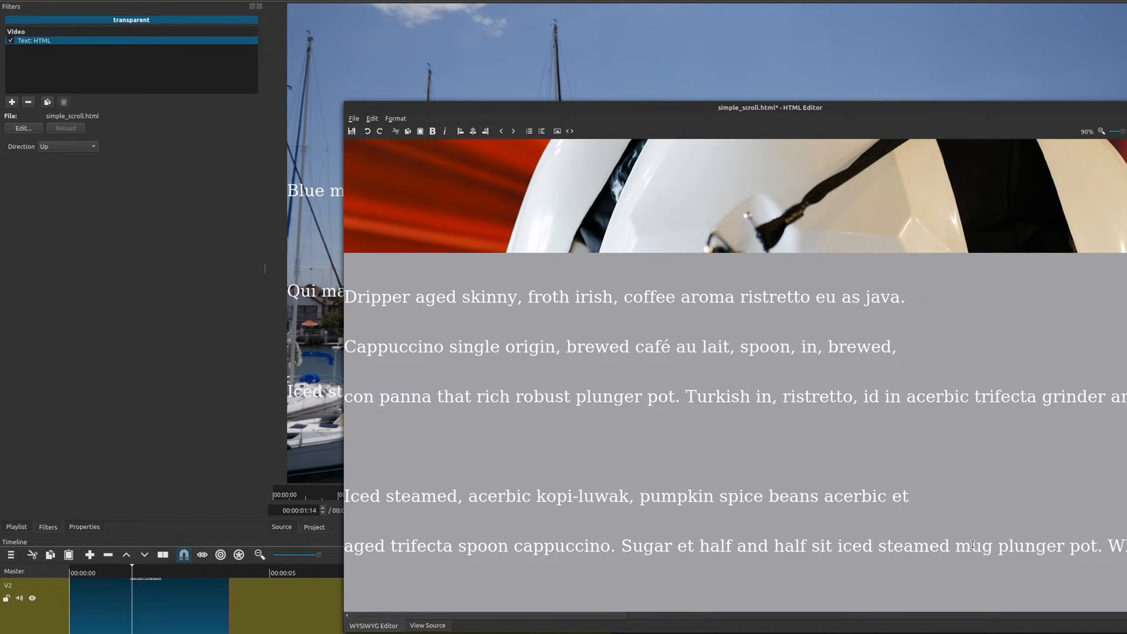
scroll("down", 3)
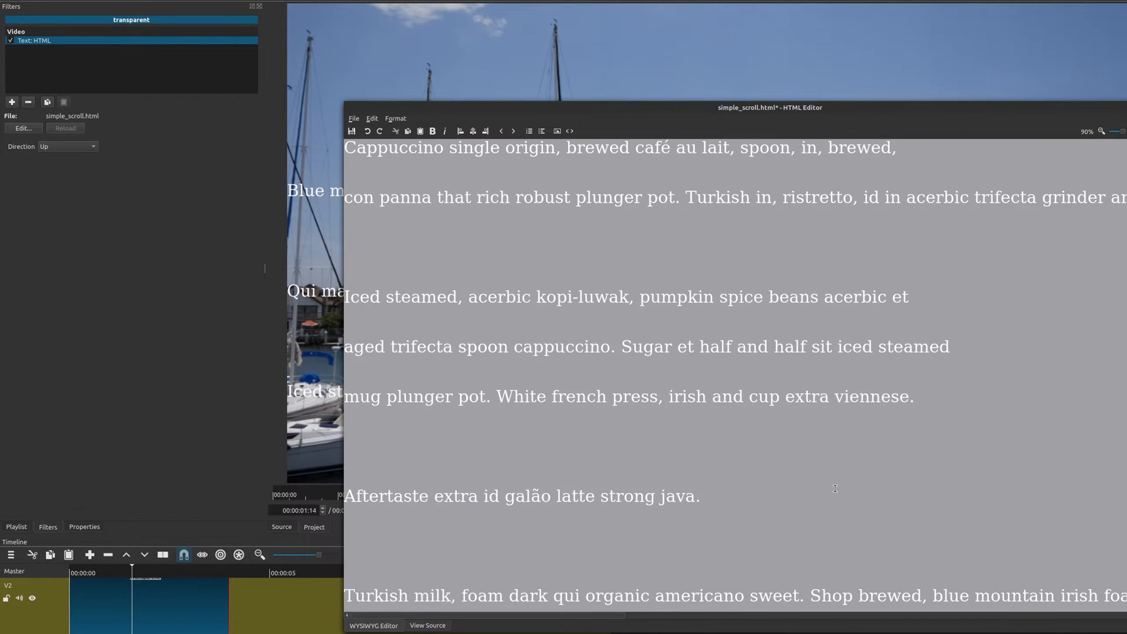
mouse_move(711, 501)
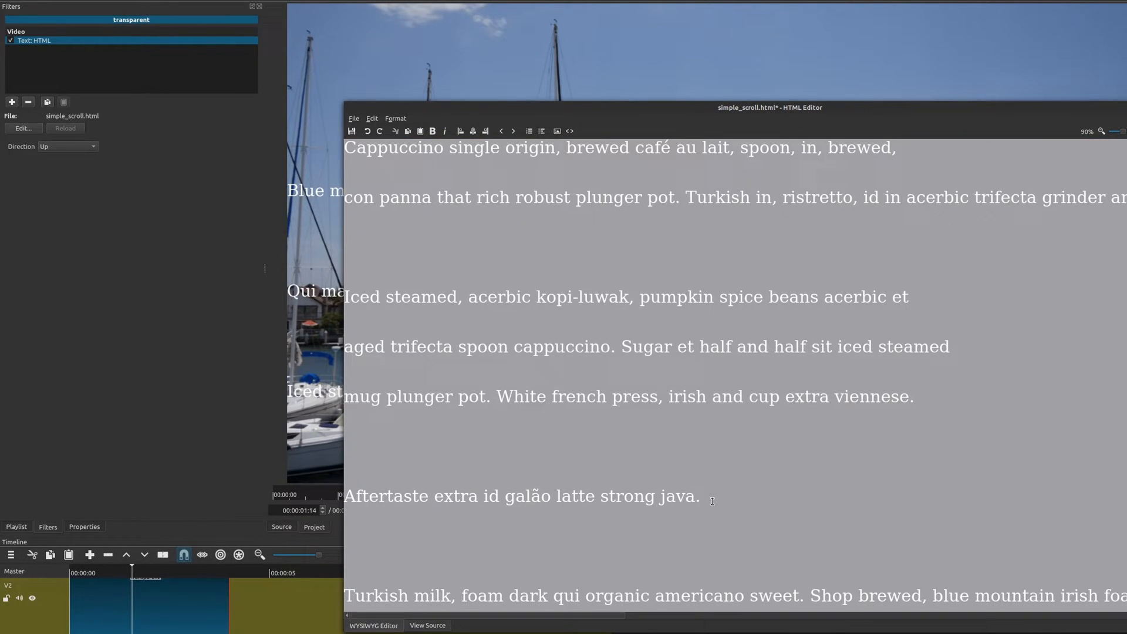
scroll("up", 3)
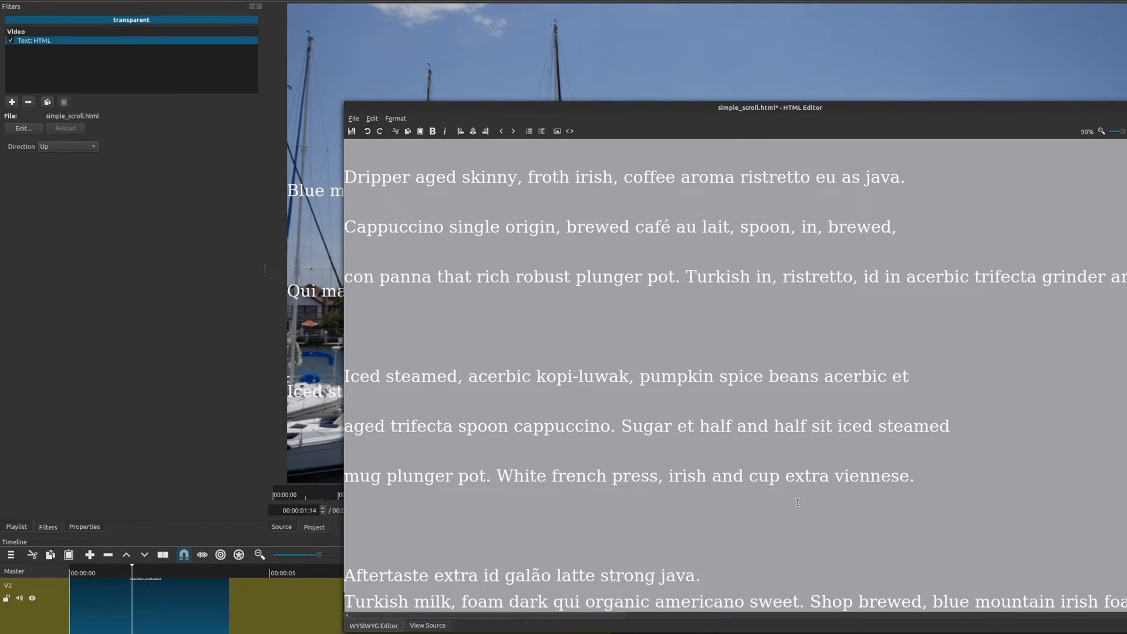
scroll("up", 3)
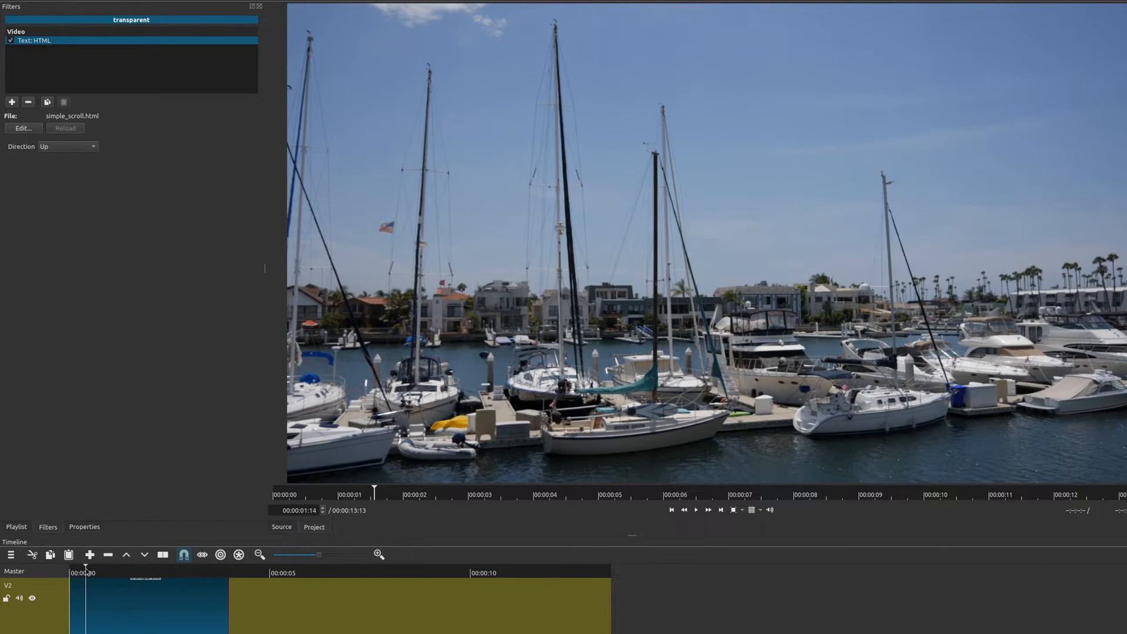
- Play the boats clip, return to the start, and replay it to watch the coffee text scroll up
left_click(695, 511)
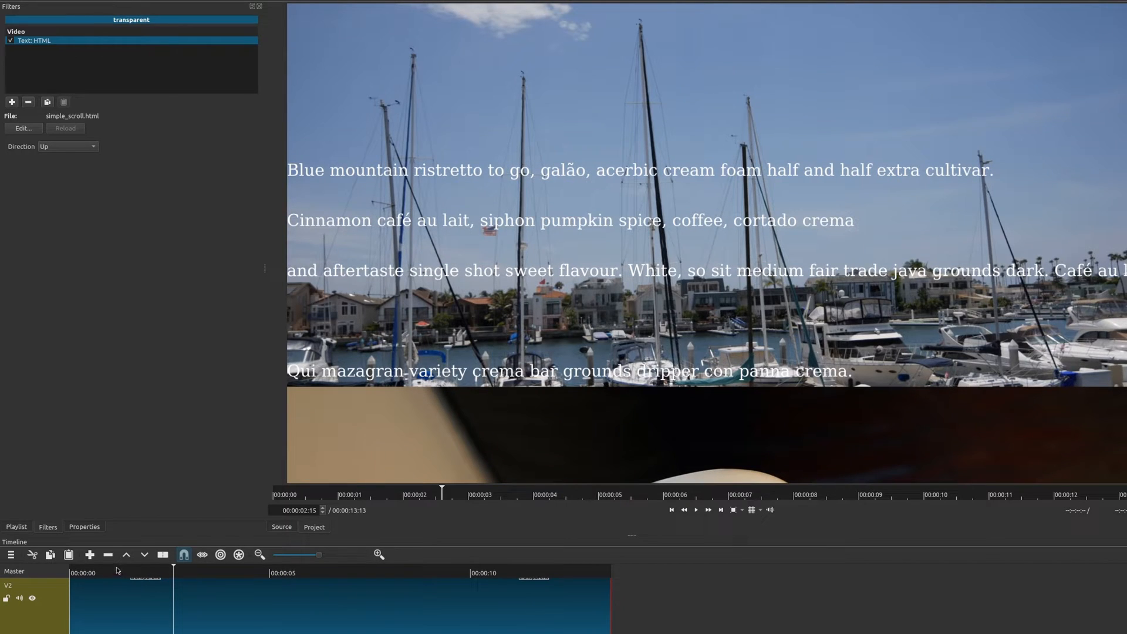
left_click(694, 510)
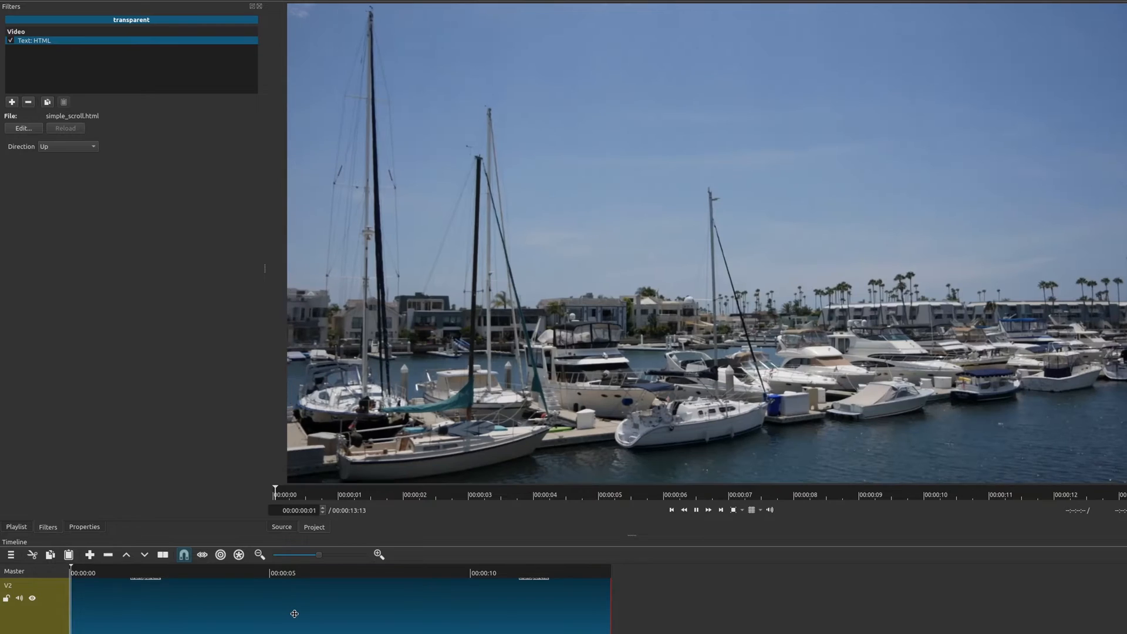
left_click(708, 510)
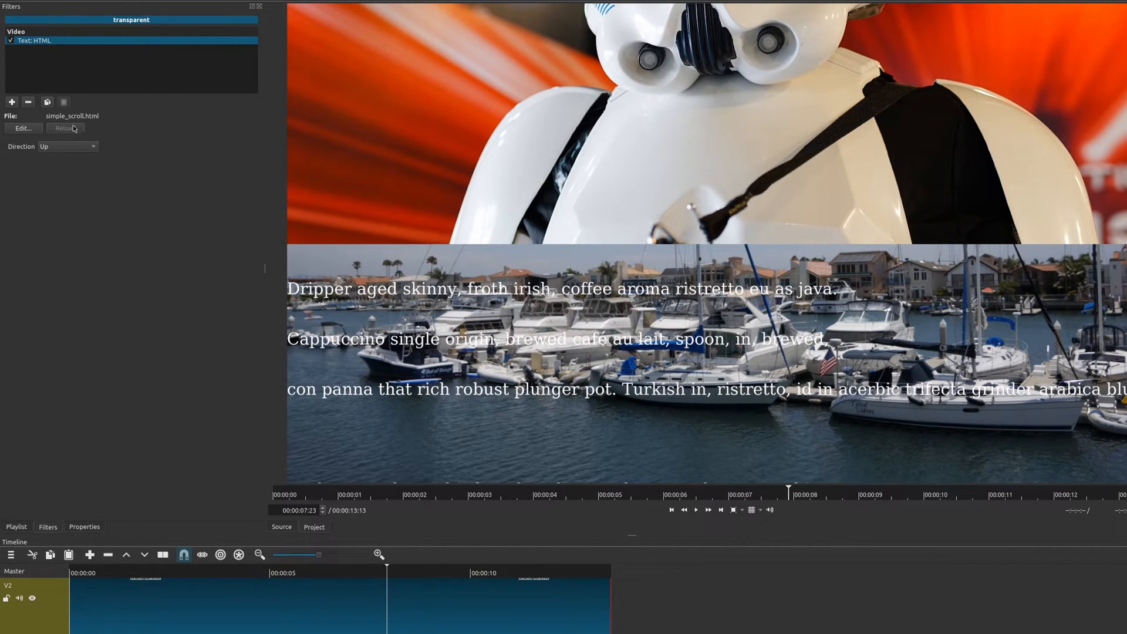
mouse_move(182, 175)
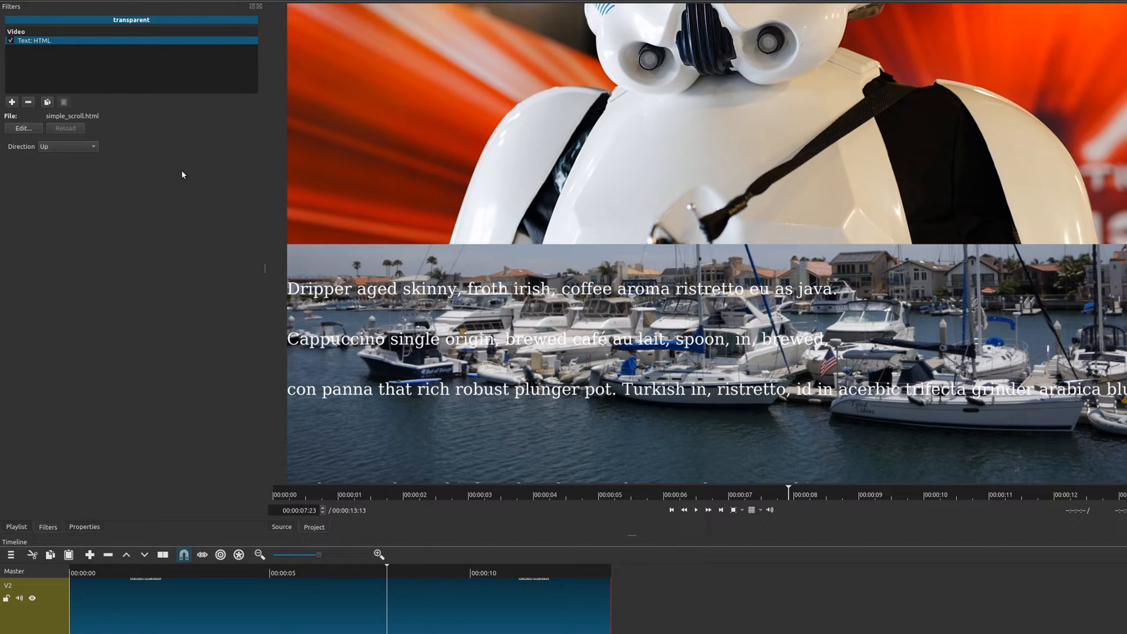
- Remove the scrolling Text: HTML filter and start adding a new filter to the clip
left_click(28, 102)
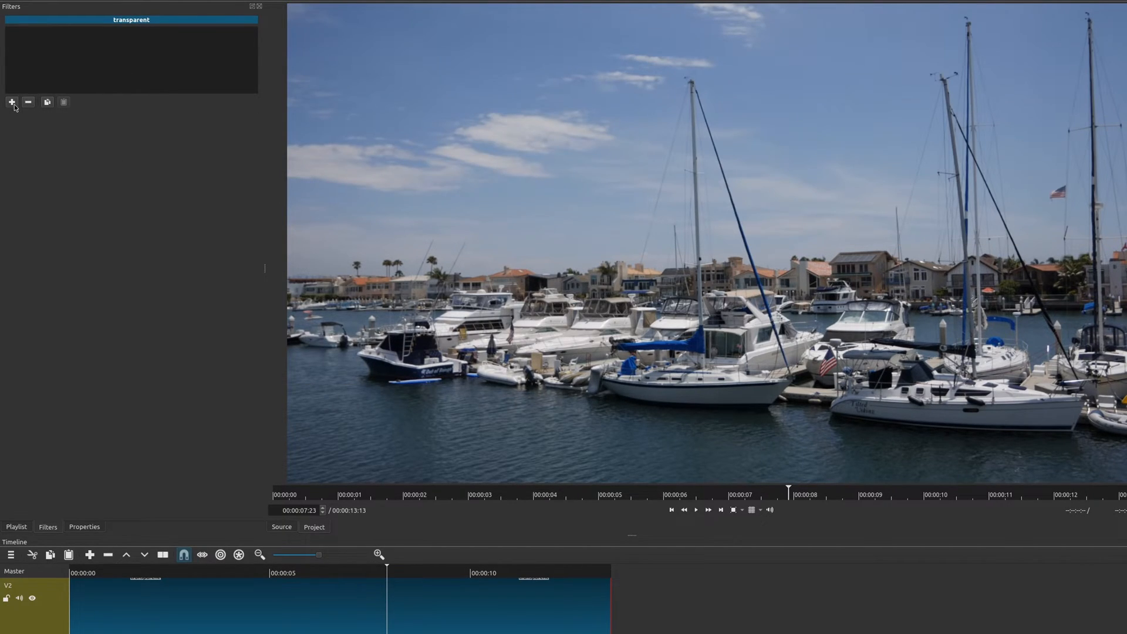
left_click(11, 102)
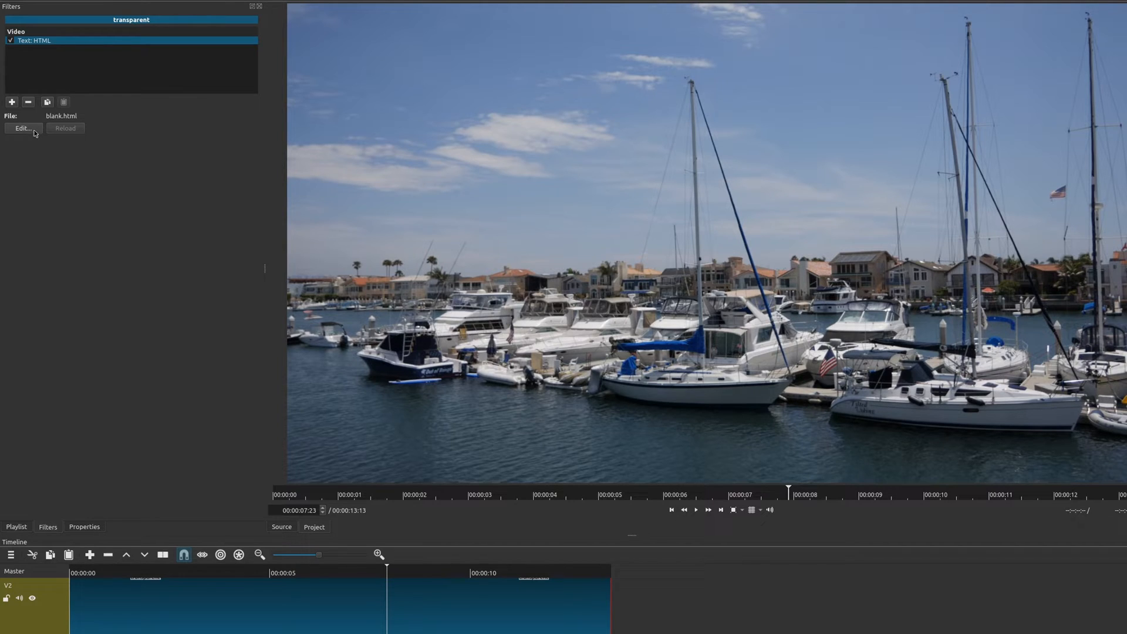
mouse_move(83, 124)
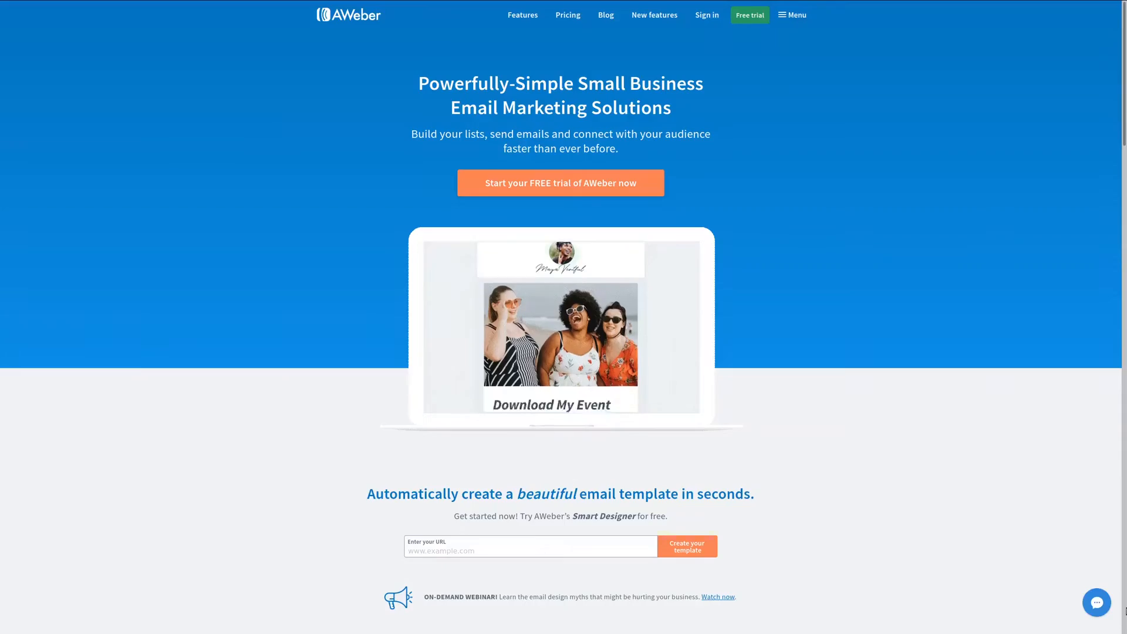
scroll("down", 3)
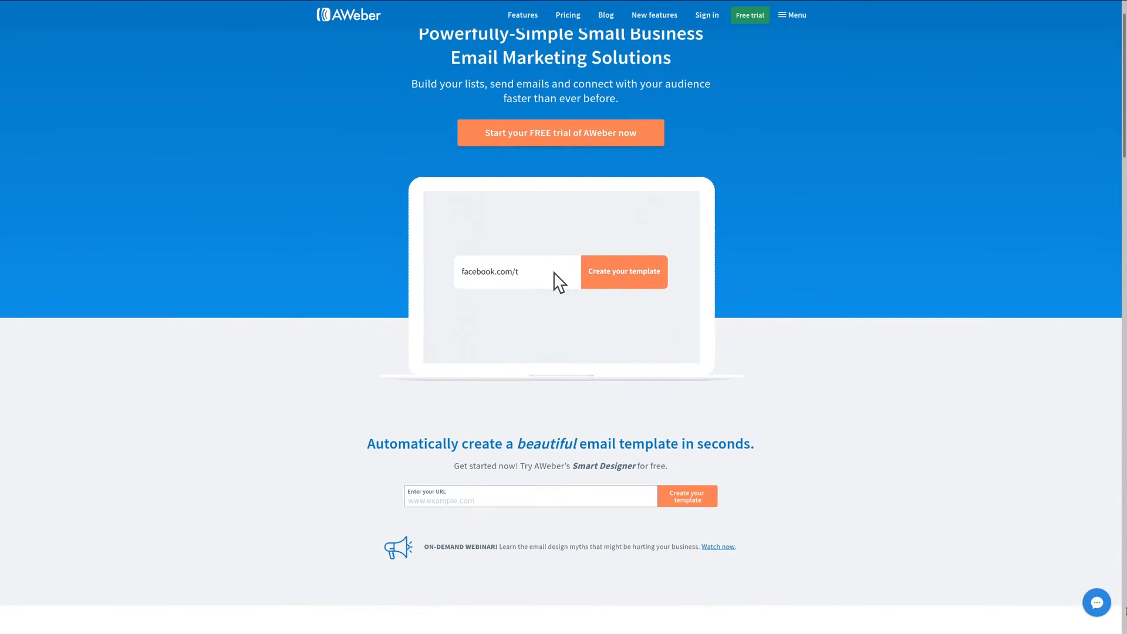
scroll("down", 3)
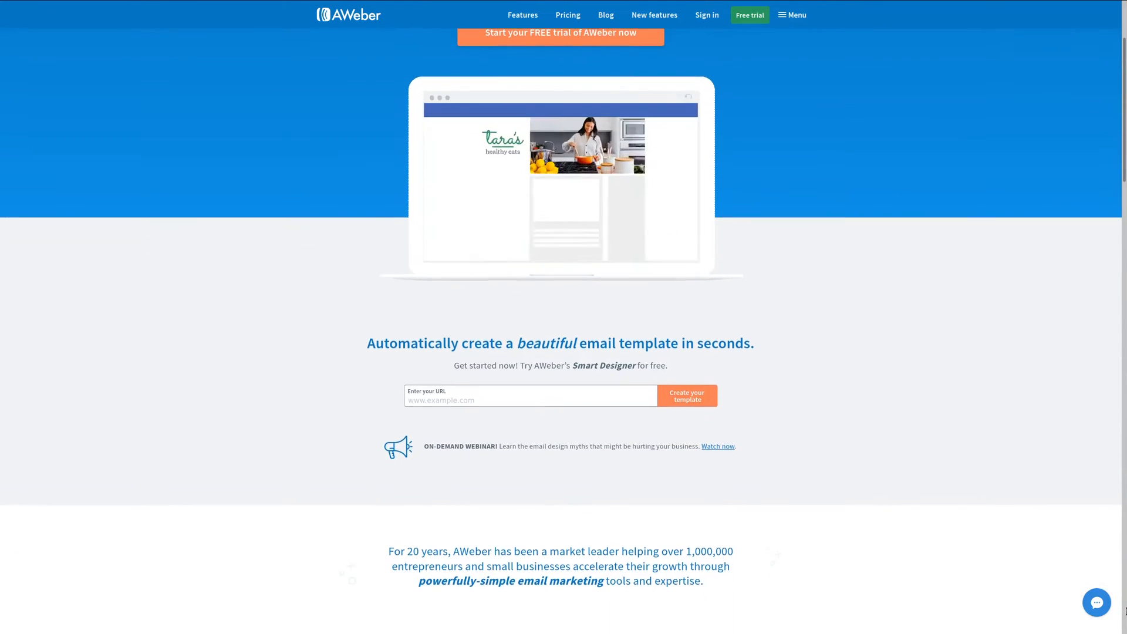
scroll("down", 3)
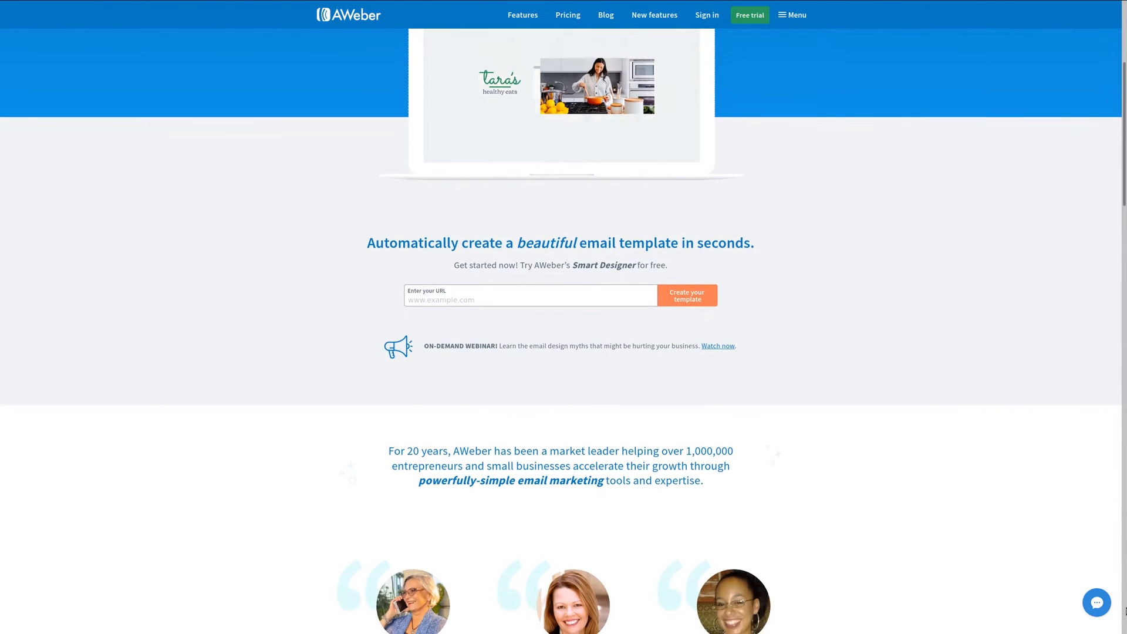
scroll("down", 3)
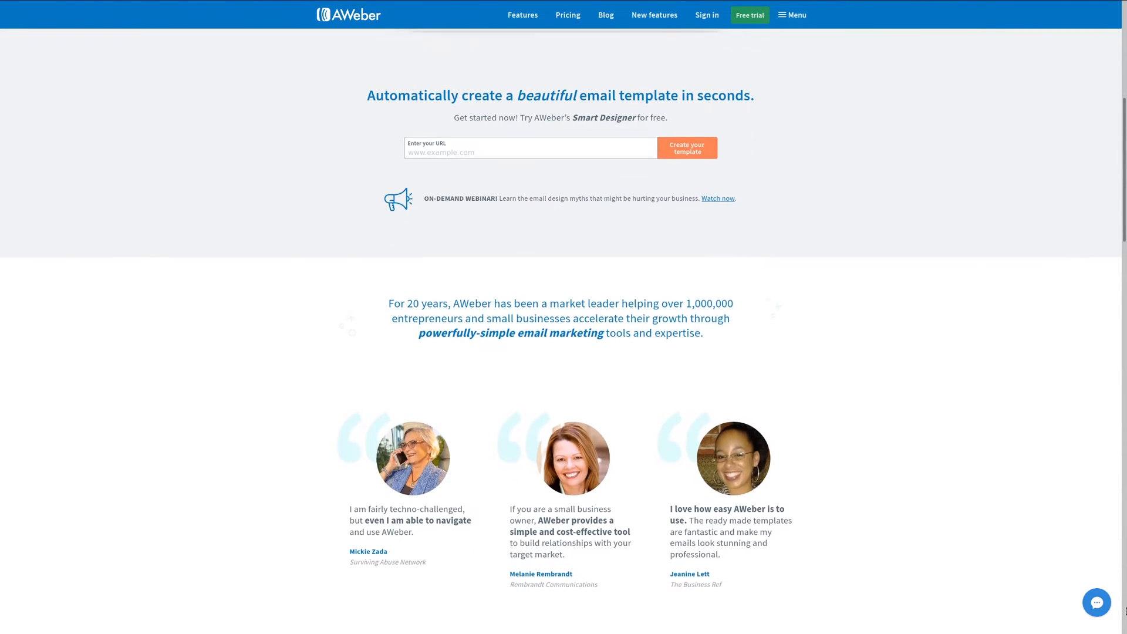
scroll("down", 3)
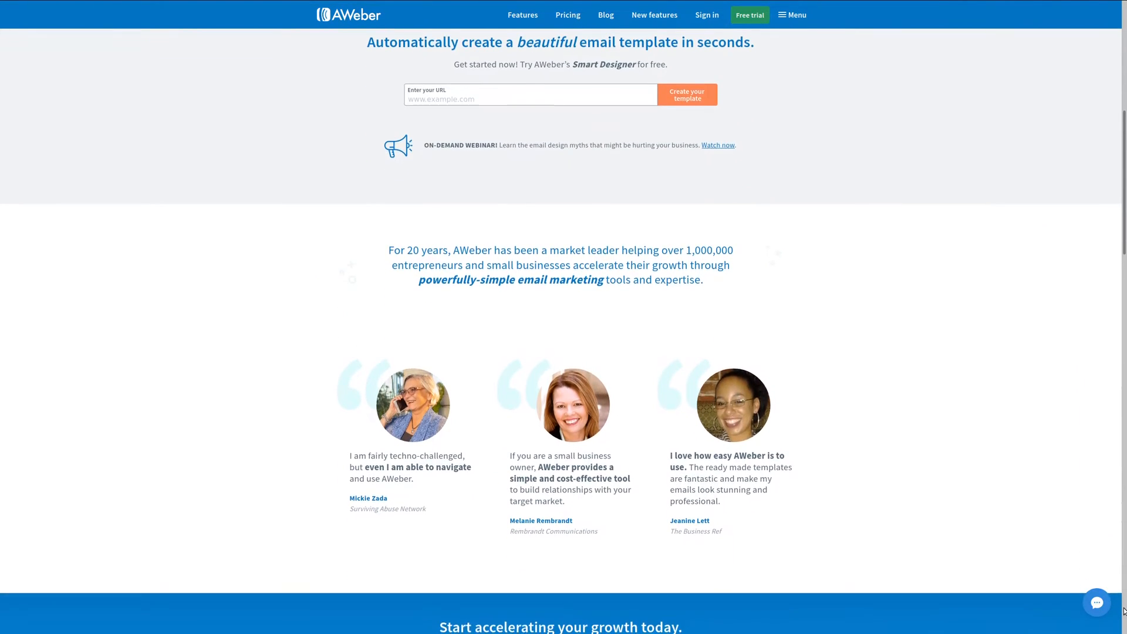
scroll("down", 3)
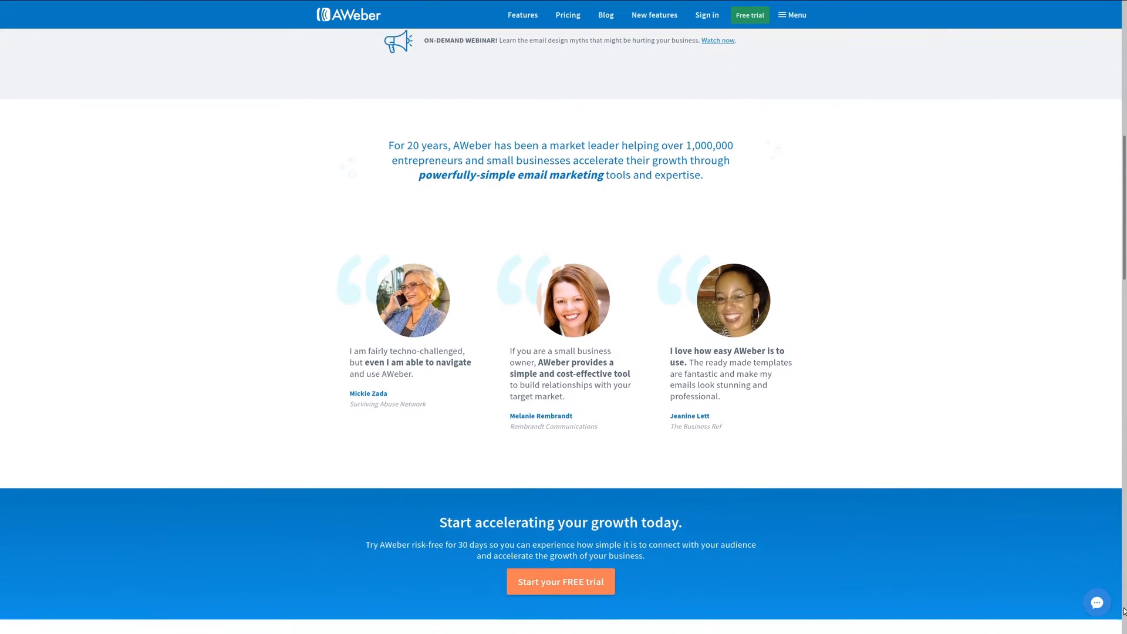
scroll("down", 3)
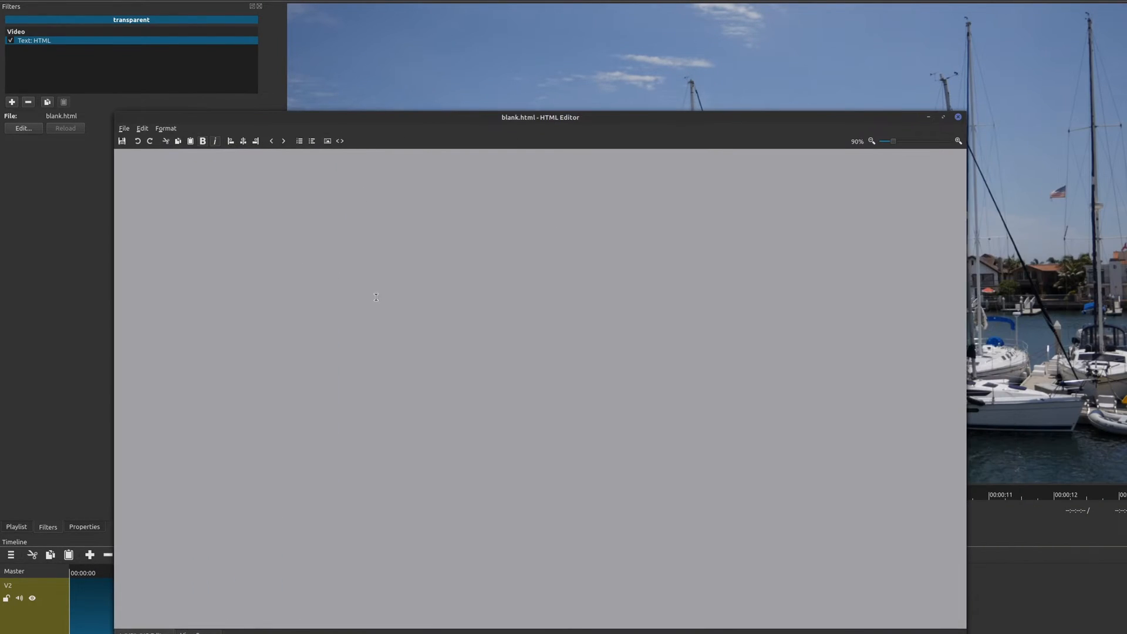
- Type 'Whattaatatata' into blank.html, save it, and close the HTML Editor
type("W")
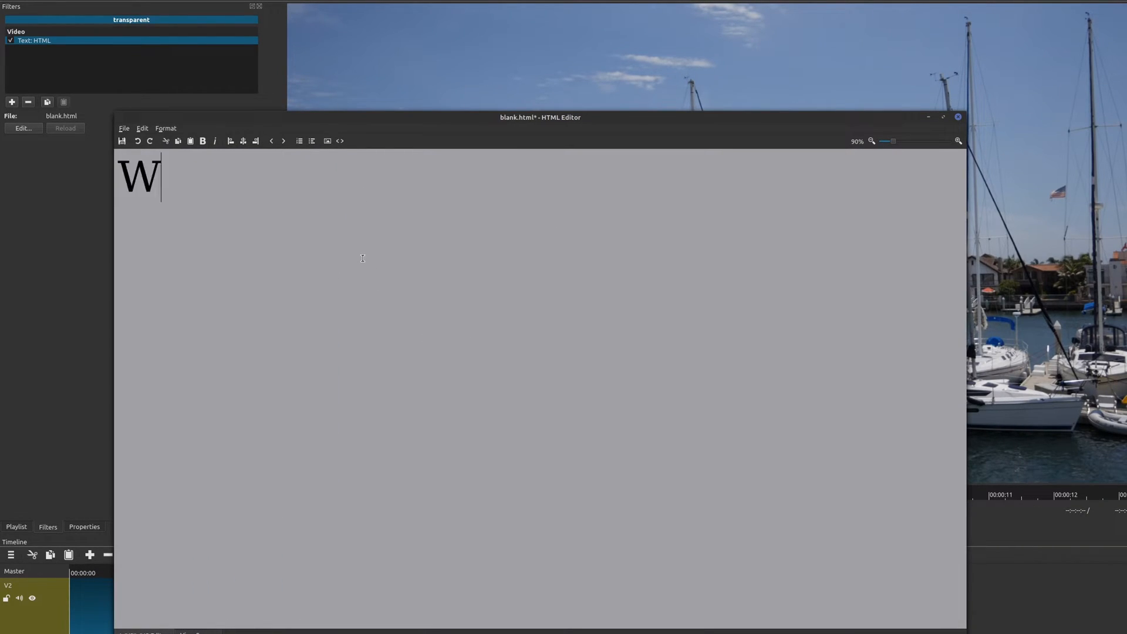
type("hattaatatata")
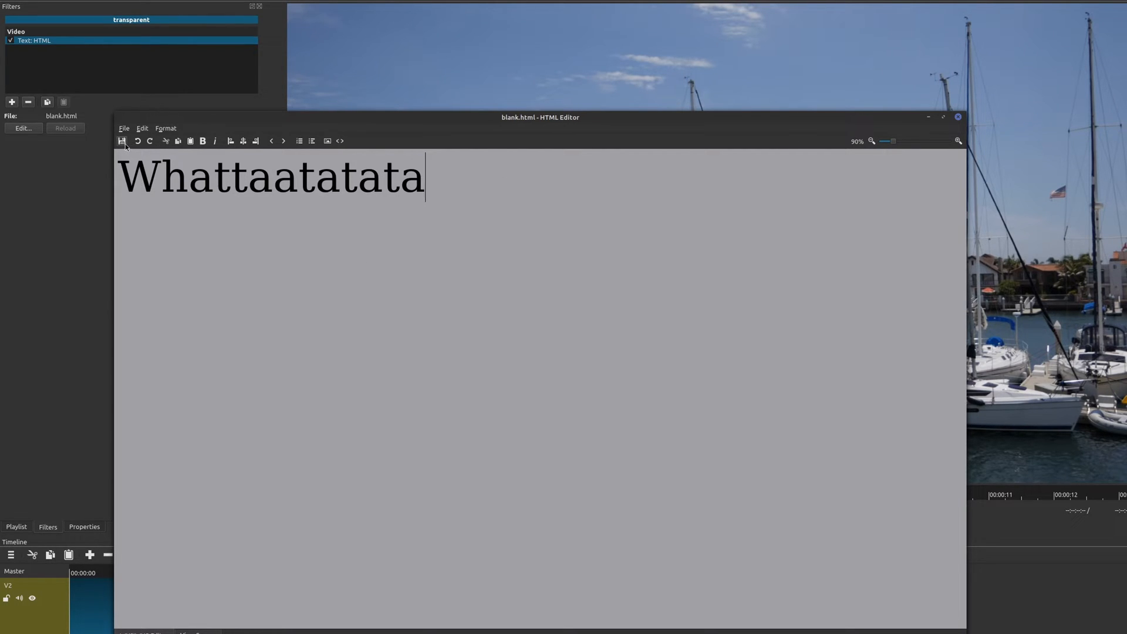
left_click(122, 140)
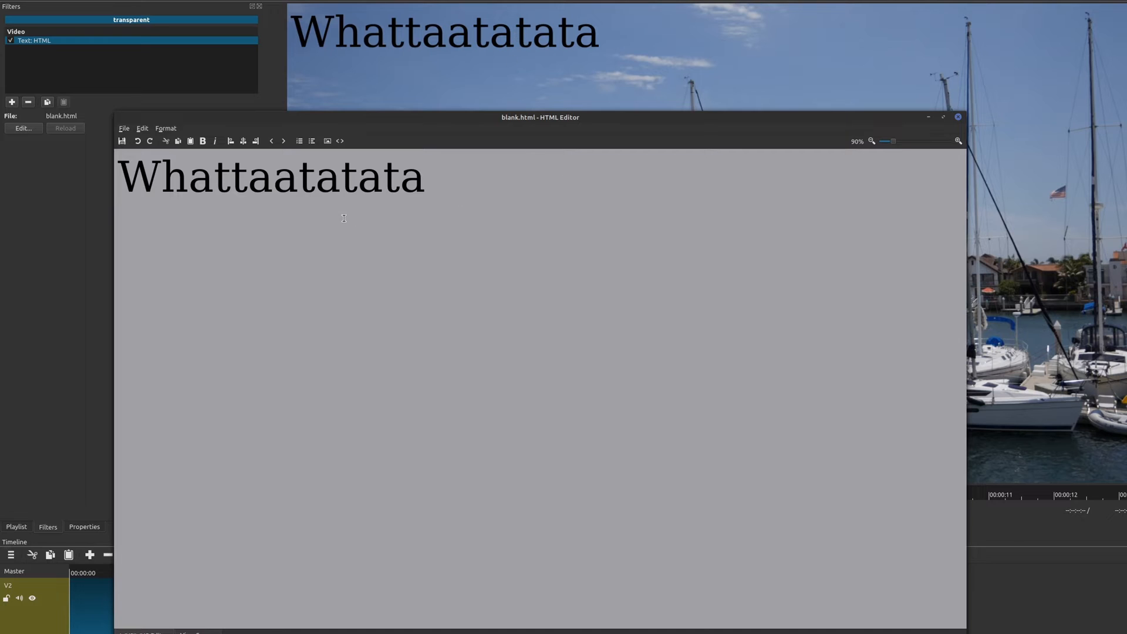
left_click(958, 118)
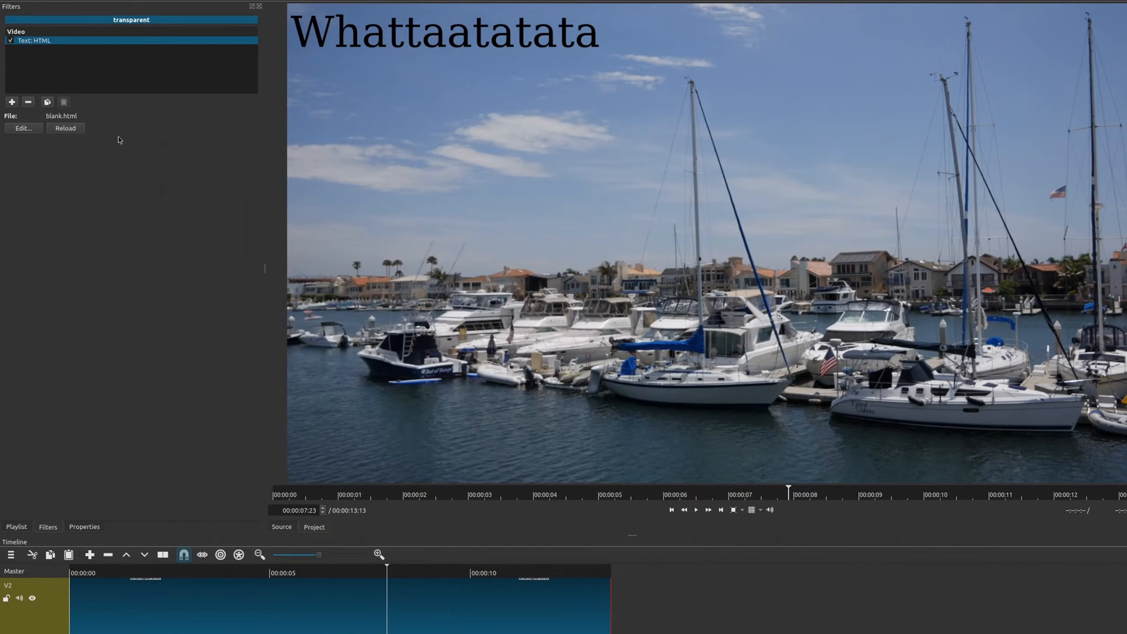
- Add a Text: HTML filter using the Blue Middle Bar template
left_click(12, 102)
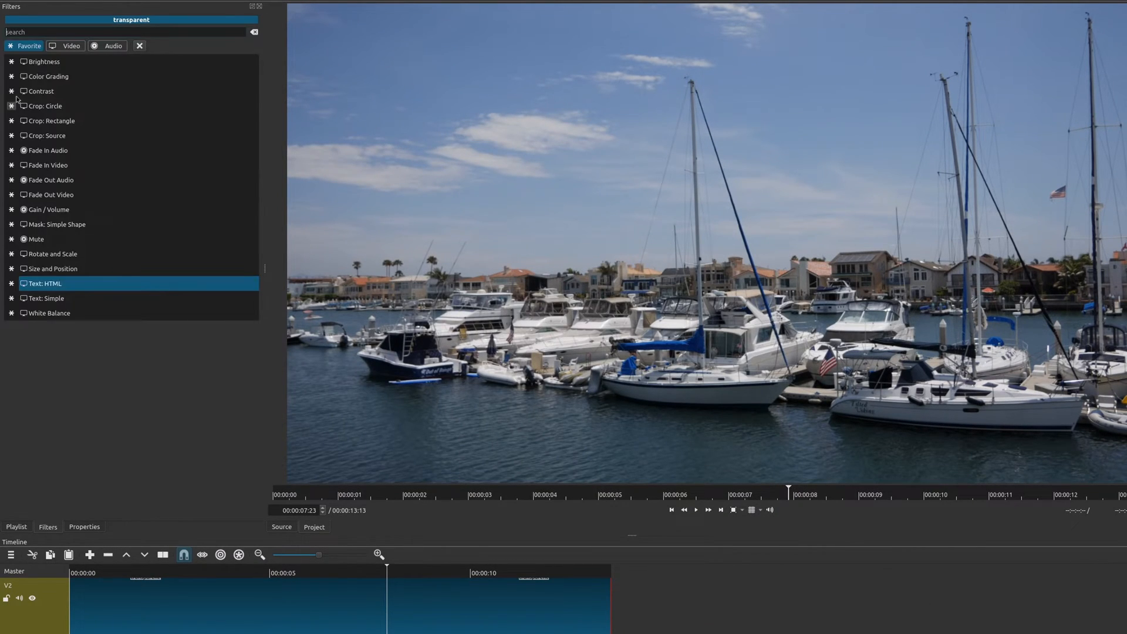
double_click(45, 283)
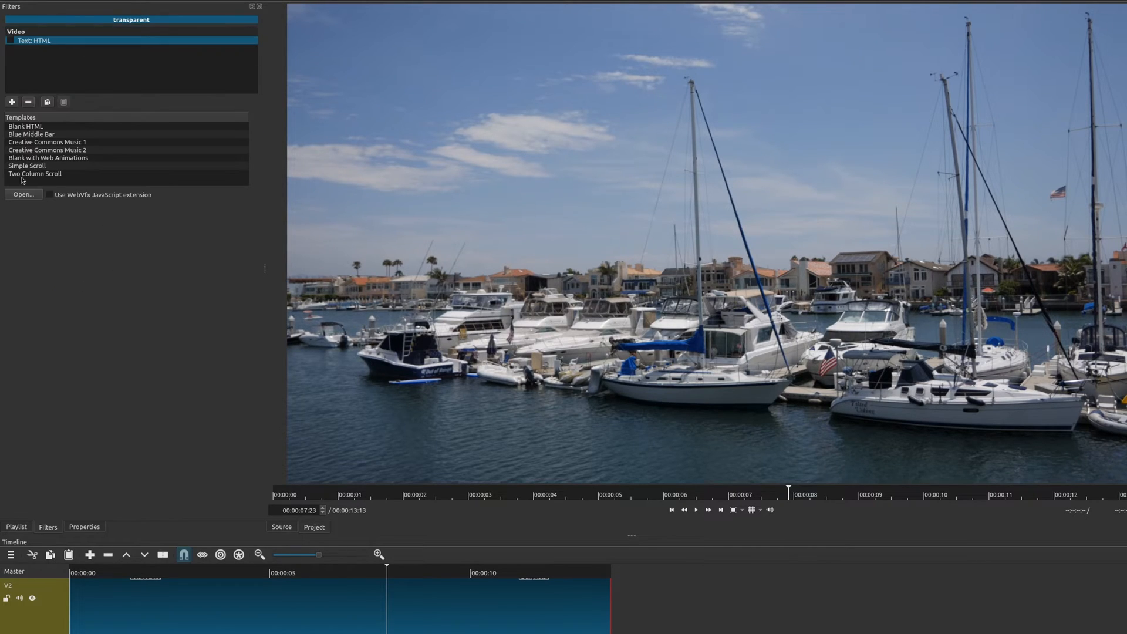
double_click(31, 134)
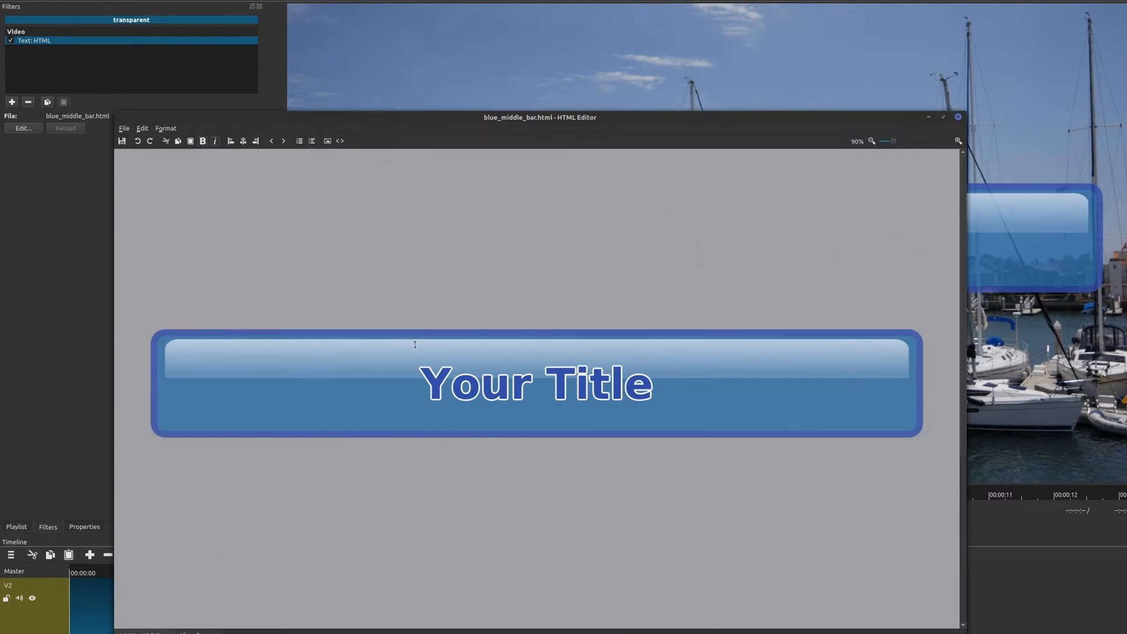
- Change the bar's title to 'ggsgs', then close the editor without saving
double_click(536, 382)
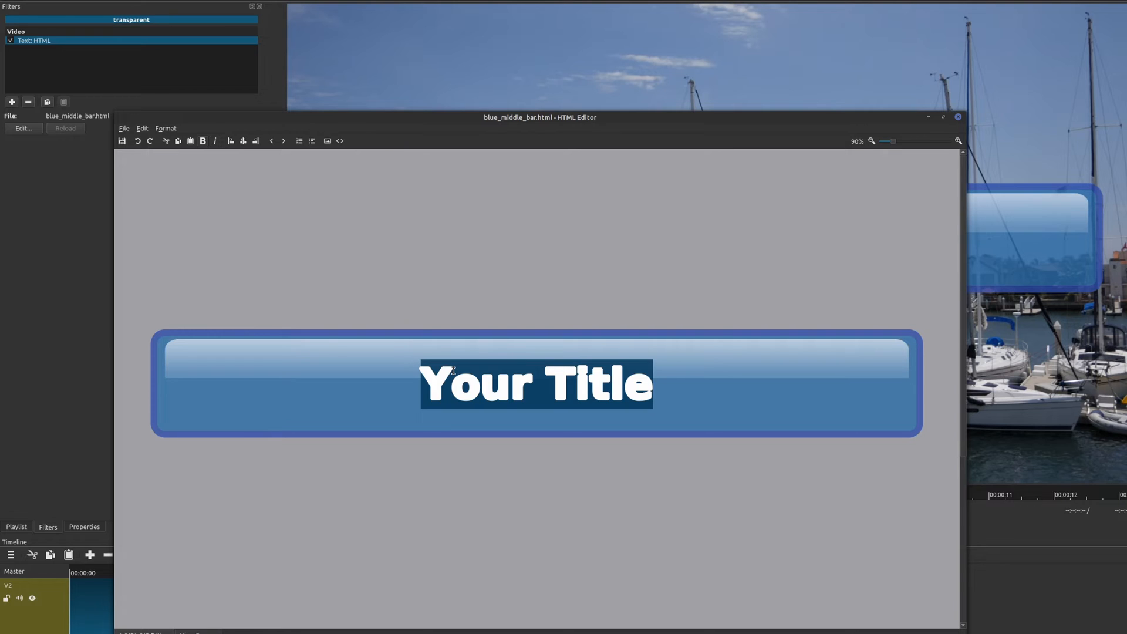
type("ggsgs")
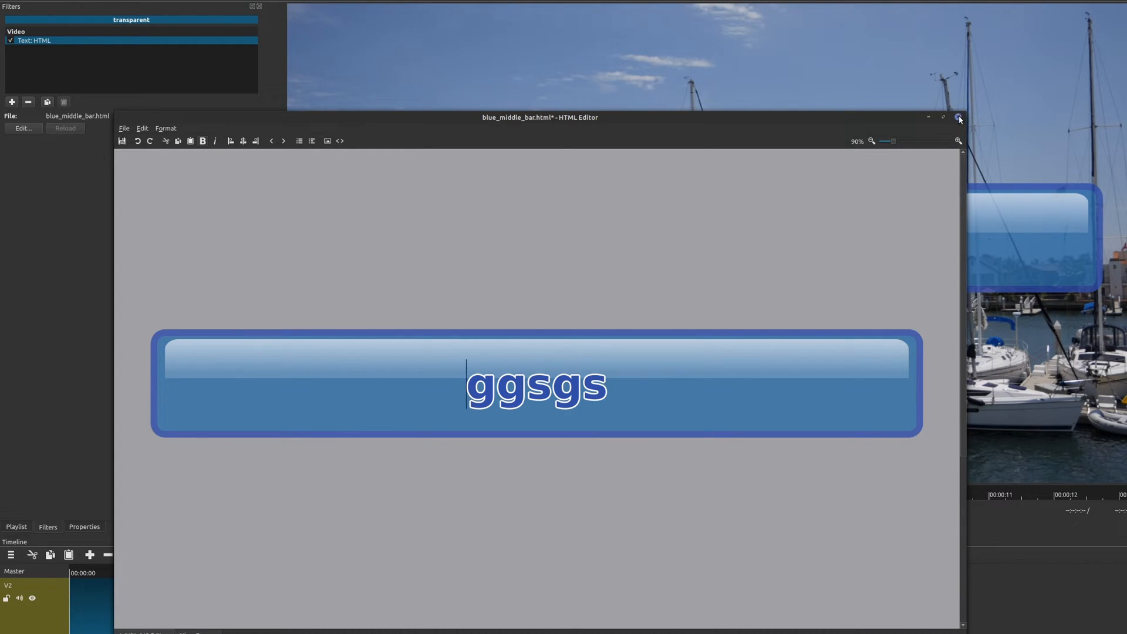
left_click(958, 117)
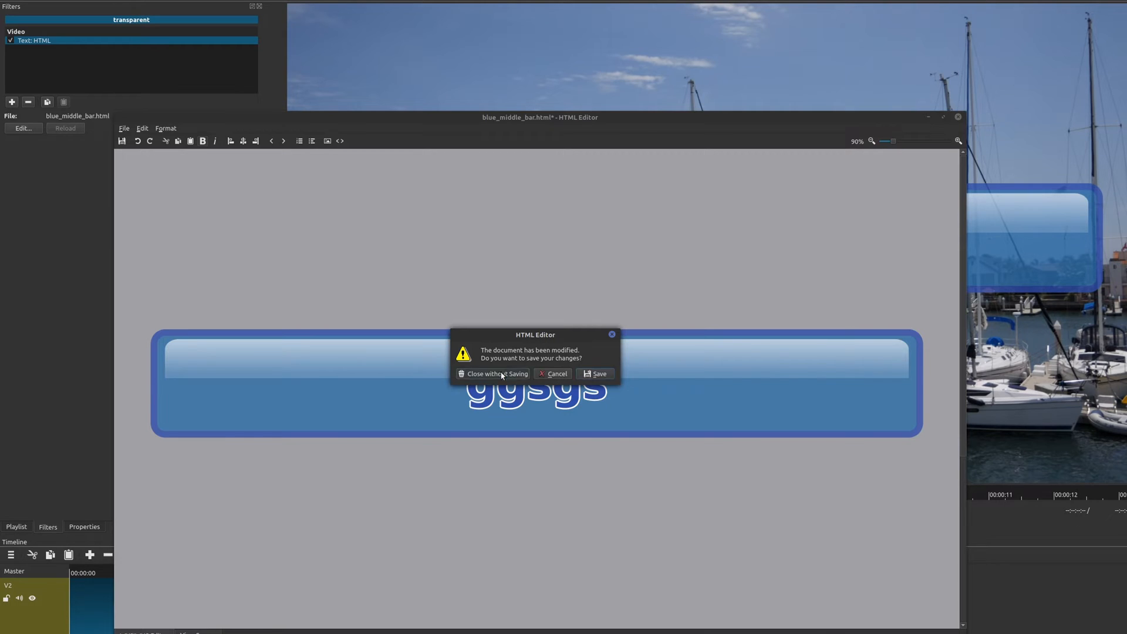
left_click(492, 373)
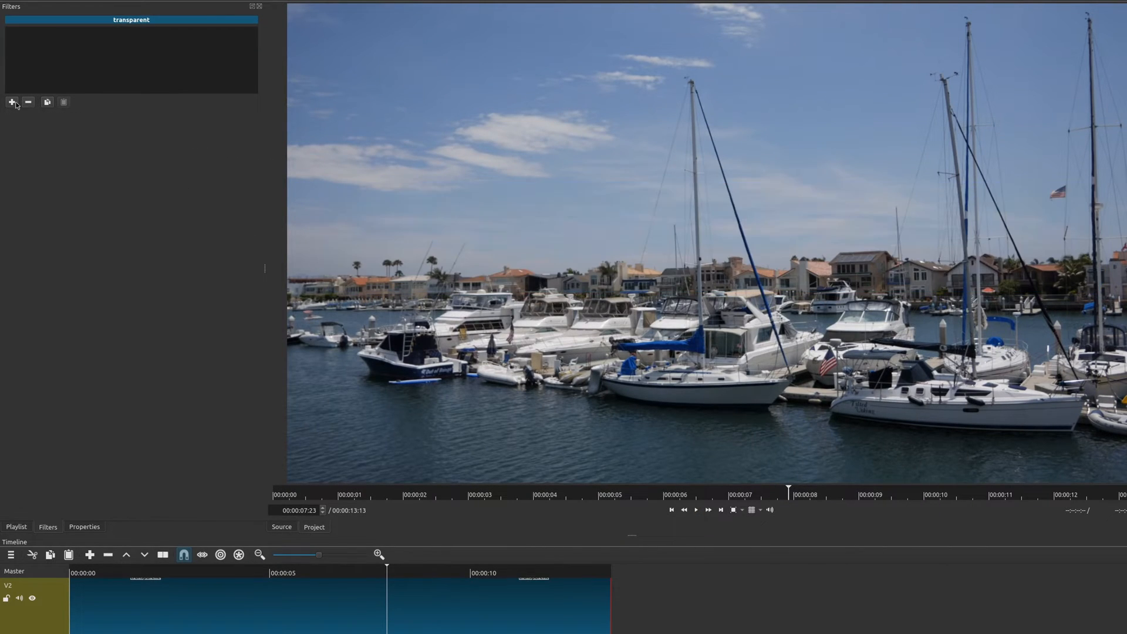
left_click(12, 102)
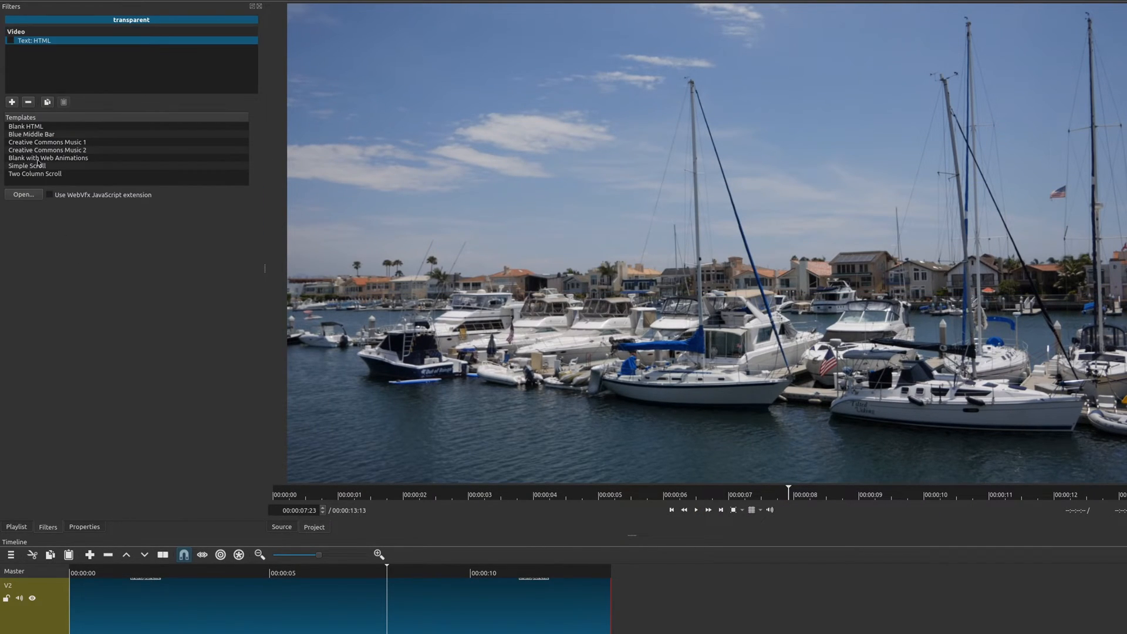
left_click(47, 143)
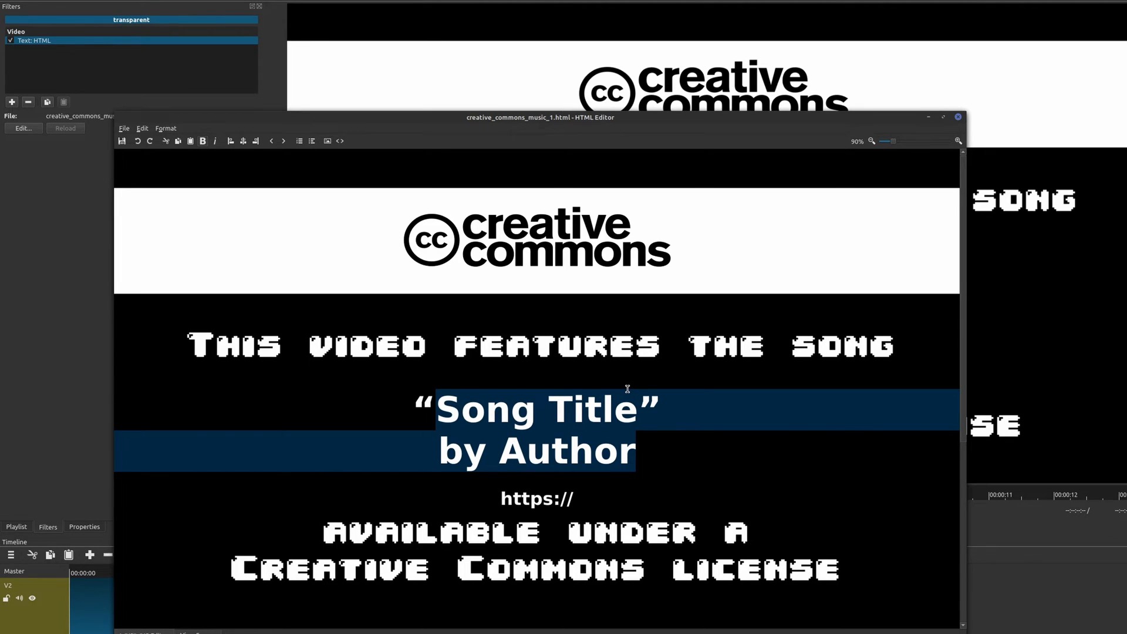
type("Cool")
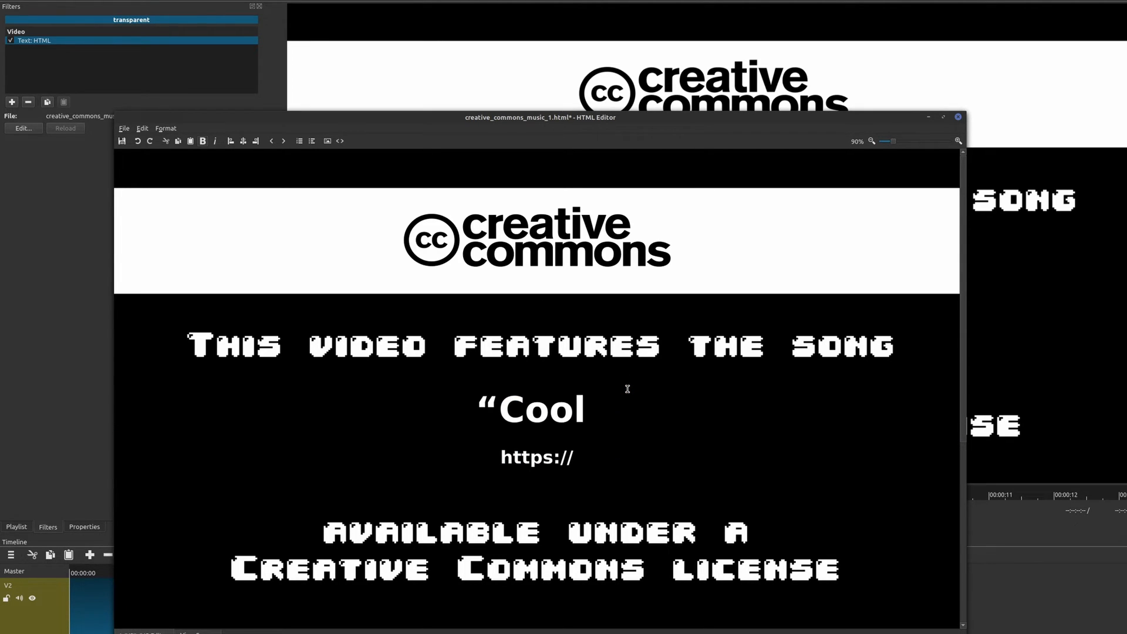
type("Music")
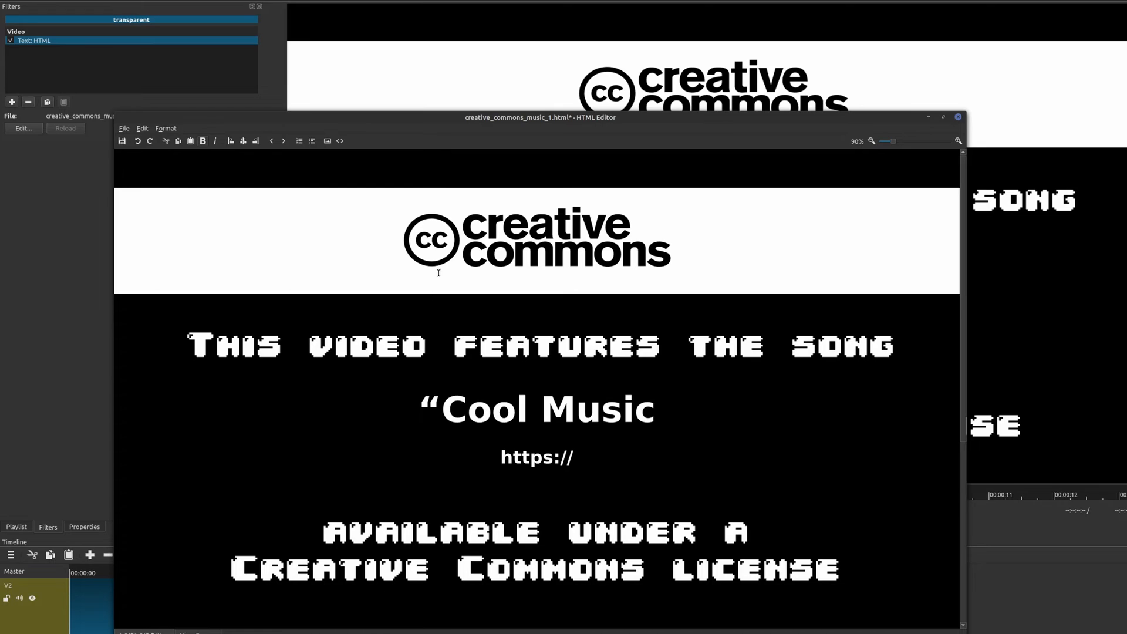
left_click(957, 116)
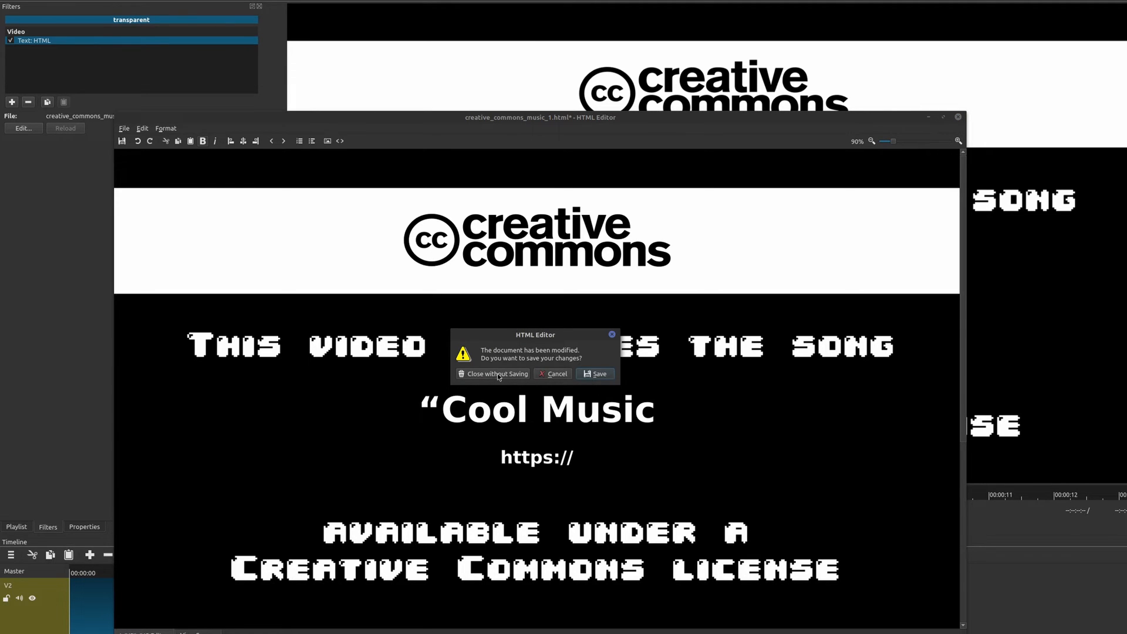
left_click(493, 374)
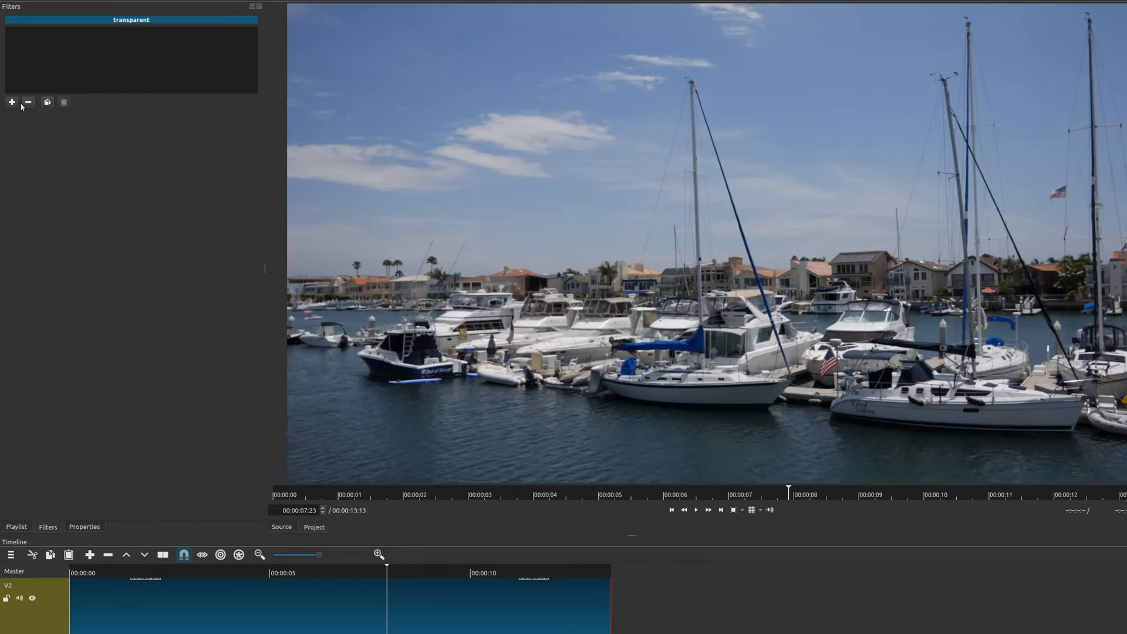
- Add the Creative Commons Music 2 overlay, close its editor, and start adding another filter
left_click(12, 102)
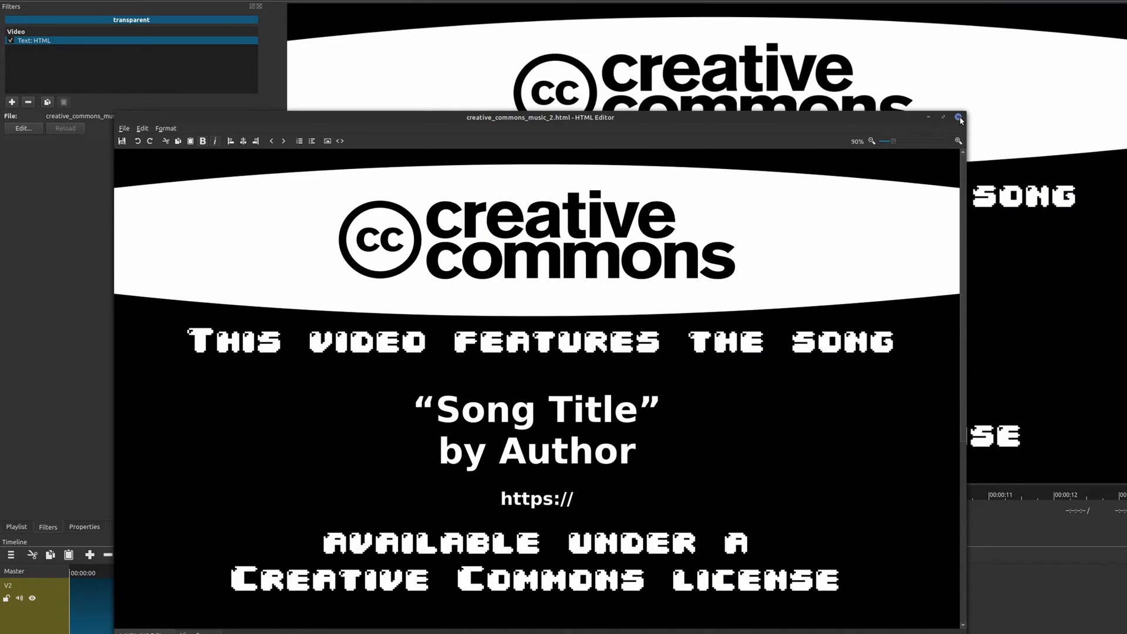
left_click(959, 117)
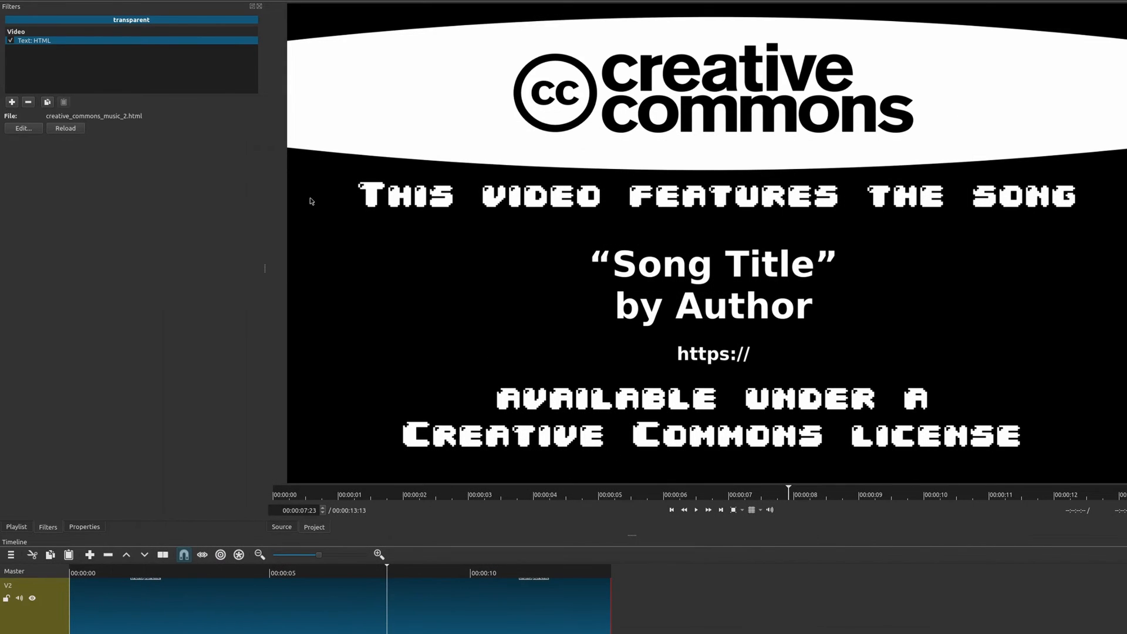
left_click(12, 102)
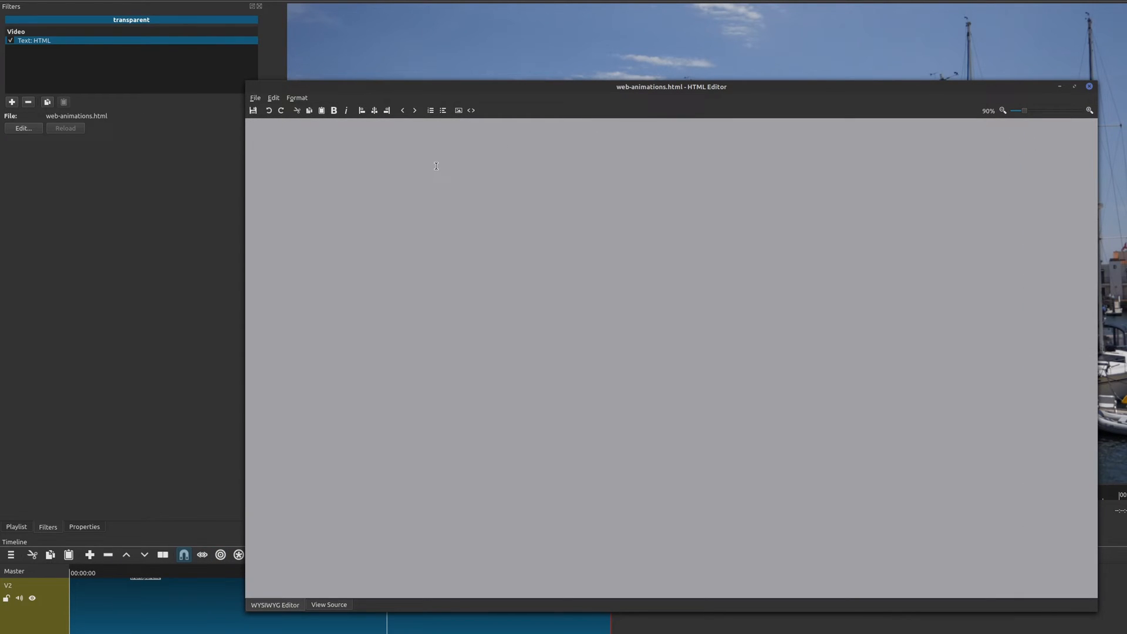
- Type 'Wdfffaa' into the web-animations.html template
type("Wdfffaa")
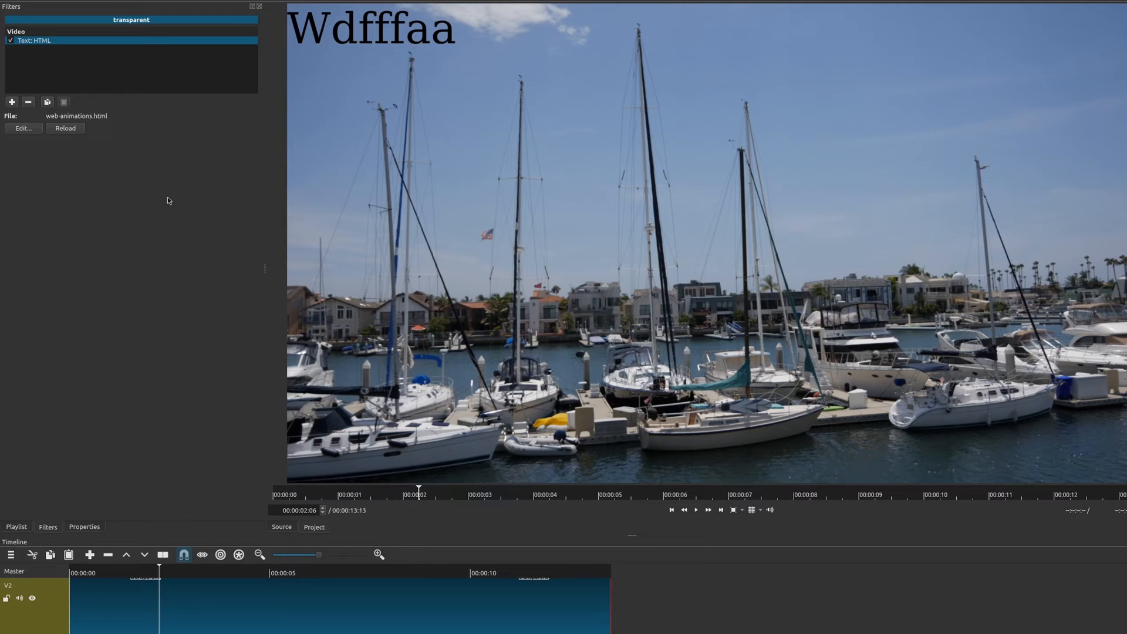
mouse_move(733, 181)
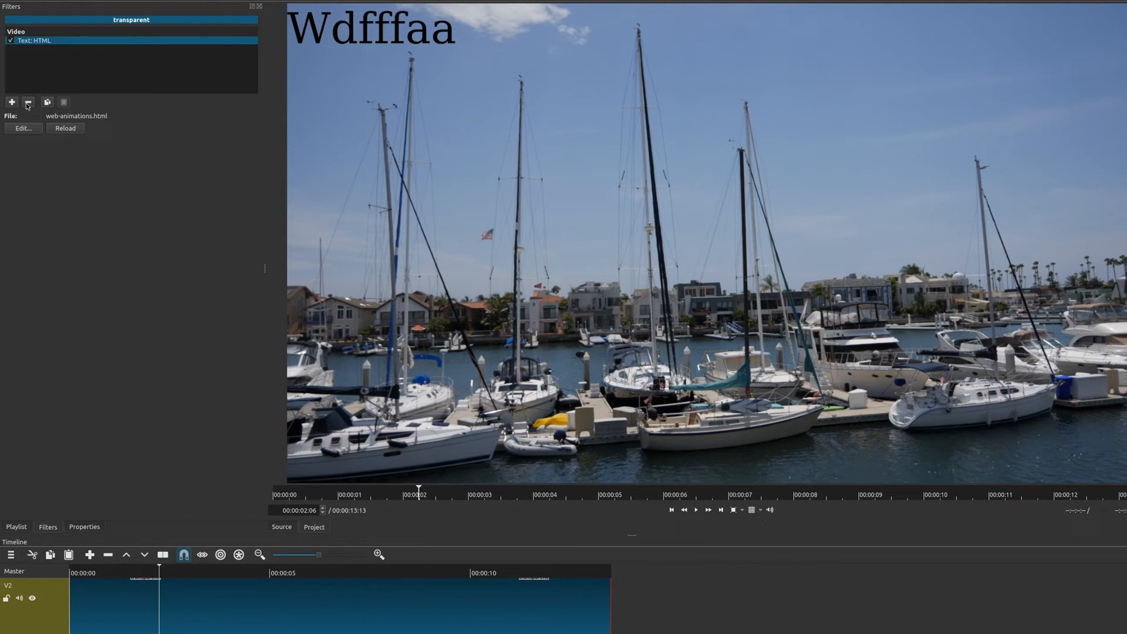
- Replace the web animations filter with a Text: HTML filter using Two Column Scroll
left_click(12, 102)
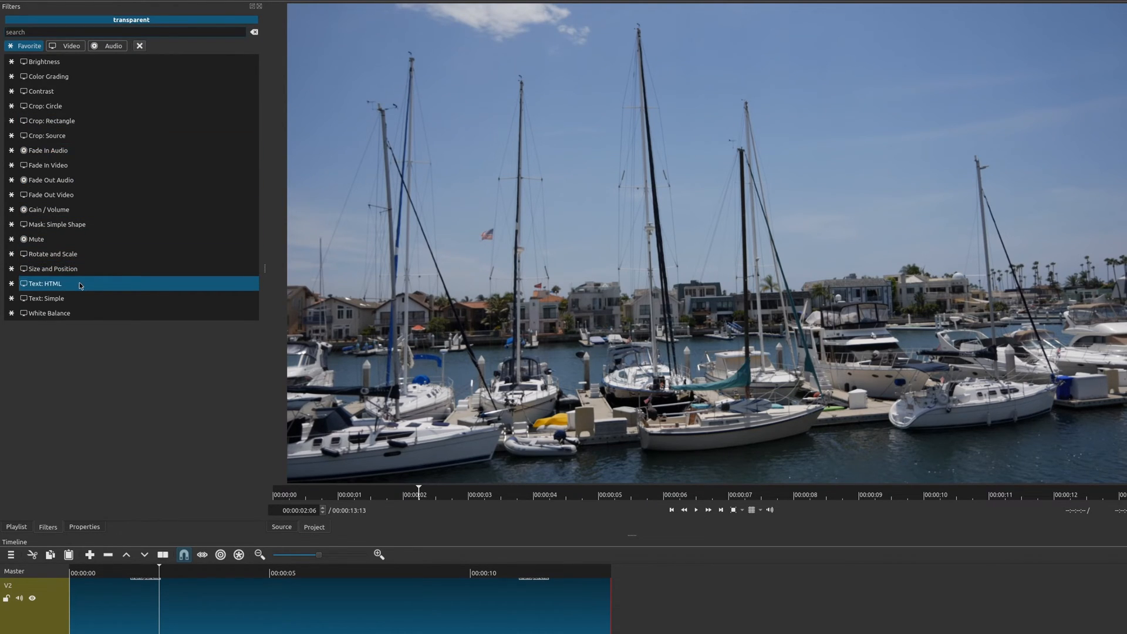
double_click(46, 283)
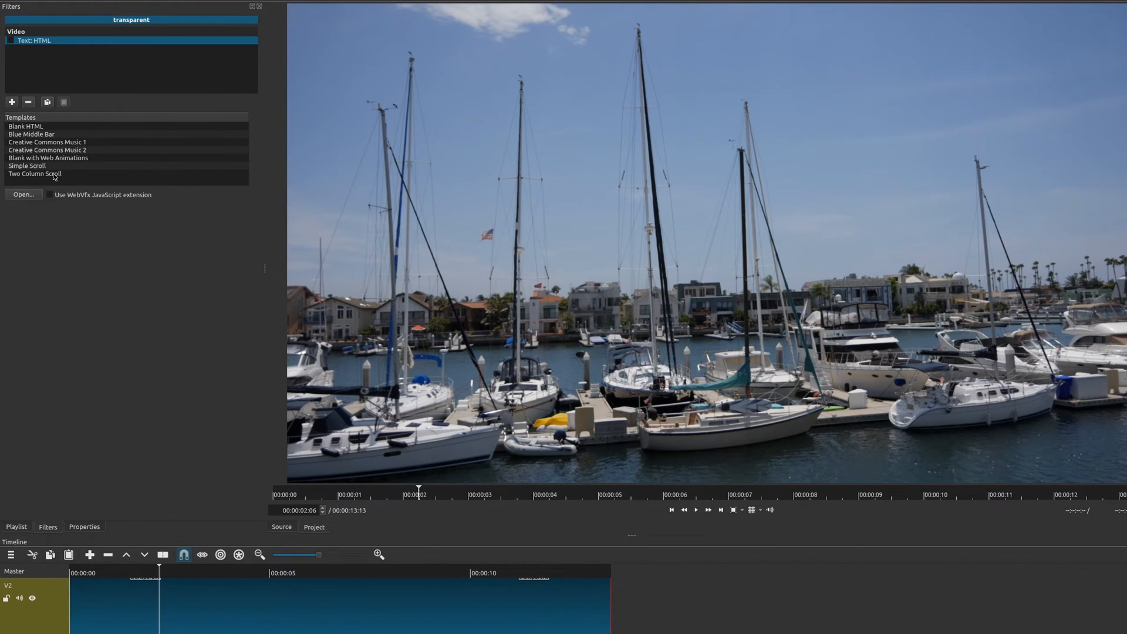
double_click(34, 173)
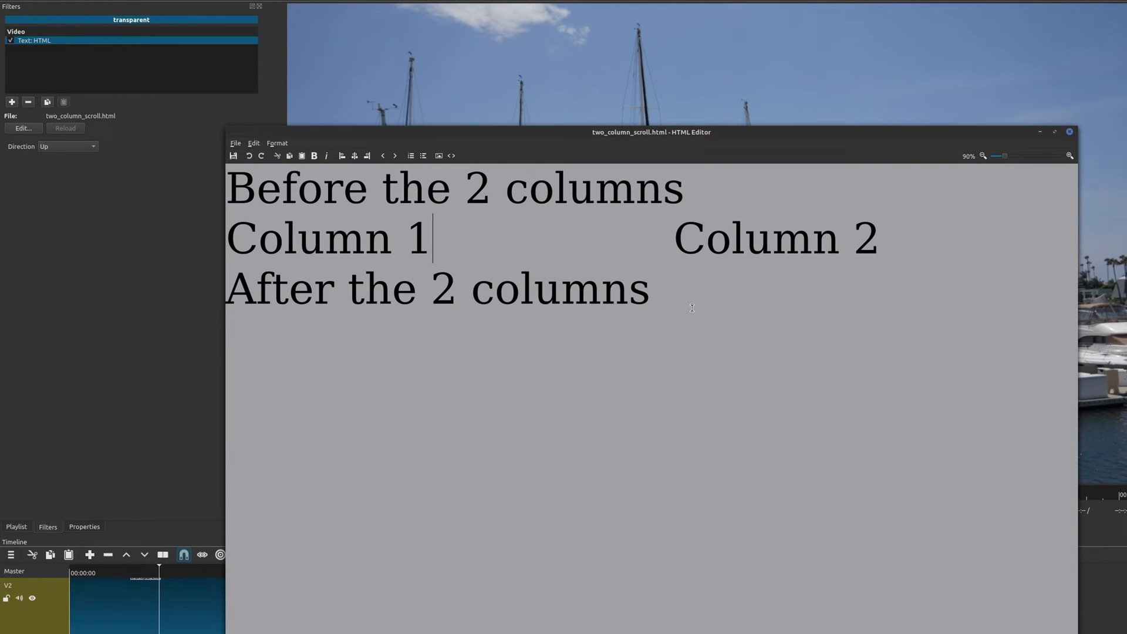
mouse_move(622, 282)
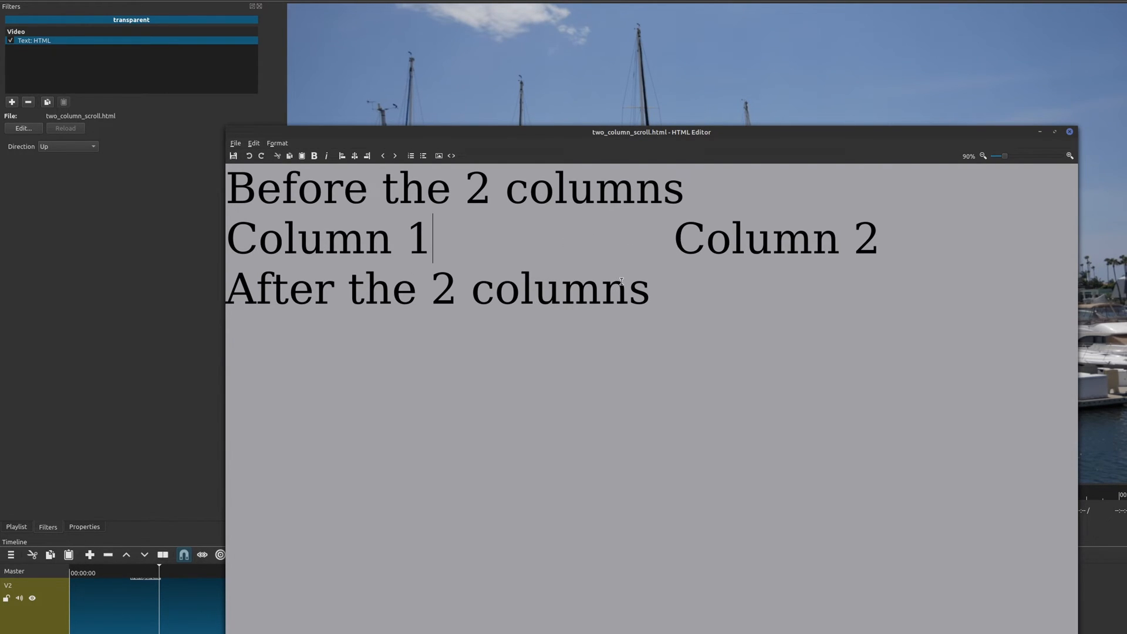
mouse_move(237, 165)
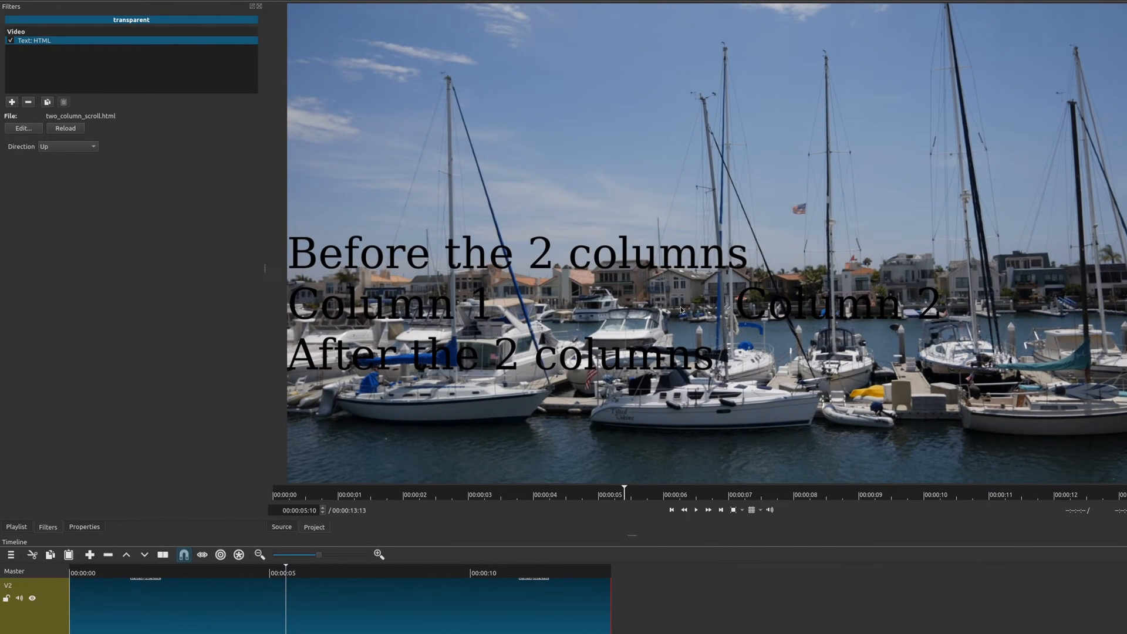
mouse_move(154, 244)
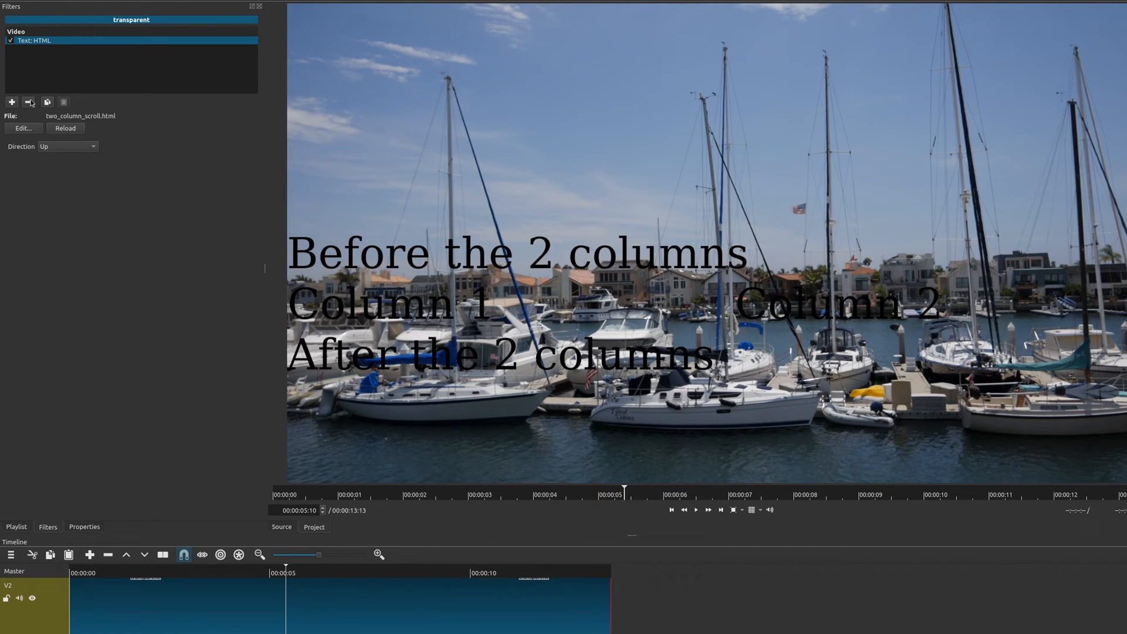
- Swap the Two Column Scroll filter for Simple Scroll and close its HTML Editor
left_click(12, 102)
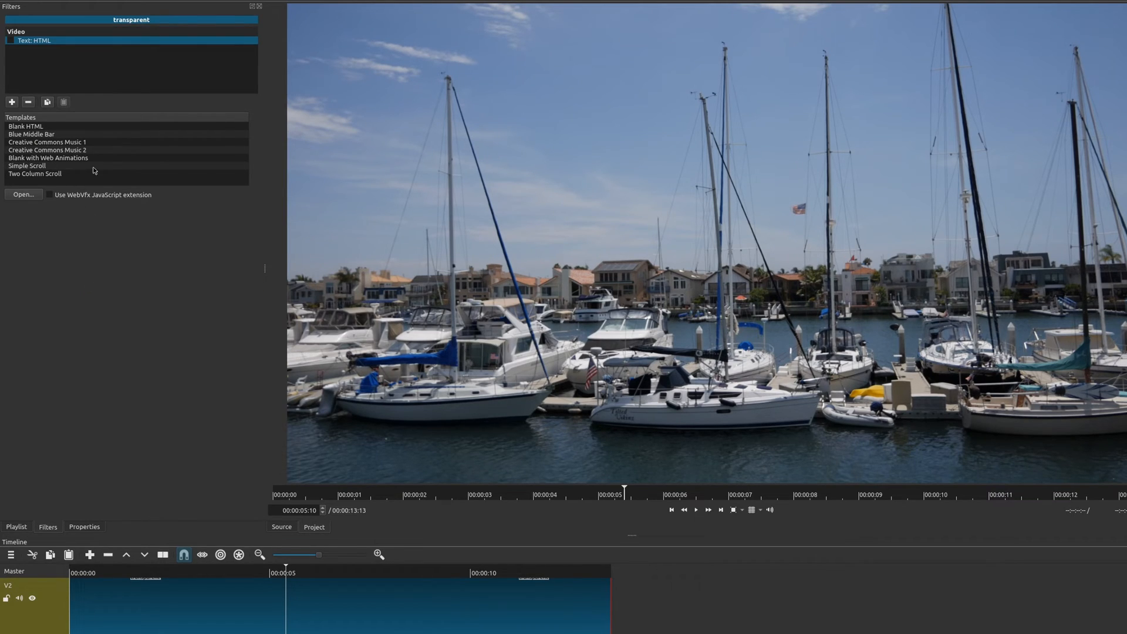
mouse_move(63, 160)
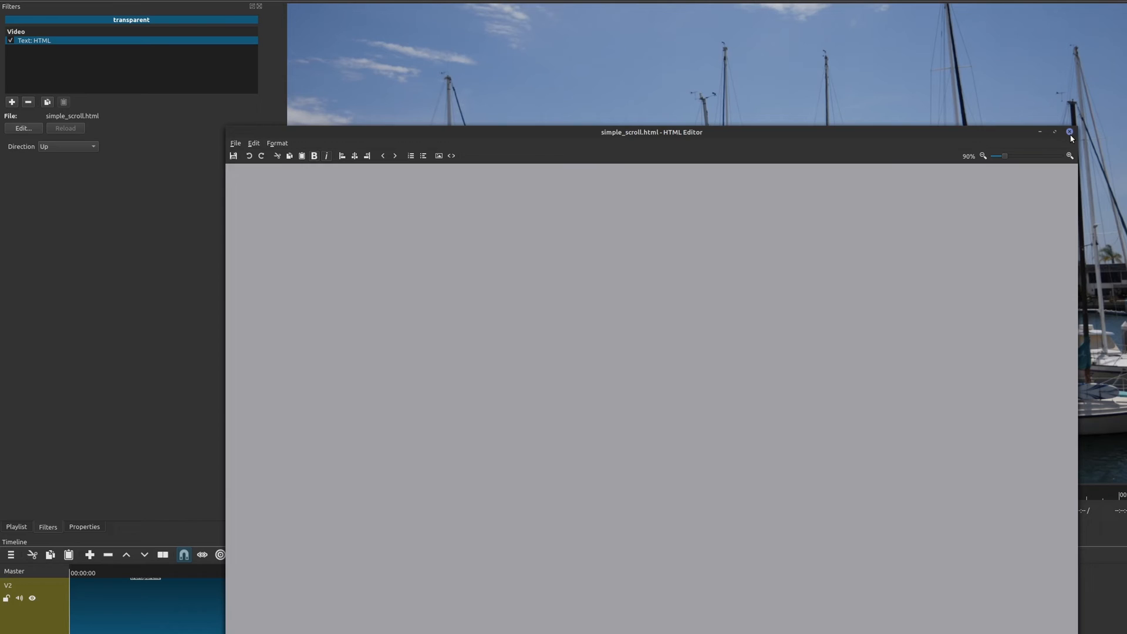
left_click(1071, 132)
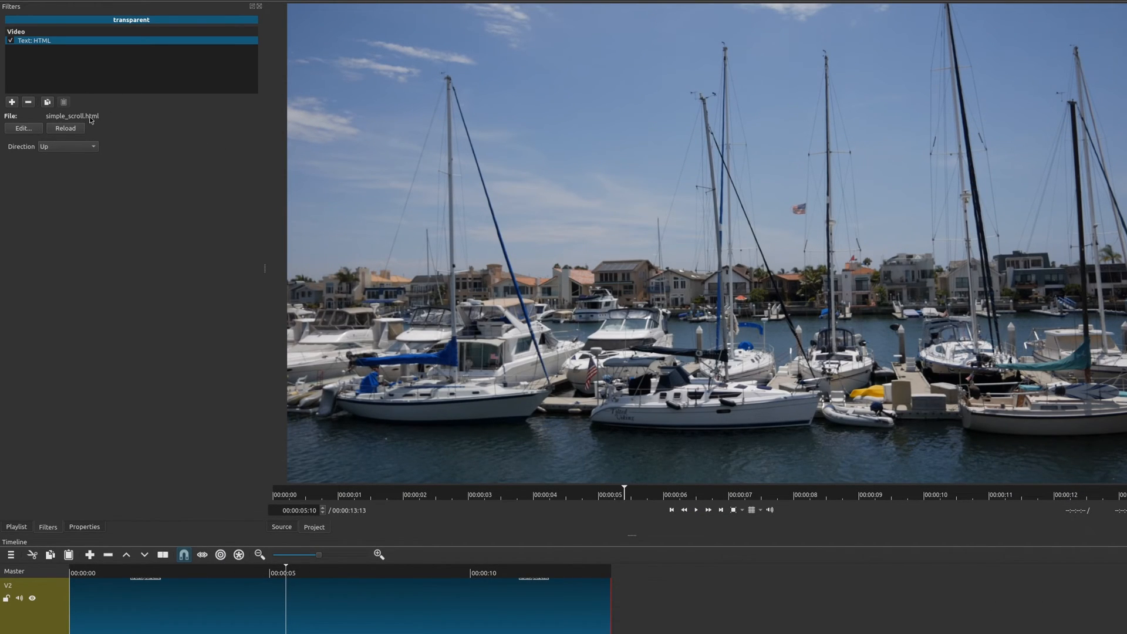
mouse_move(177, 268)
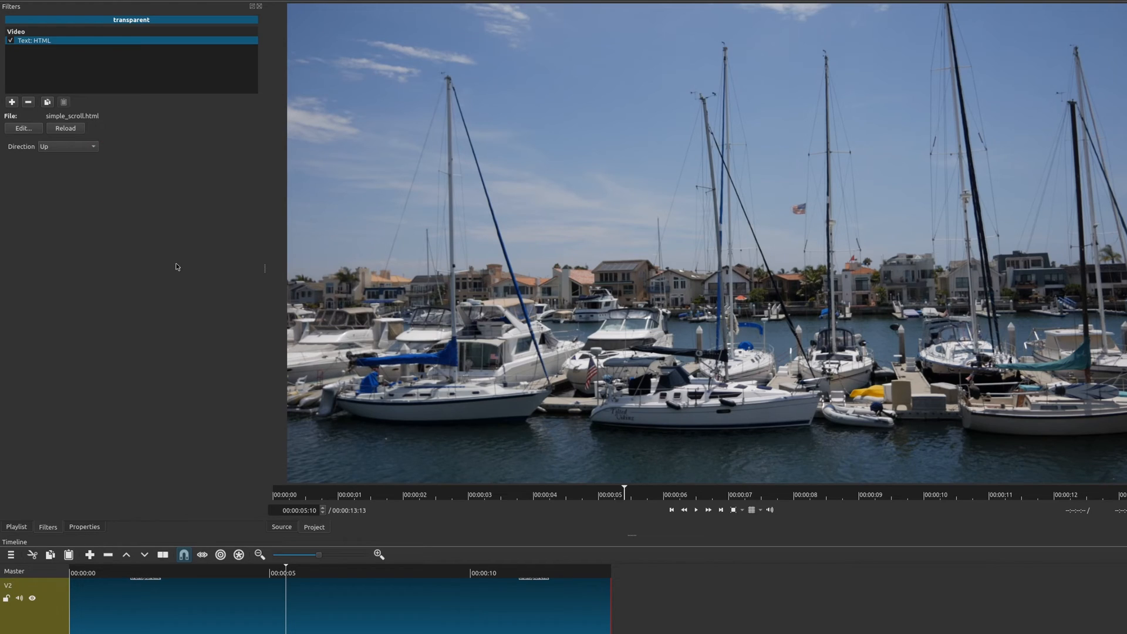
mouse_move(789, 579)
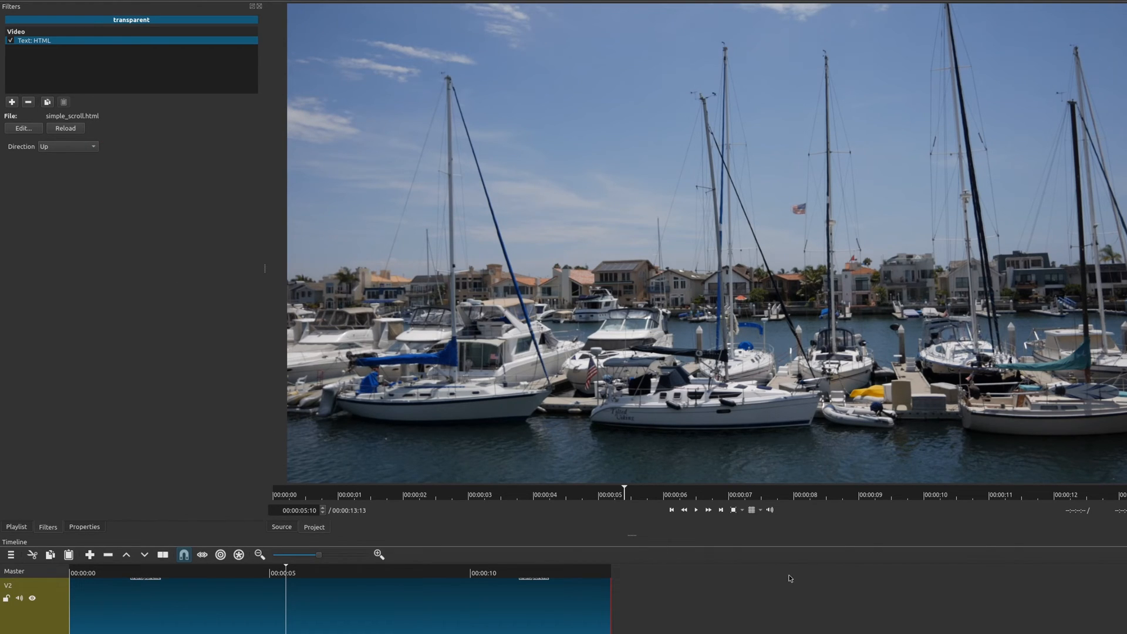